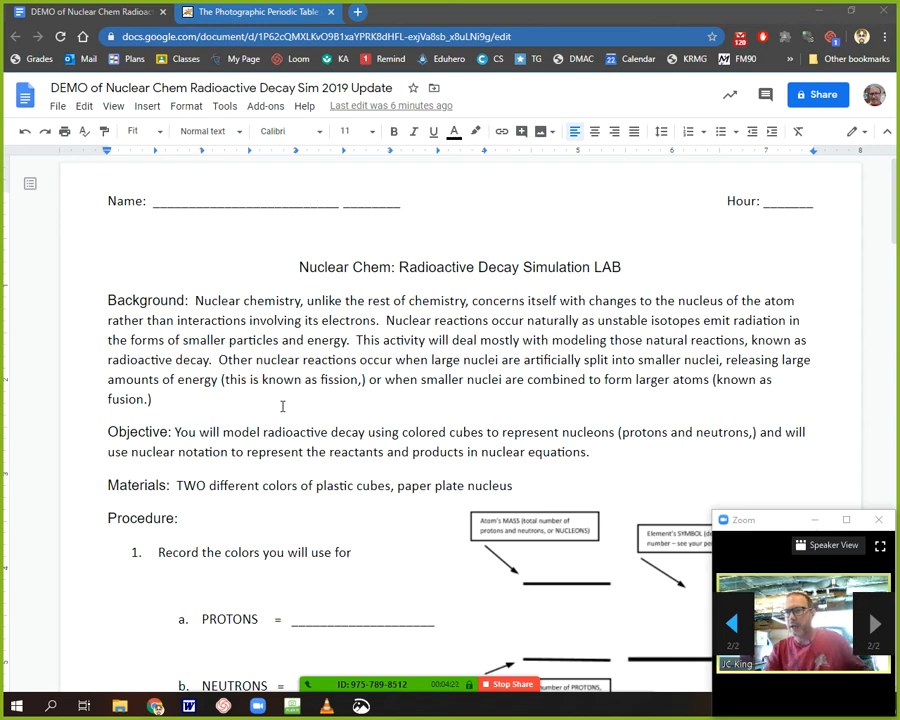
pyautogui.moveTo(350, 436)
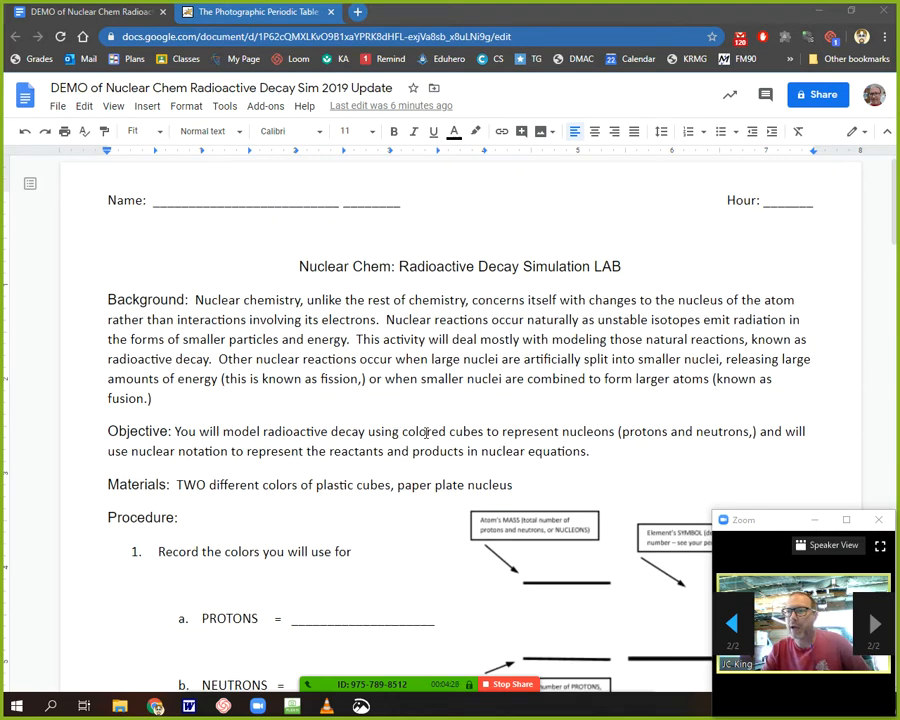
# Scroll down the lab worksheet to procedure step 1's proton and neutron colour lines.
pyautogui.scroll(-3)
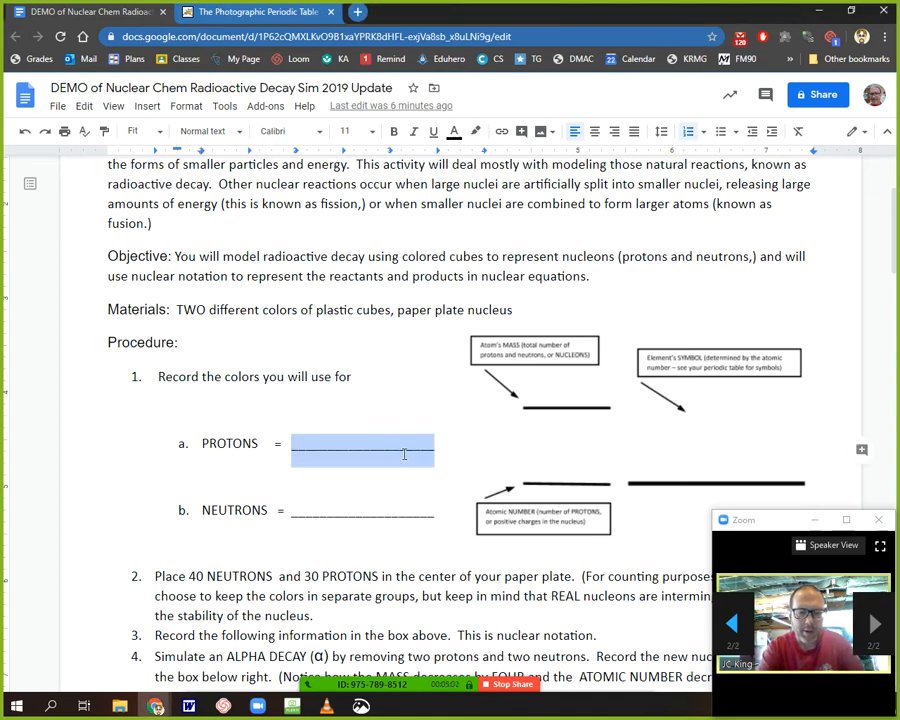
# Enter PINK on the protons blank and BLUE on the neutrons blank.
pyautogui.write('PINK')
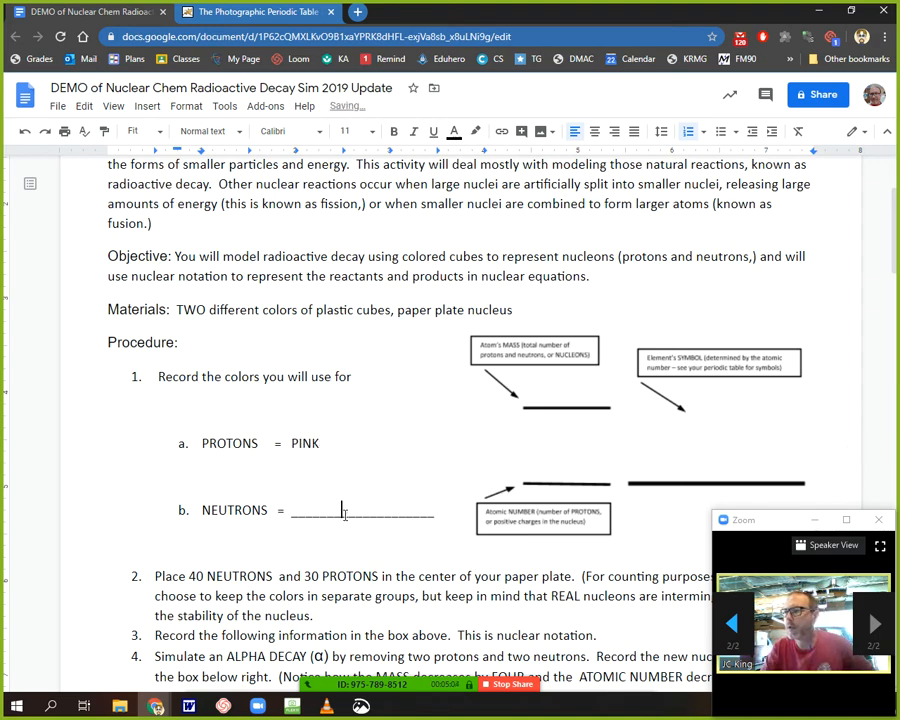
pyautogui.write('BL')
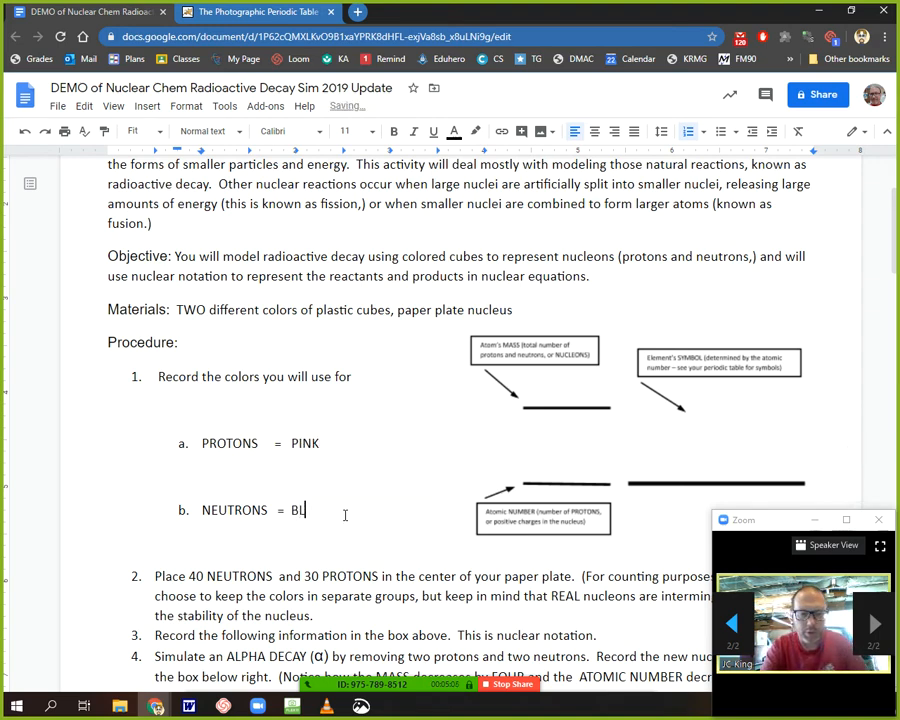
pyautogui.write('UE')
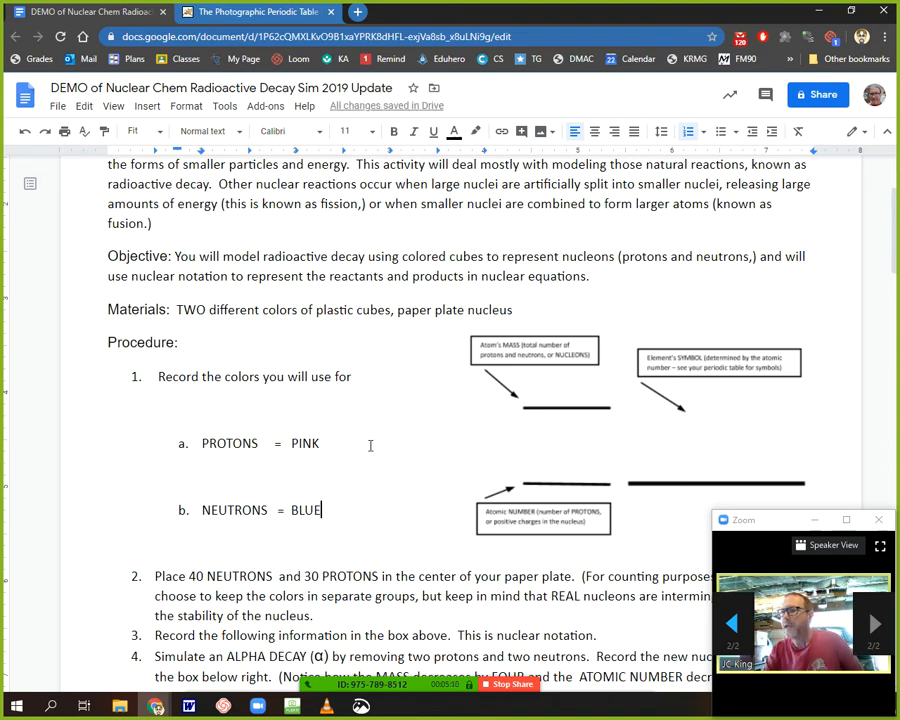
pyautogui.scroll(-3)
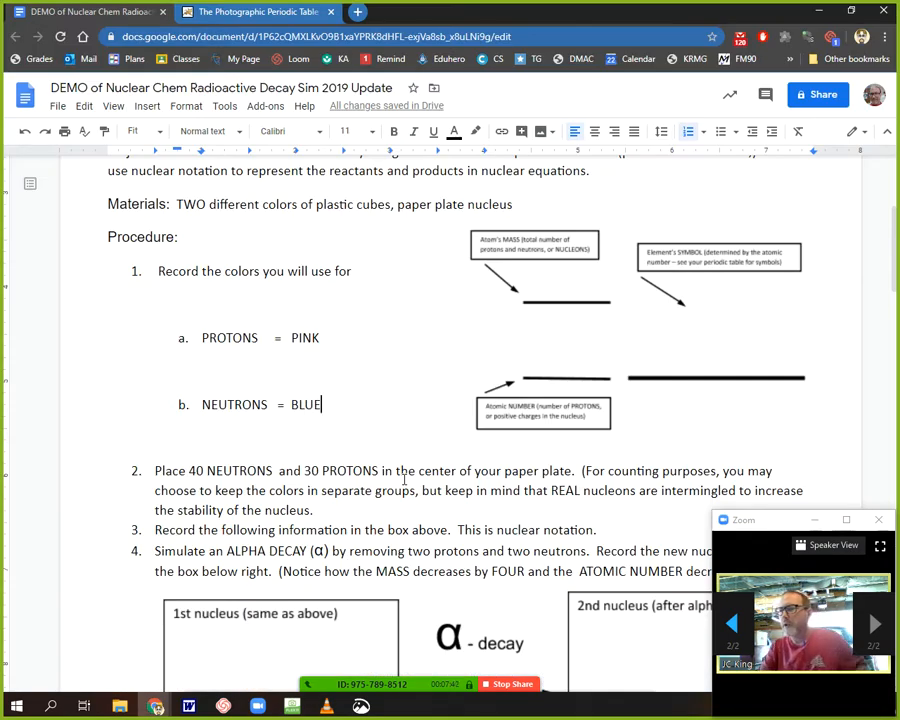
pyautogui.moveTo(468, 382)
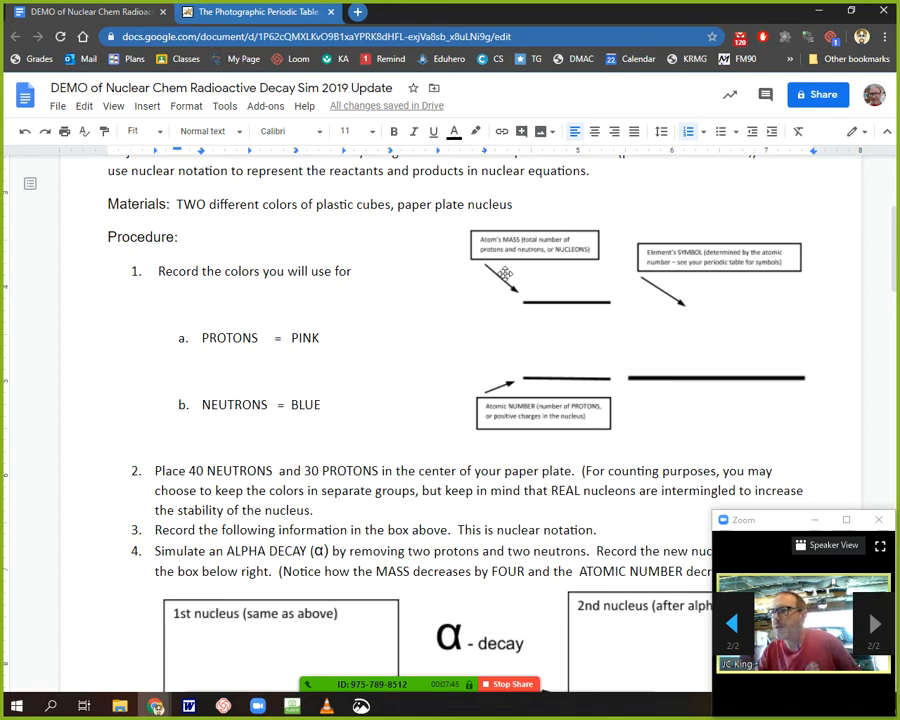
pyautogui.moveTo(575, 290)
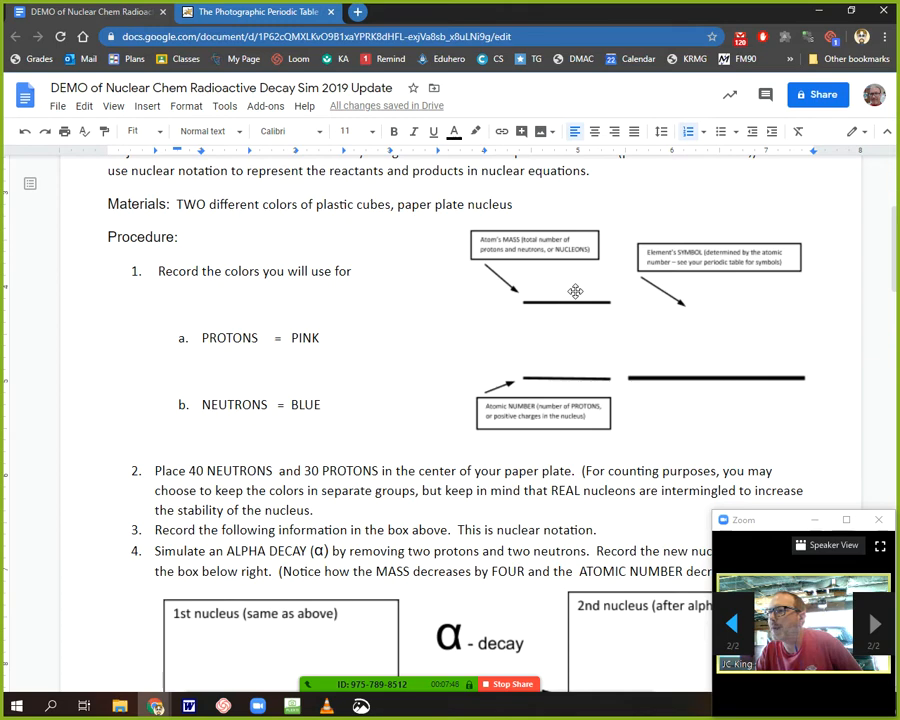
pyautogui.moveTo(598, 293)
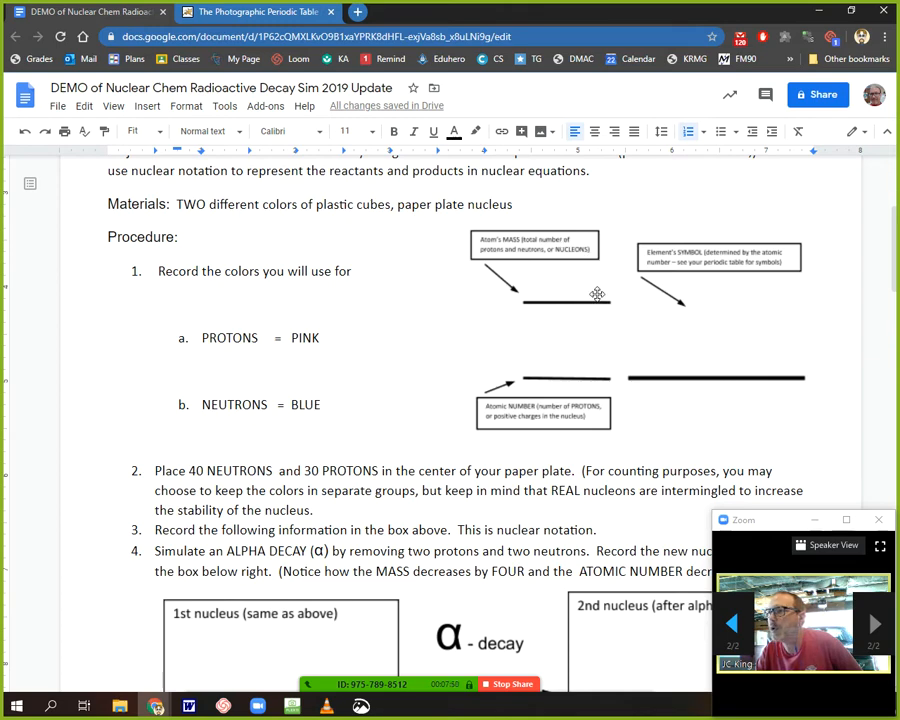
pyautogui.moveTo(531, 288)
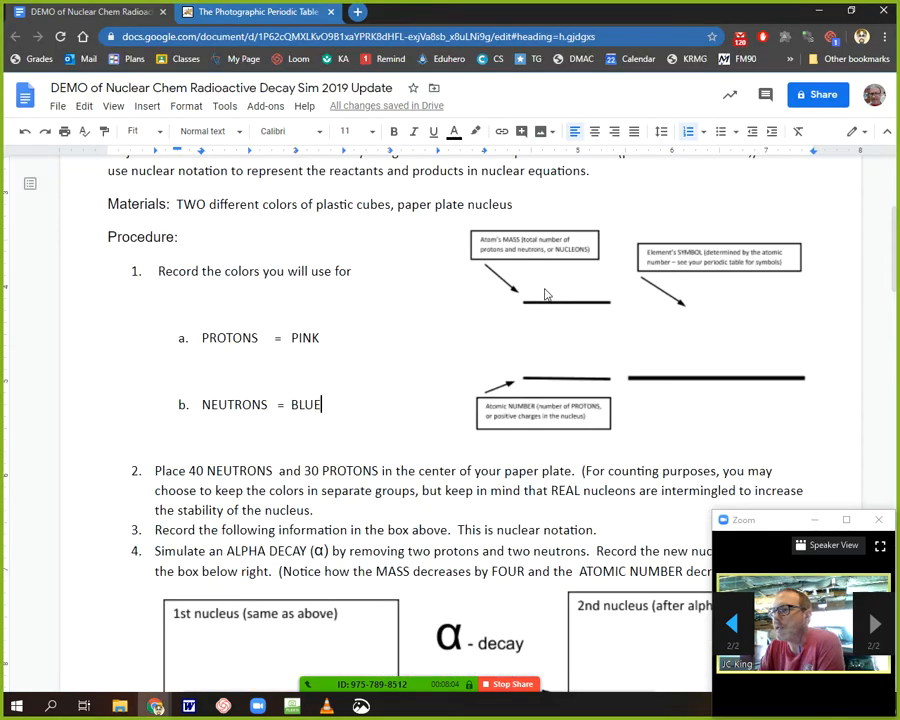
# Open the nuclear notation diagram in the drawing editor with the Scribble line tool.
pyautogui.click(565, 295)
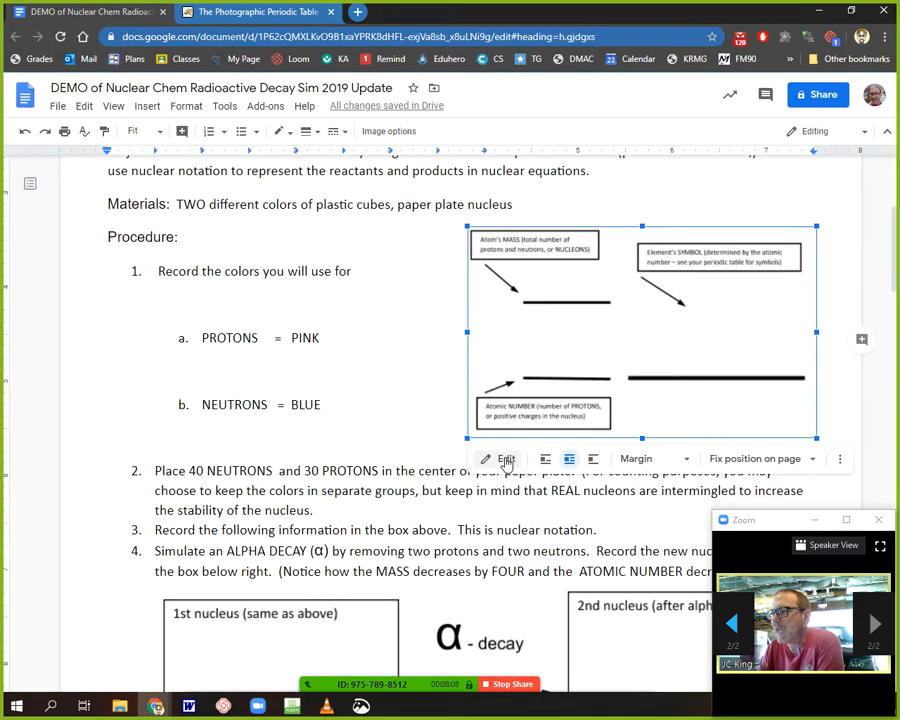
pyautogui.click(495, 458)
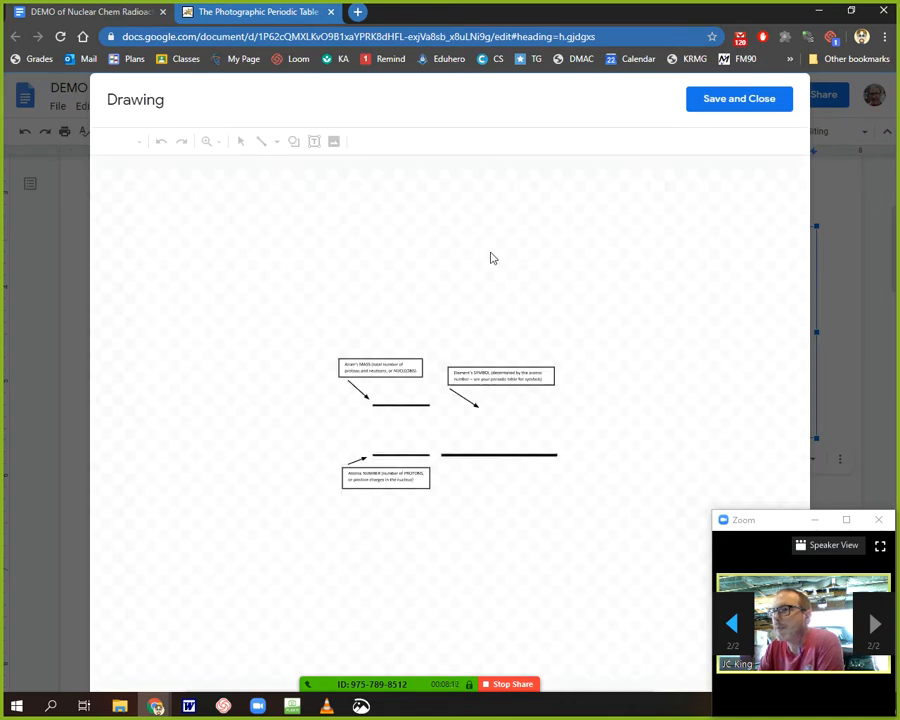
pyautogui.moveTo(284, 181)
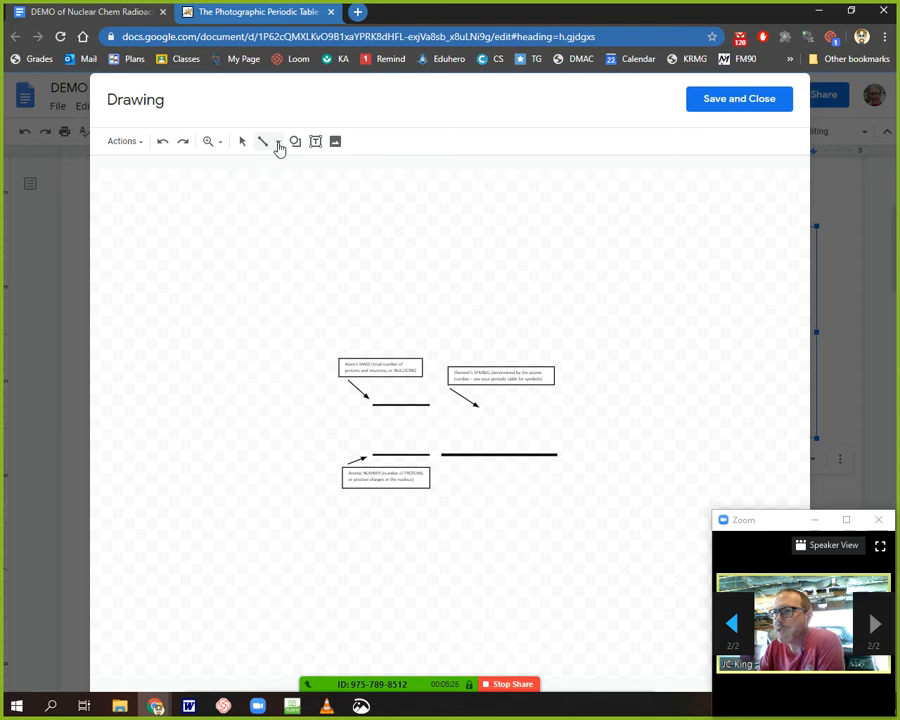
pyautogui.click(277, 141)
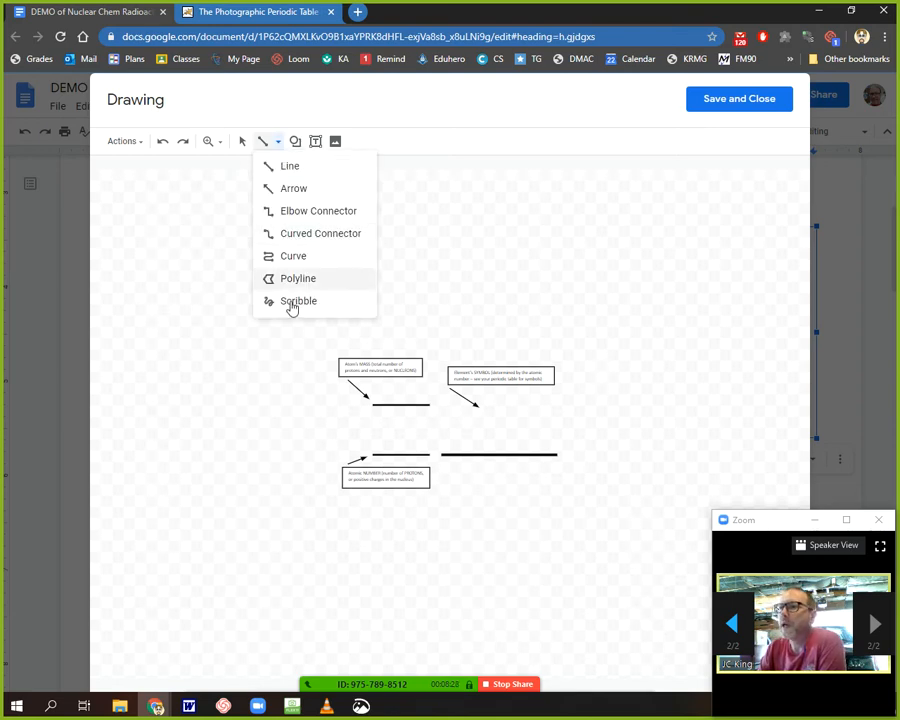
pyautogui.click(298, 301)
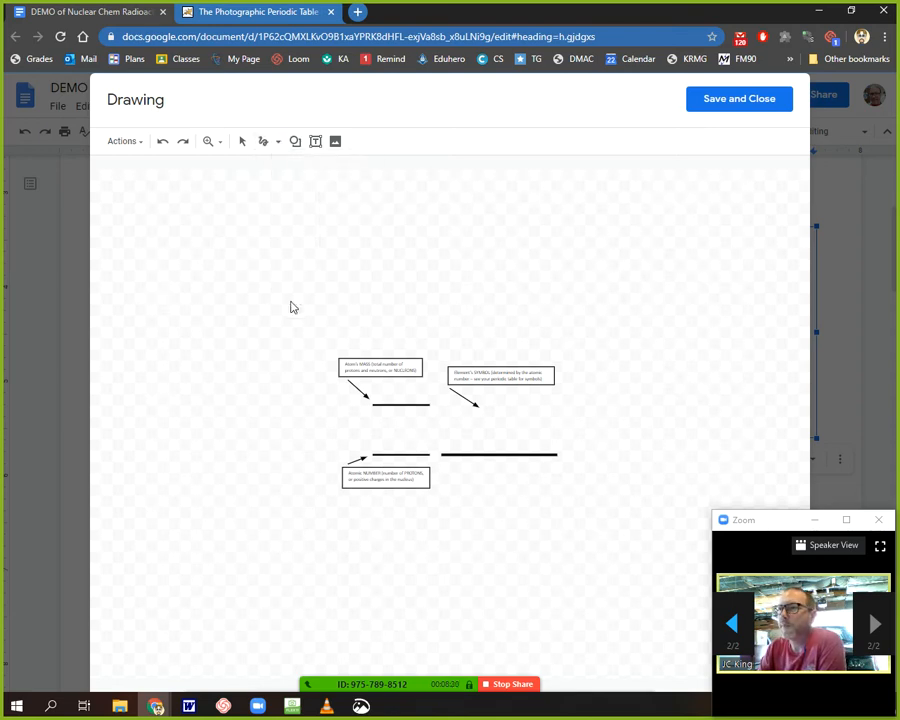
pyautogui.moveTo(294, 141)
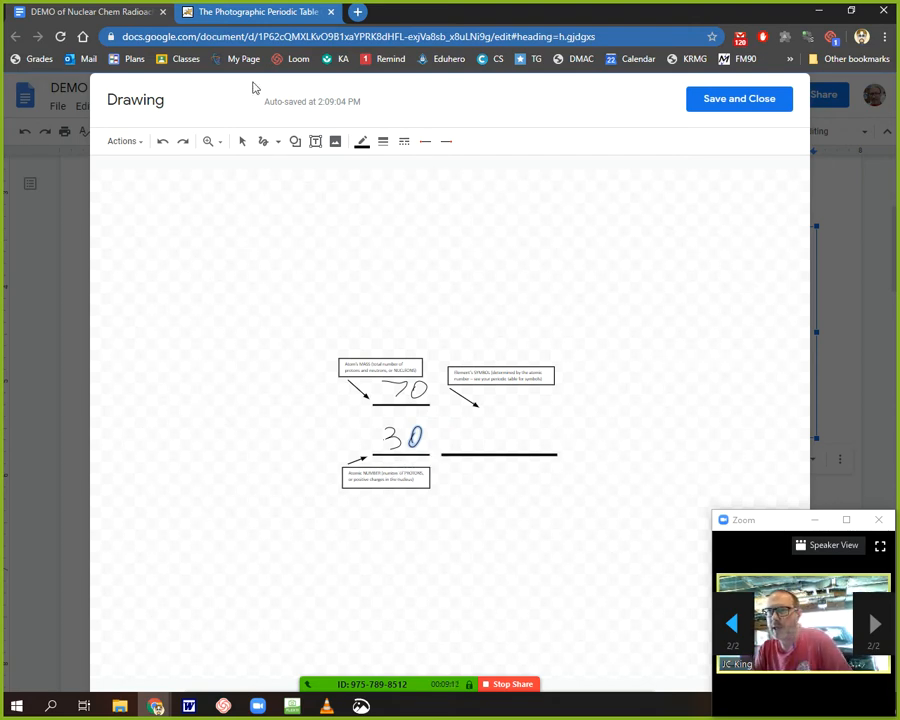
# Look up atomic number 30 on The Photographic Periodic Table site.
pyautogui.click(255, 11)
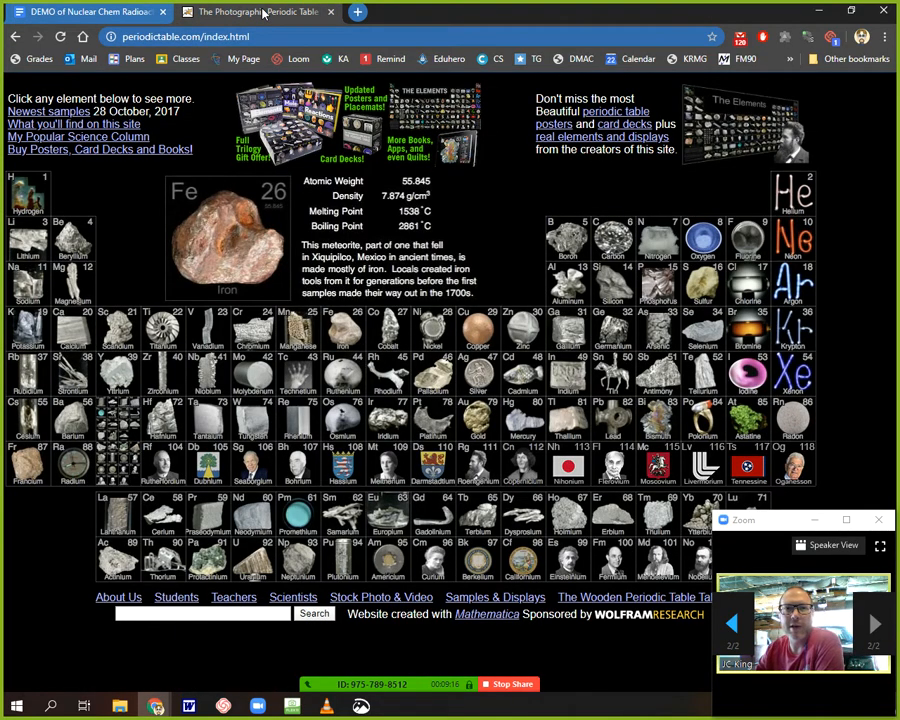
pyautogui.moveTo(139, 150)
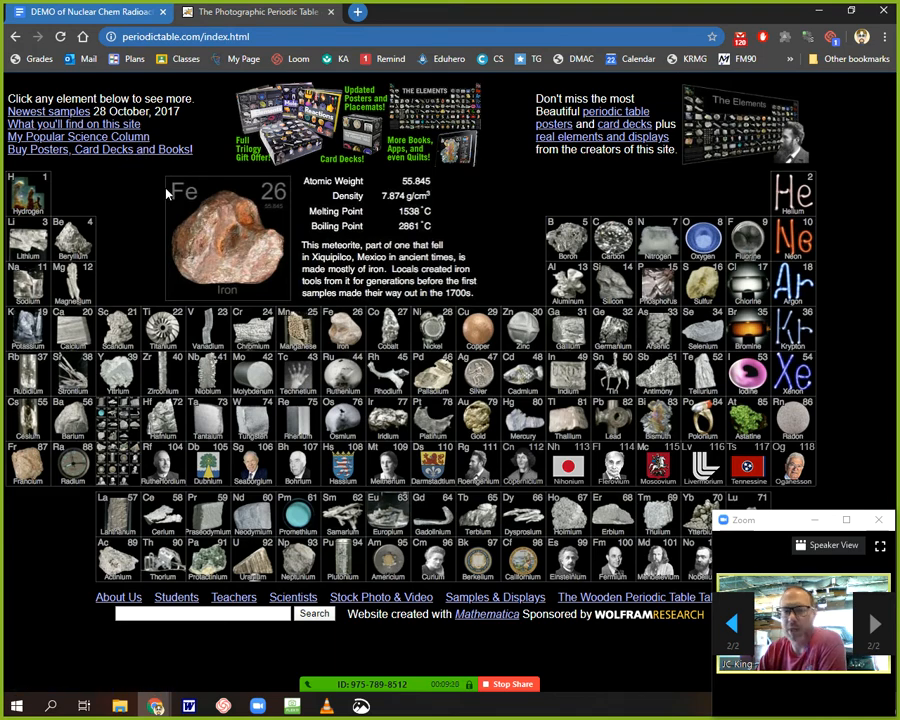
pyautogui.click(478, 393)
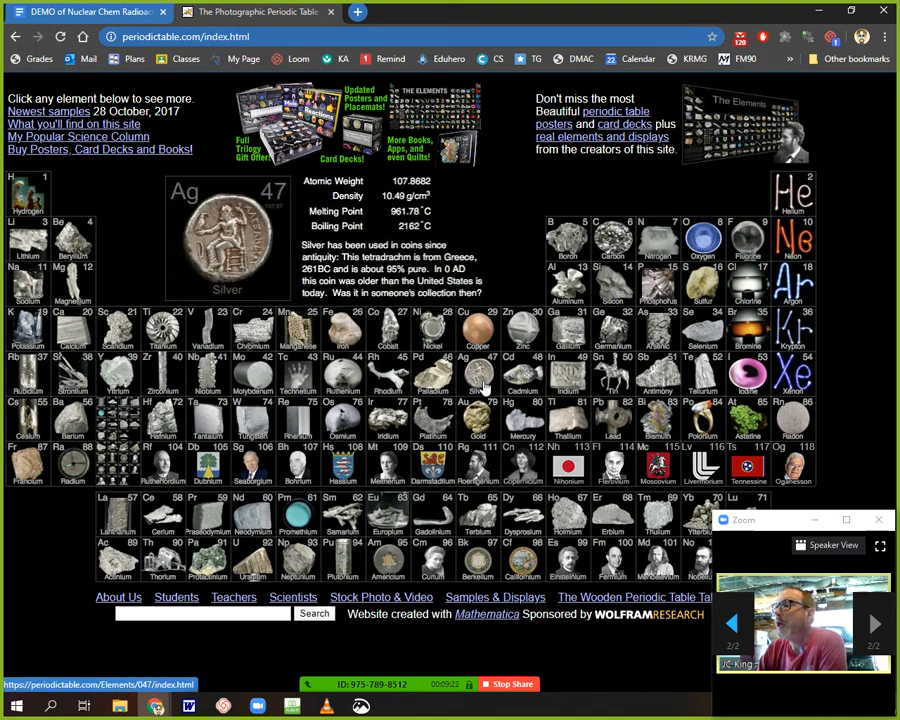
pyautogui.click(523, 330)
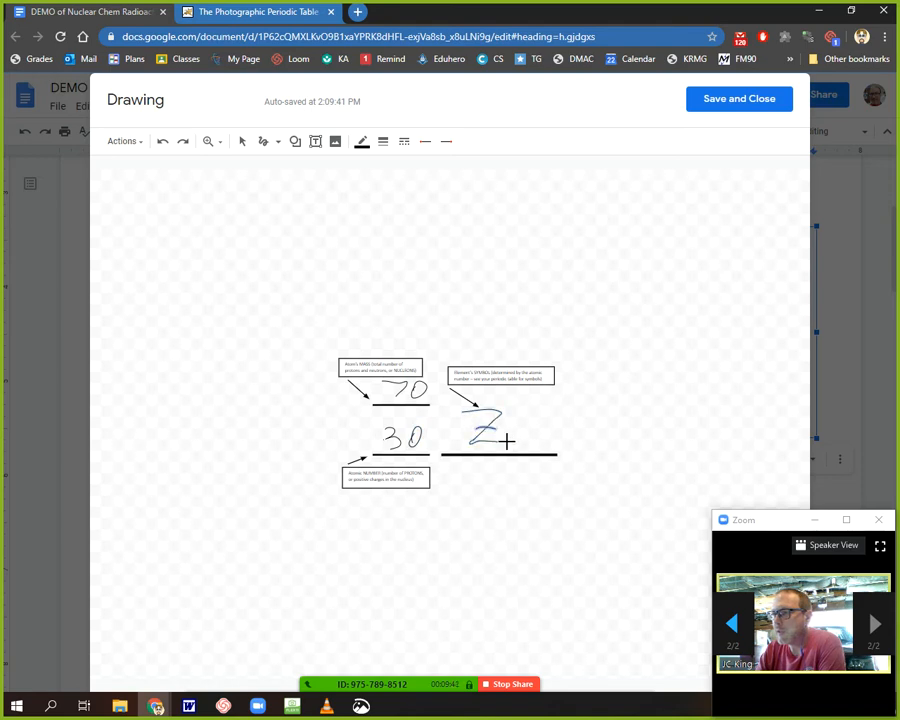
# Handwrite Zn on the symbol line and save the drawing into the worksheet.
pyautogui.moveTo(505, 435); pyautogui.dragTo(520, 445)
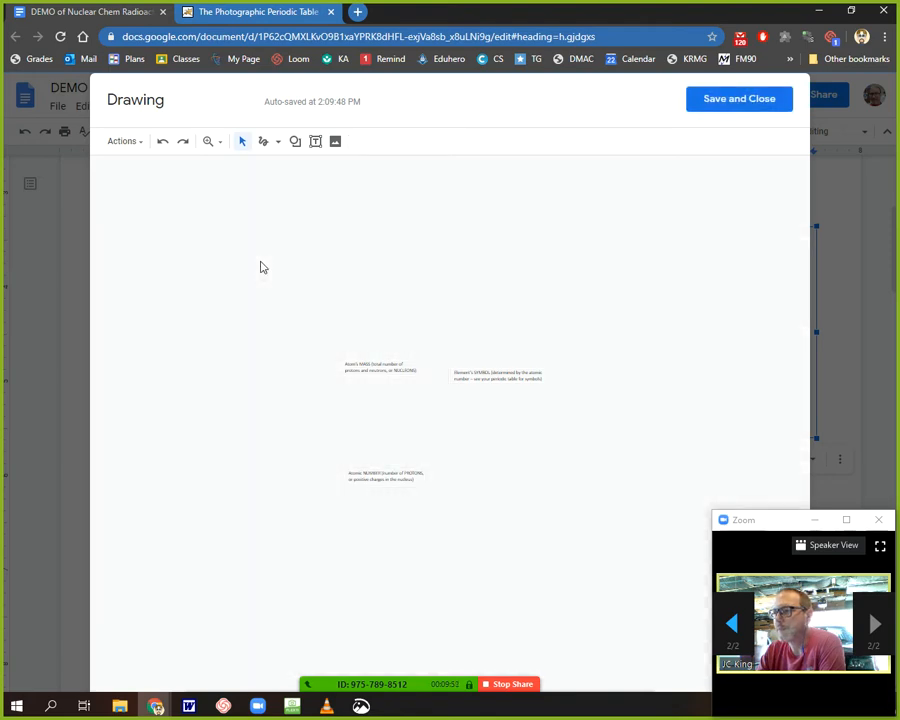
pyautogui.click(744, 99)
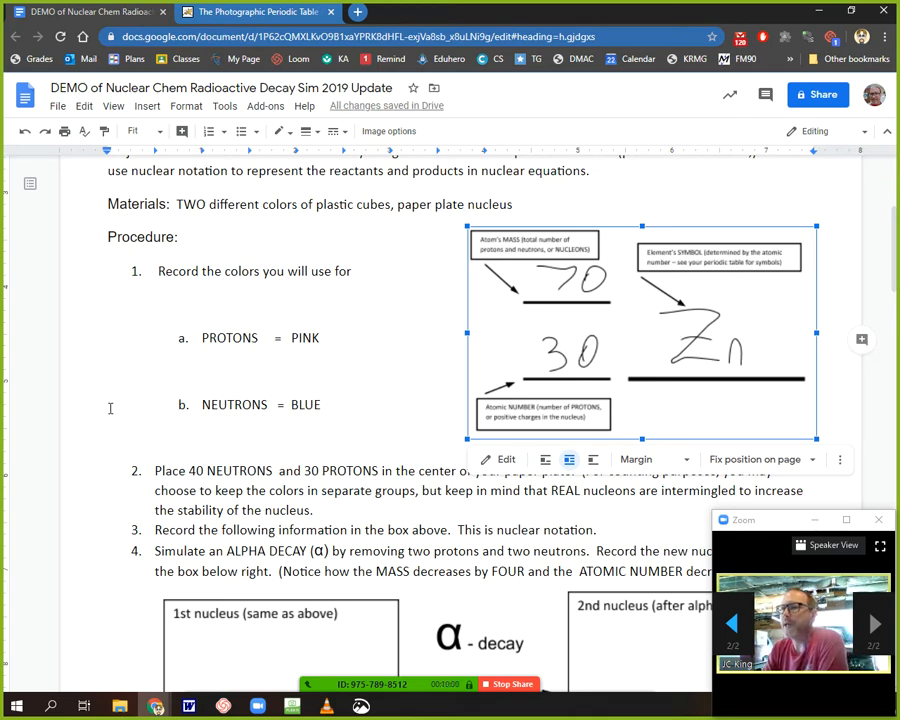
pyautogui.scroll(-3)
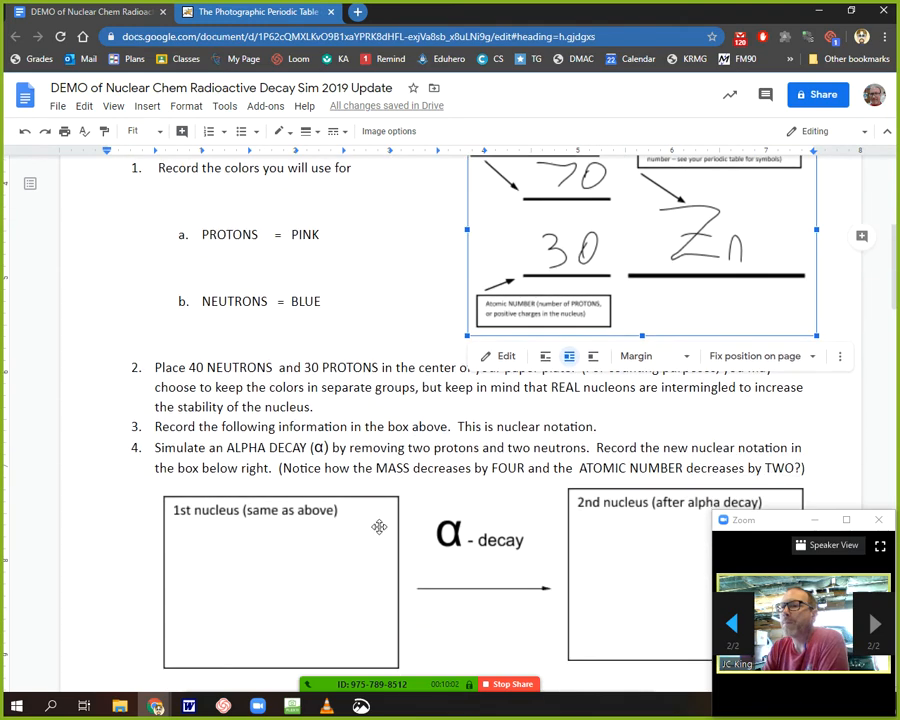
pyautogui.scroll(-3)
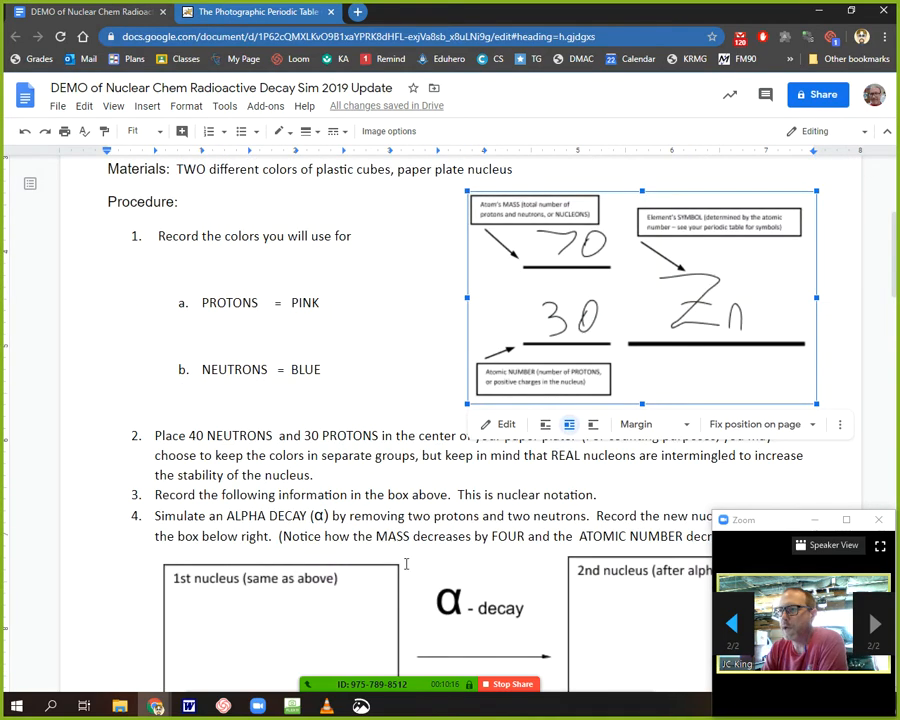
pyautogui.scroll(-3)
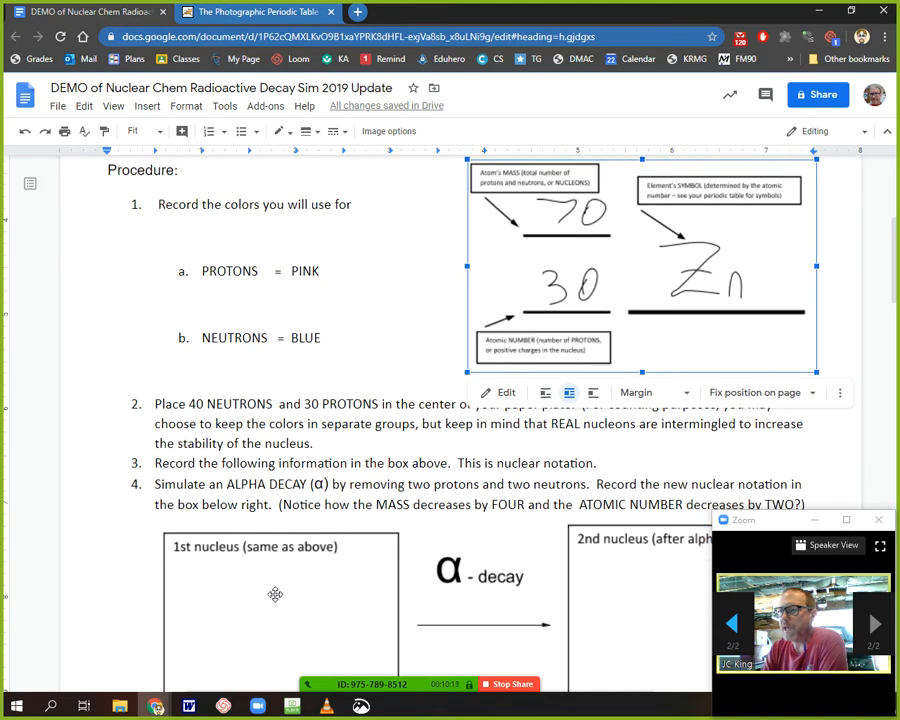
pyautogui.scroll(-3)
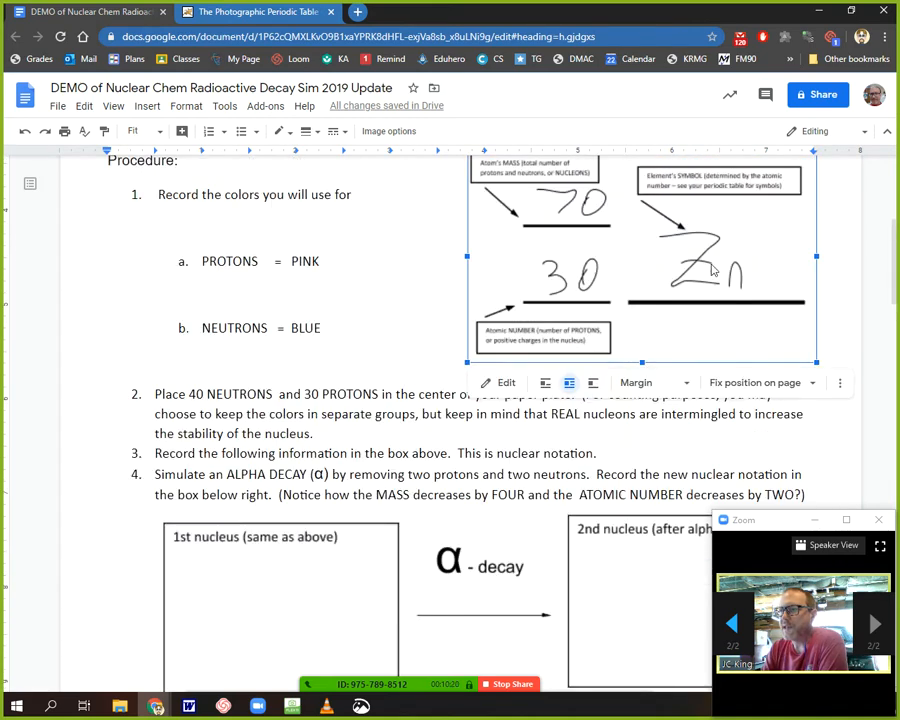
pyautogui.scroll(-3)
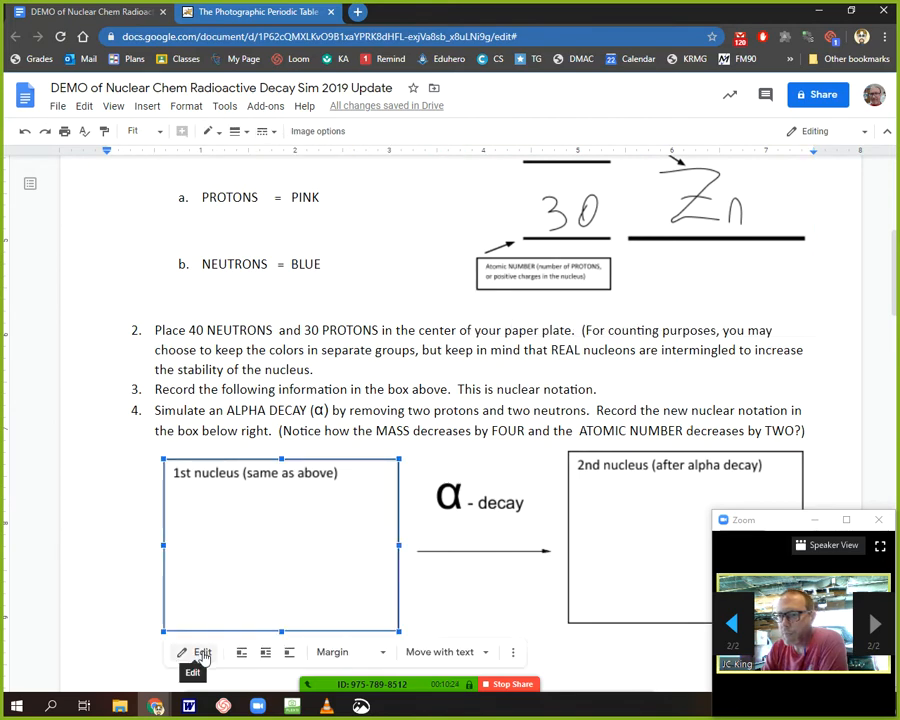
# Open the empty '1st nucleus' box in the drawing editor.
pyautogui.click(202, 653)
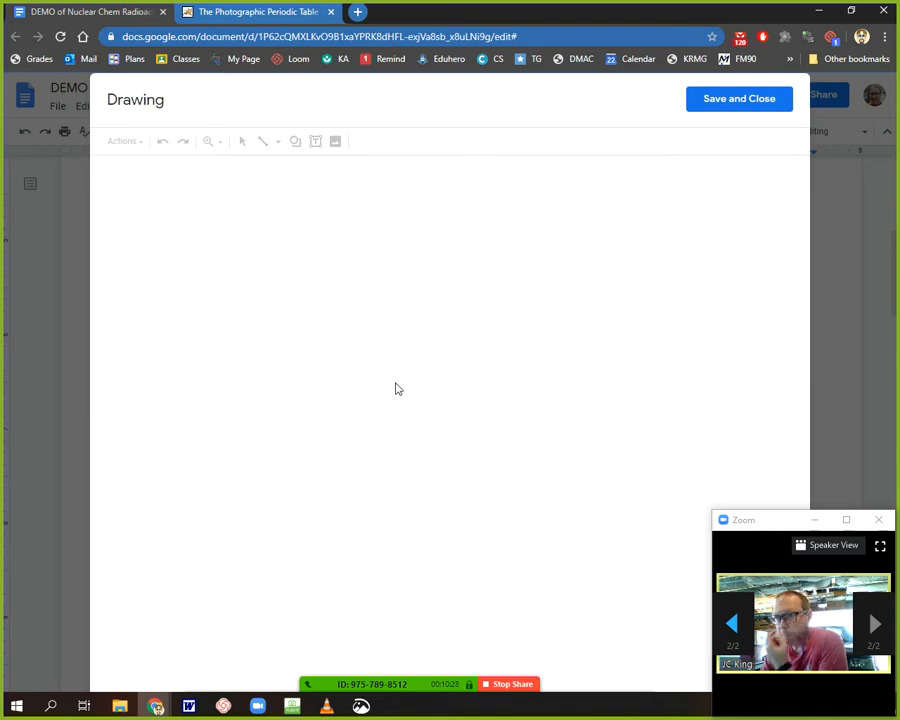
pyautogui.moveTo(400, 393)
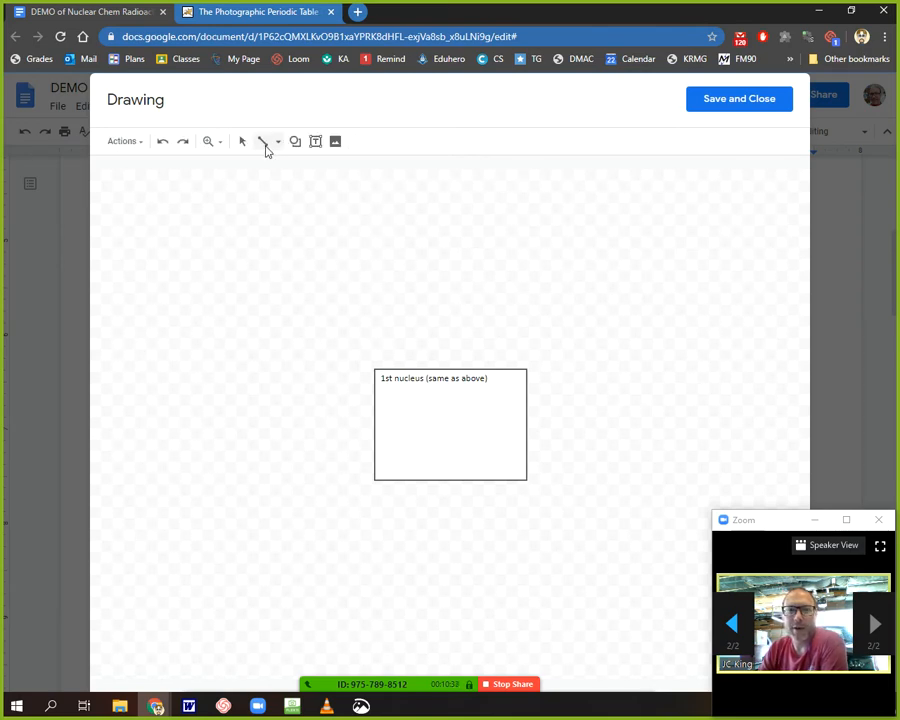
# With Scribble, undo a messy stroke, then handwrite 70 over 30 in the box.
pyautogui.click(277, 141)
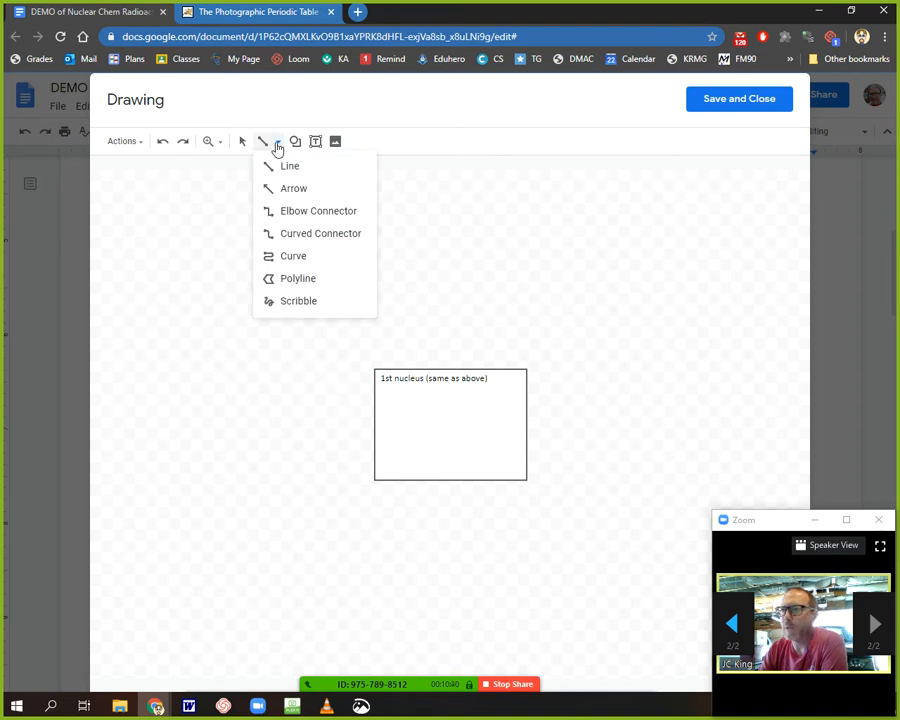
pyautogui.click(288, 165)
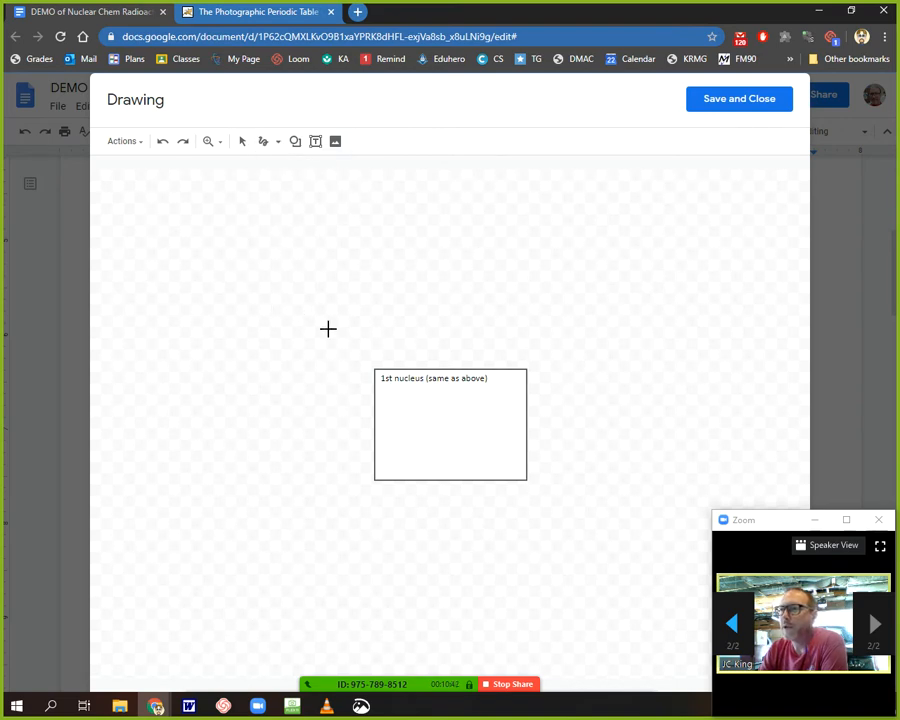
pyautogui.moveTo(405, 404)
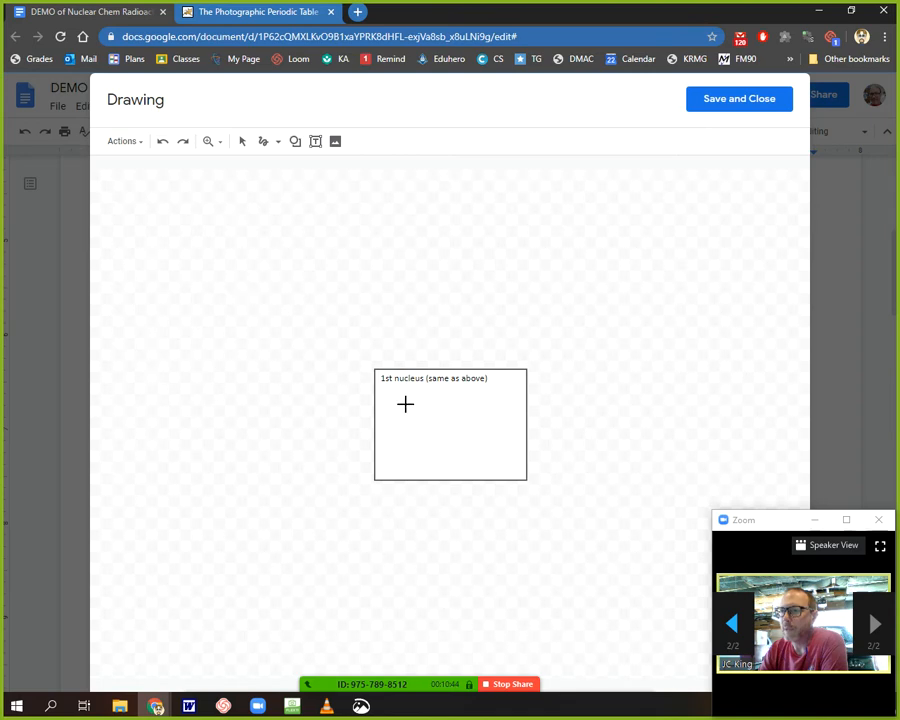
pyautogui.moveTo(390, 398); pyautogui.dragTo(420, 402)
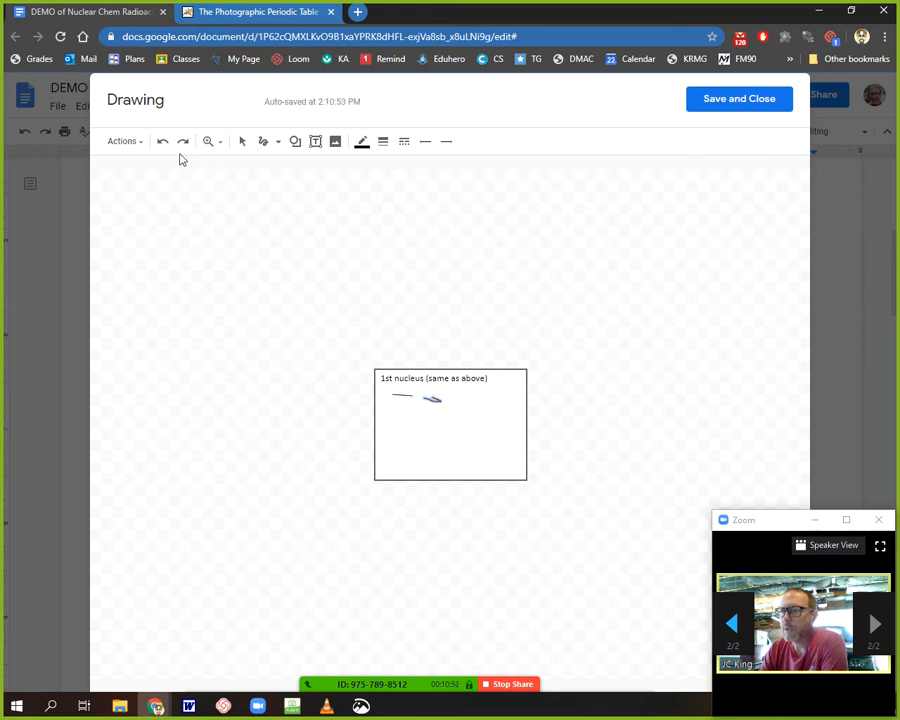
pyautogui.click(161, 141)
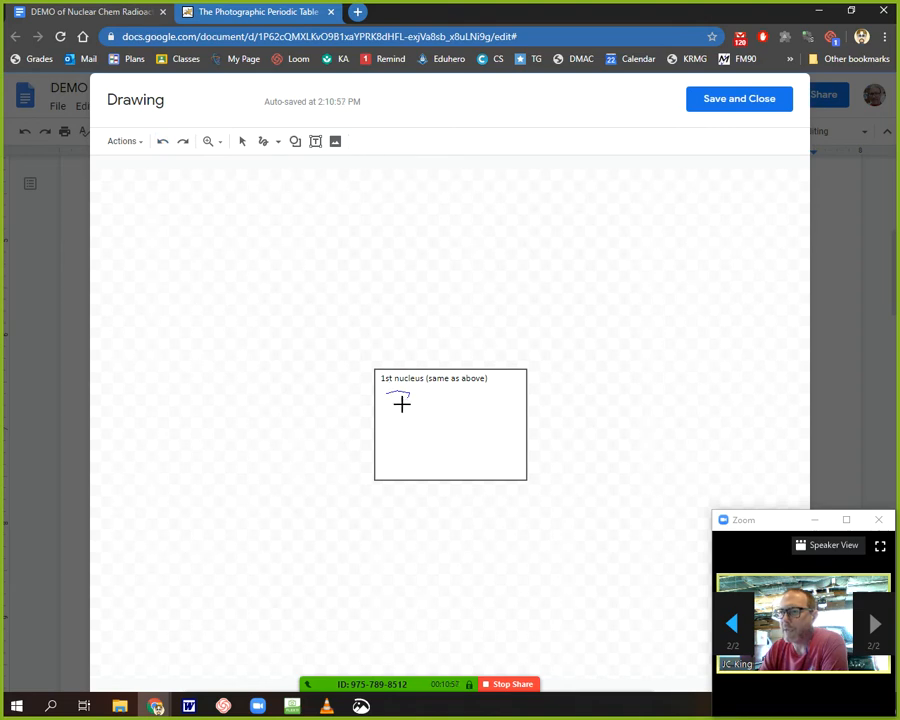
pyautogui.moveTo(392, 398); pyautogui.dragTo(408, 415)
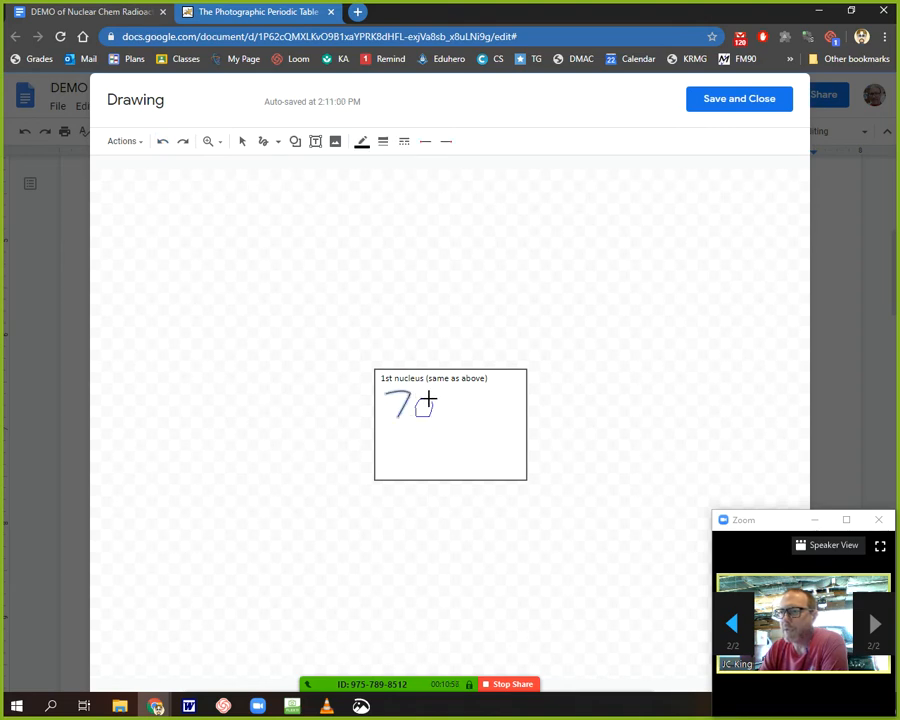
pyautogui.moveTo(415, 405); pyautogui.dragTo(425, 410)
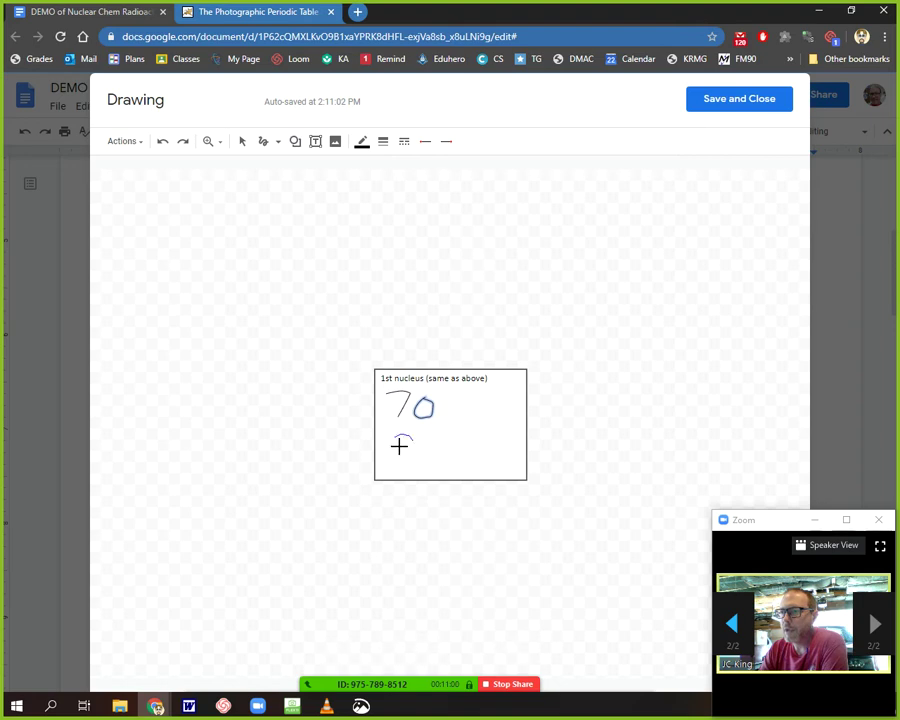
pyautogui.moveTo(395, 445); pyautogui.dragTo(425, 455)
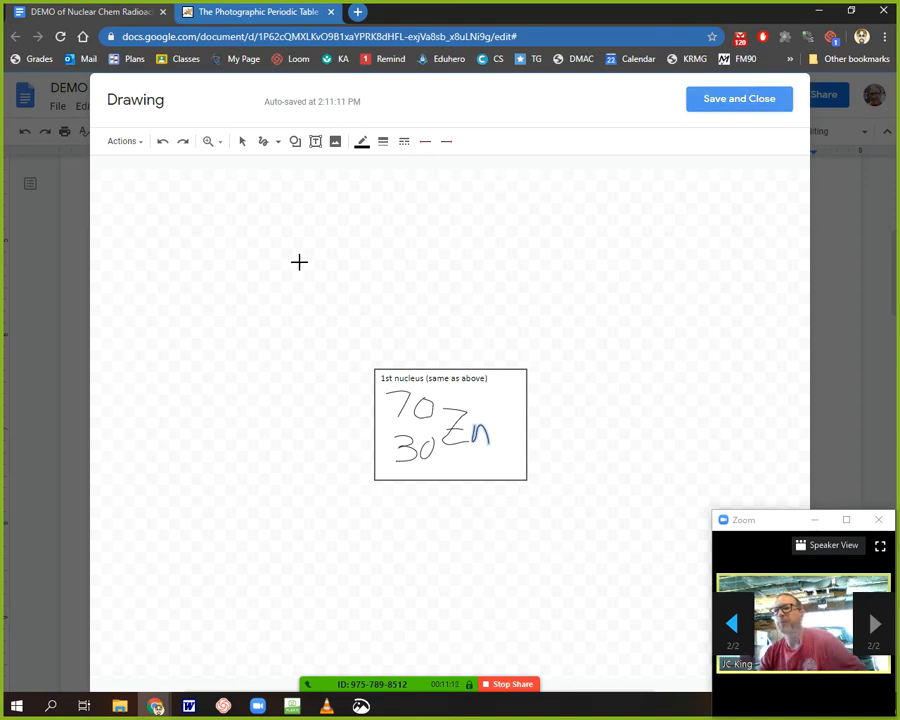
# Save and close the 1st nucleus drawing back into the worksheet.
pyautogui.click(735, 99)
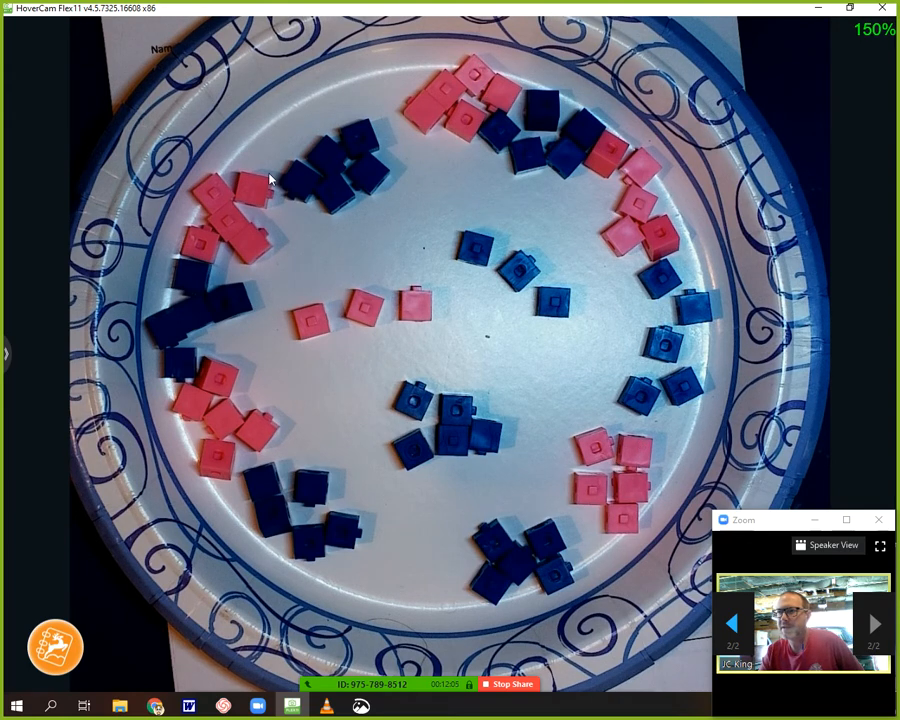
pyautogui.moveTo(440, 285)
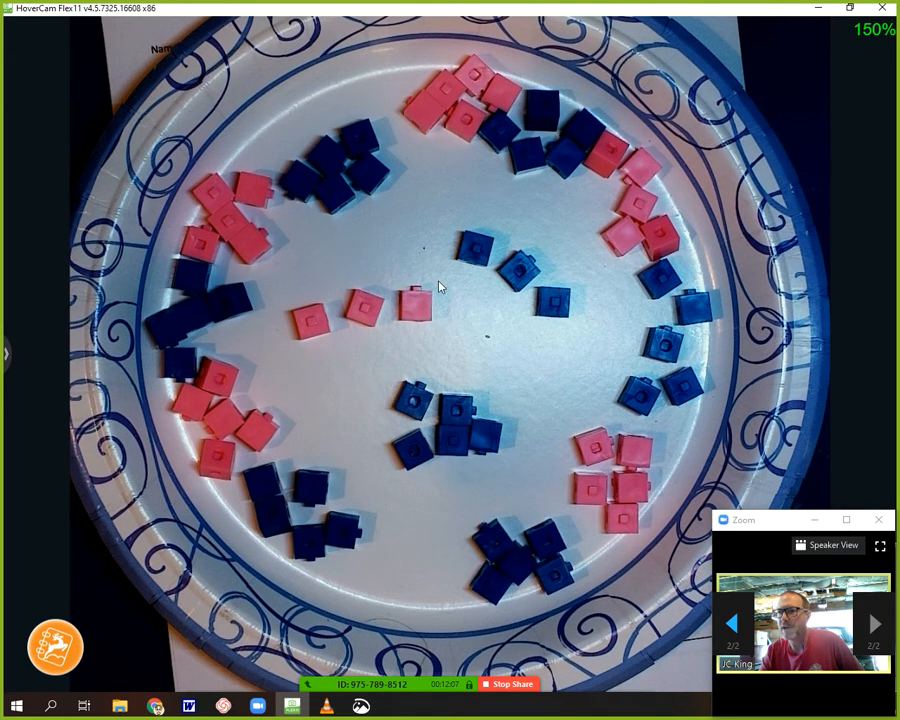
pyautogui.moveTo(377, 344)
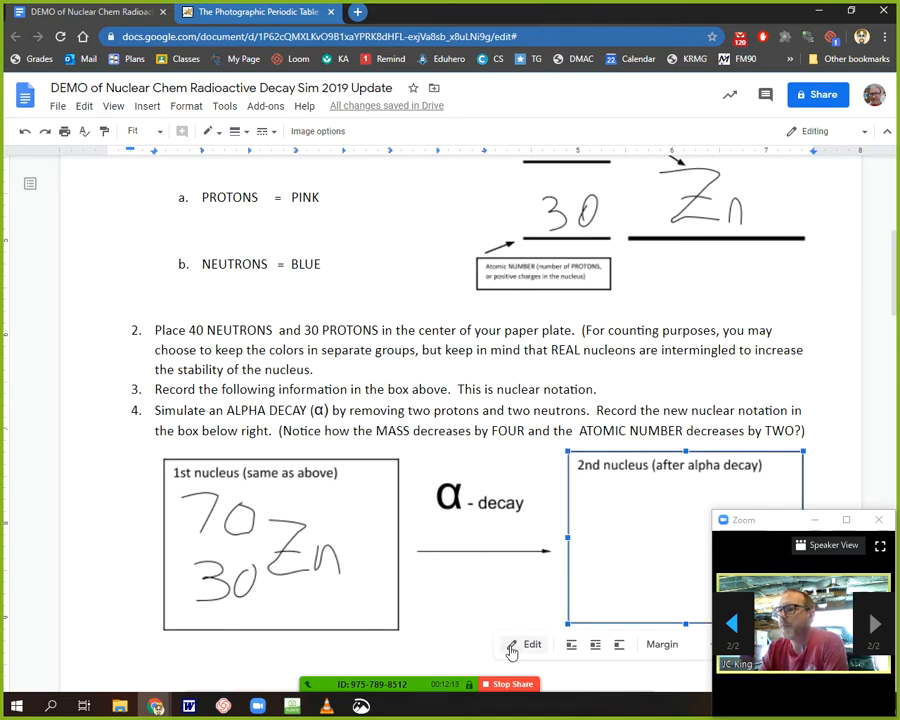
# Open the 2nd nucleus box, switch to Scribble, and handwrite 66 with a stroke below.
pyautogui.click(526, 644)
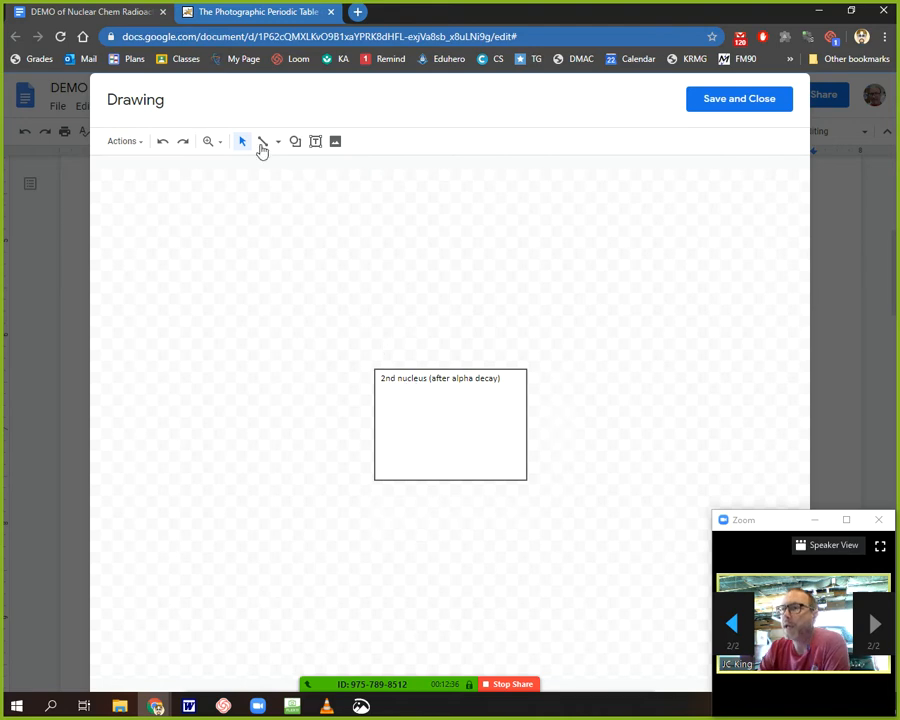
pyautogui.moveTo(267, 142)
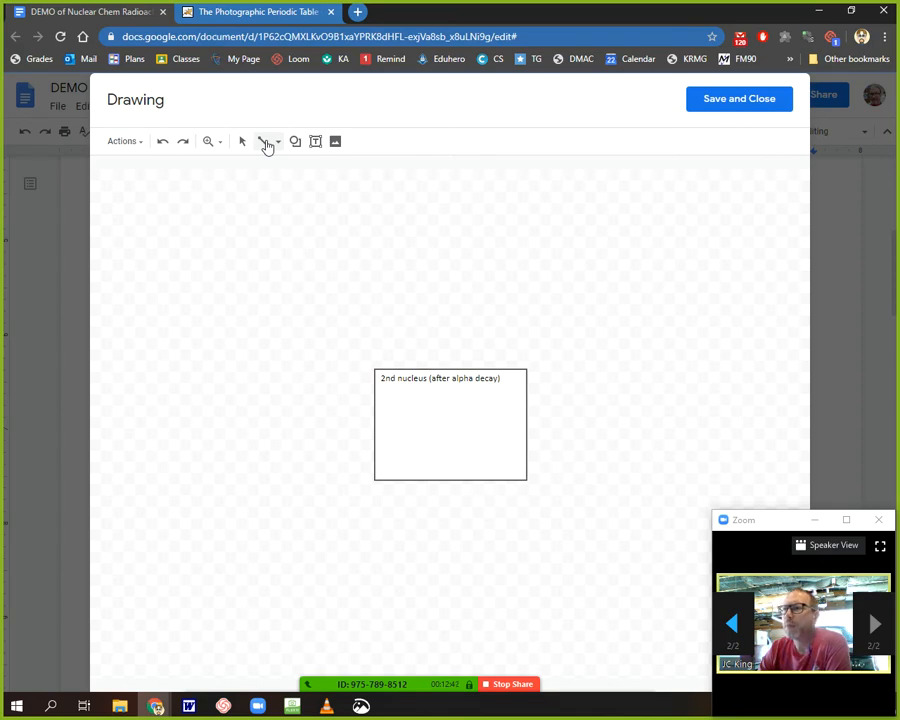
pyautogui.moveTo(263, 141)
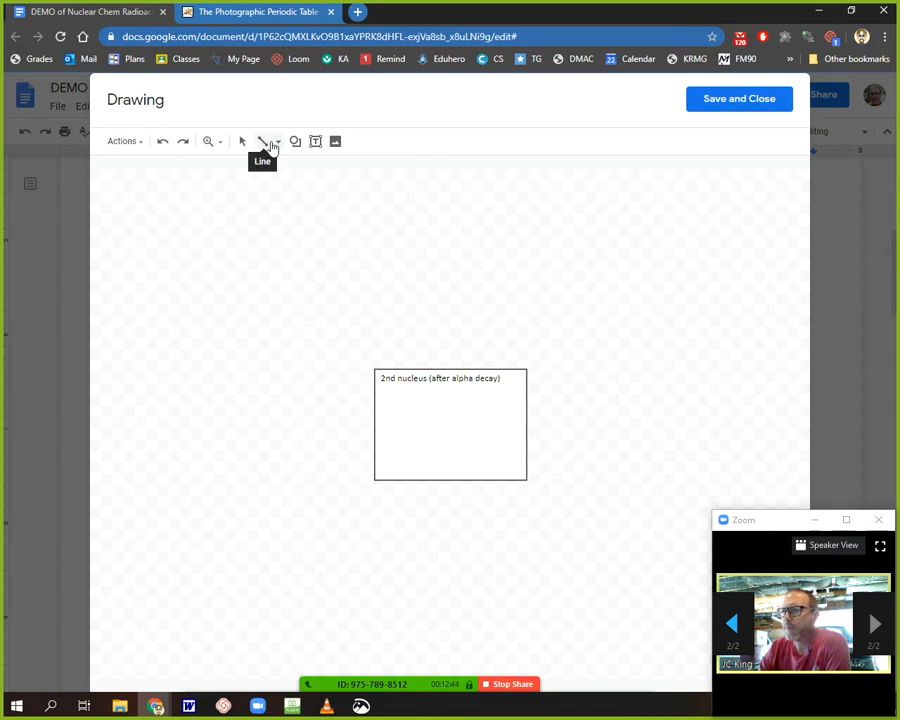
pyautogui.click(277, 141)
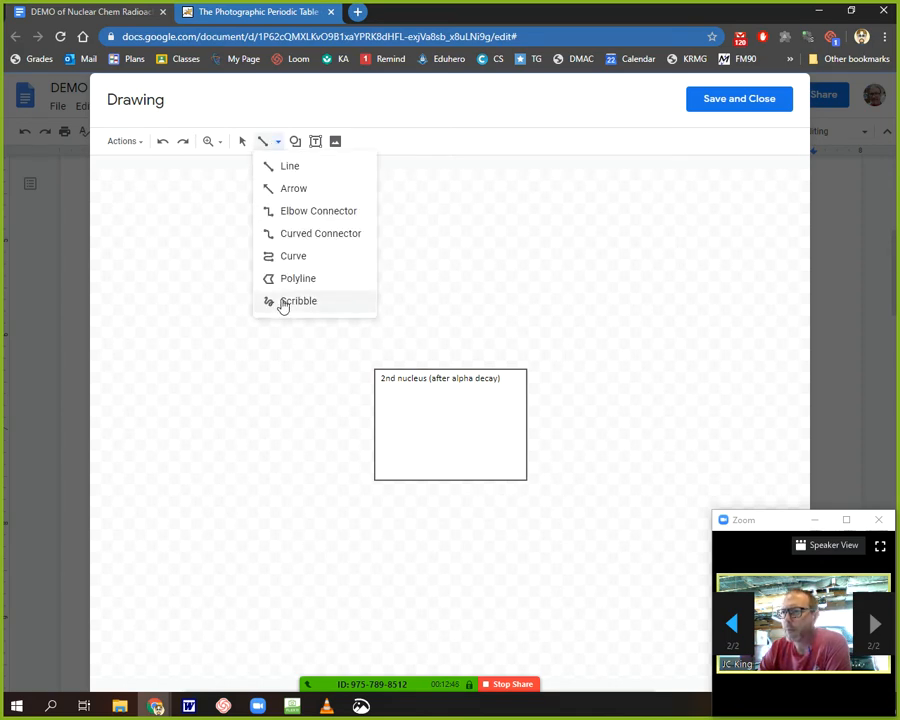
pyautogui.click(298, 301)
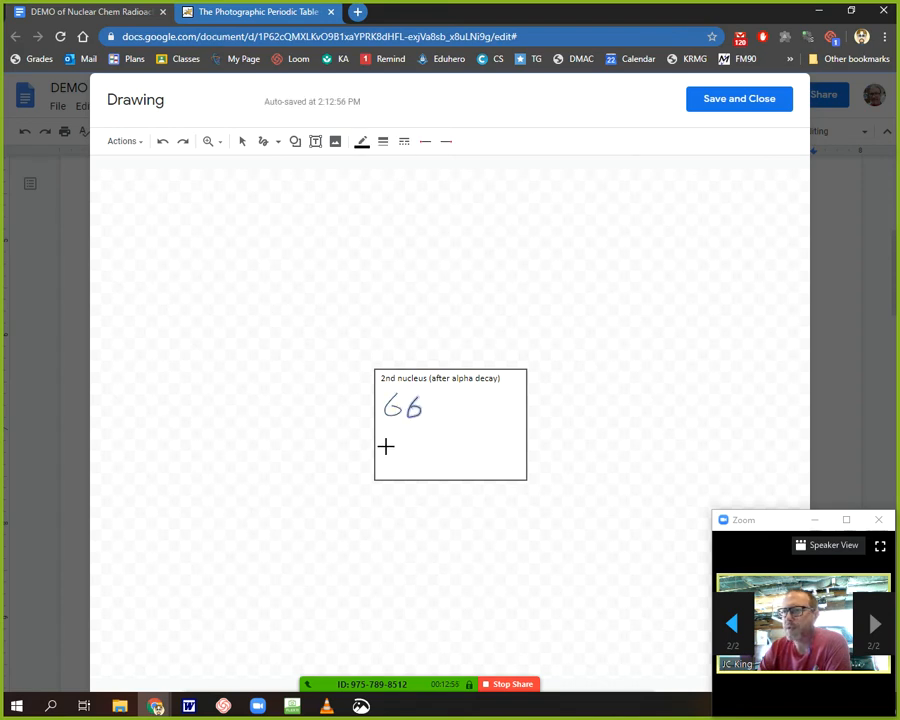
pyautogui.moveTo(390, 450); pyautogui.dragTo(408, 460)
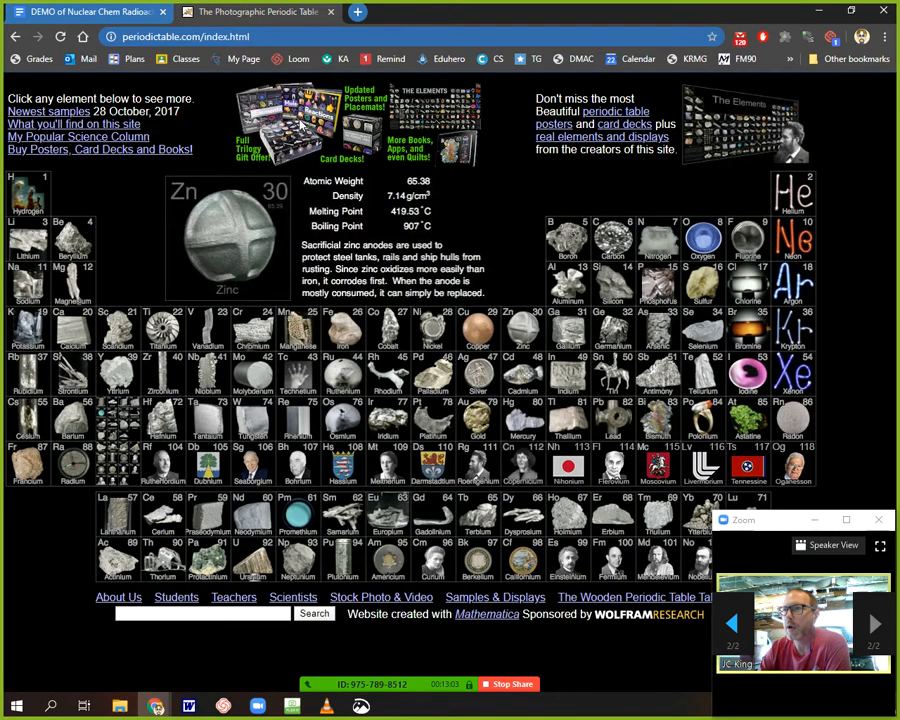
# Identify element 28 as nickel (Ni), then return to the worksheet drawing.
pyautogui.click(435, 330)
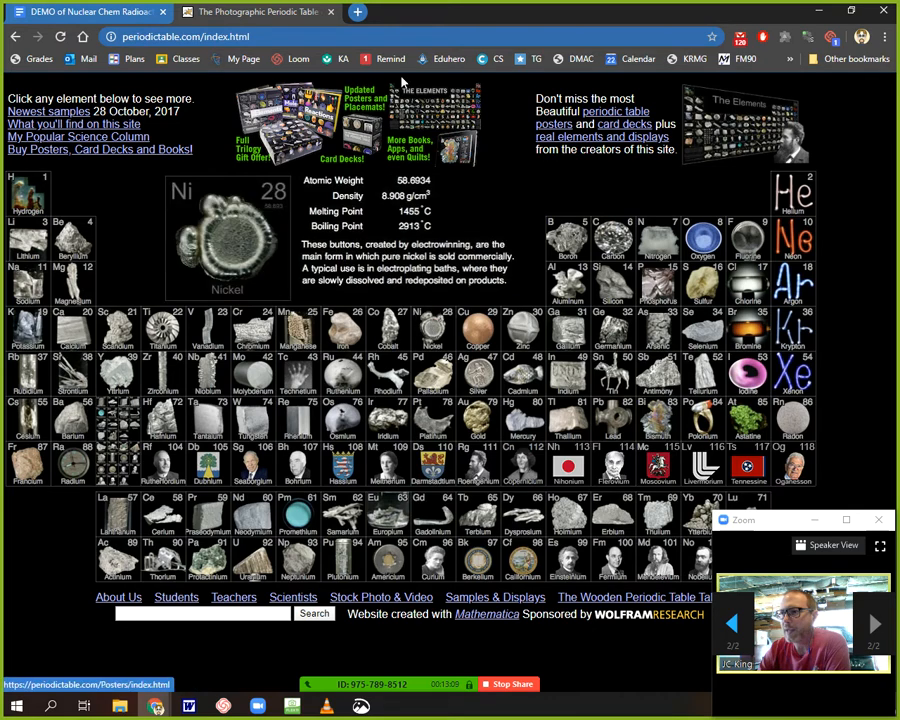
pyautogui.click(258, 15)
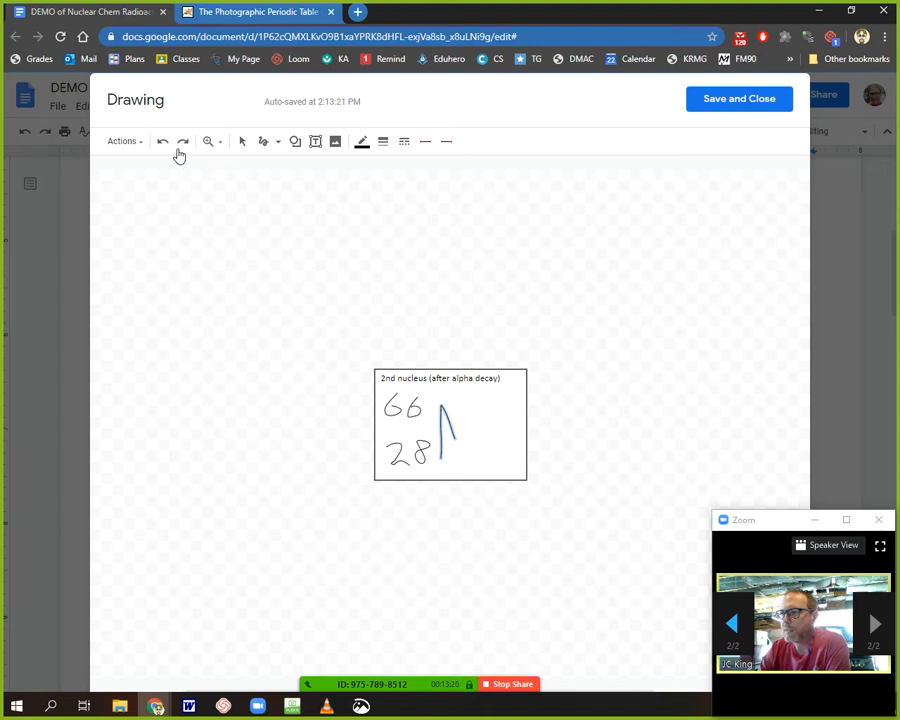
# Scribble Ni beside 28 in the 2nd nucleus drawing and save it into the worksheet.
pyautogui.click(163, 141)
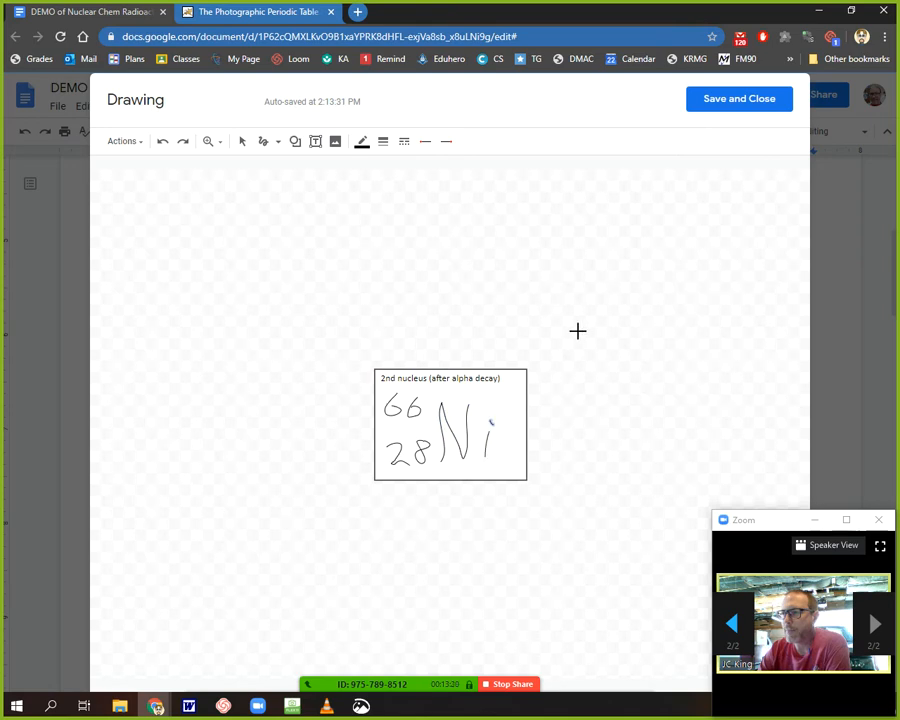
pyautogui.moveTo(360, 200)
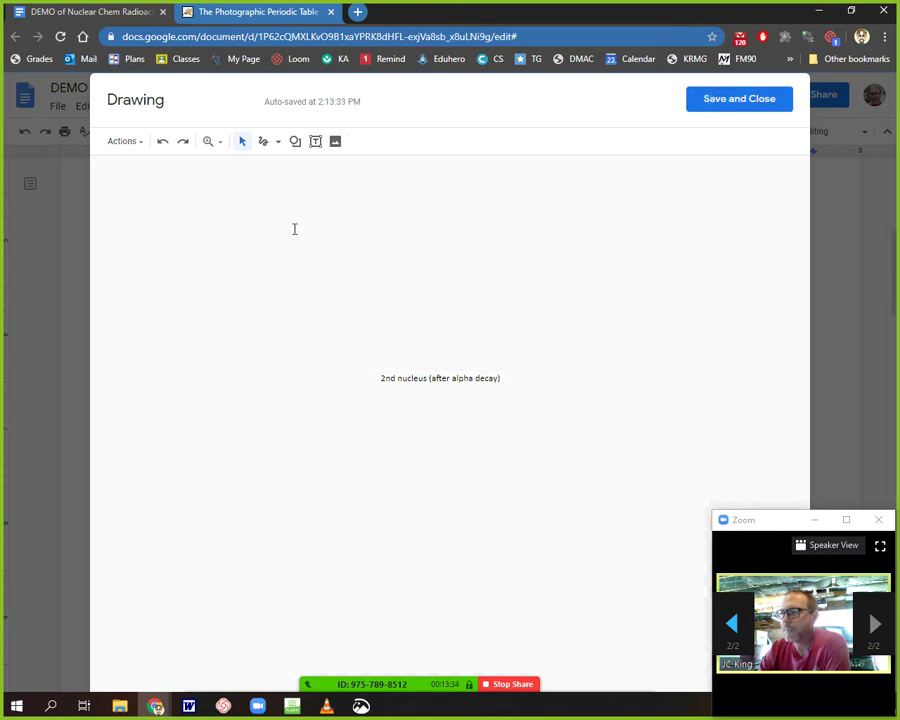
pyautogui.click(742, 99)
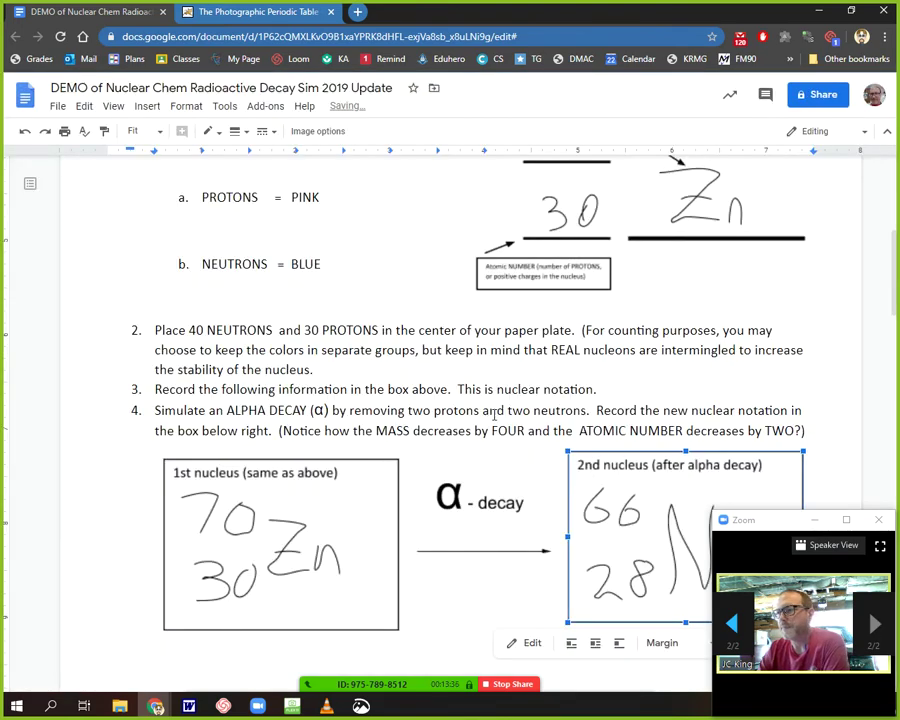
# Scroll the worksheet down to step 5's empty beta-decay nucleus boxes.
pyautogui.scroll(-3)
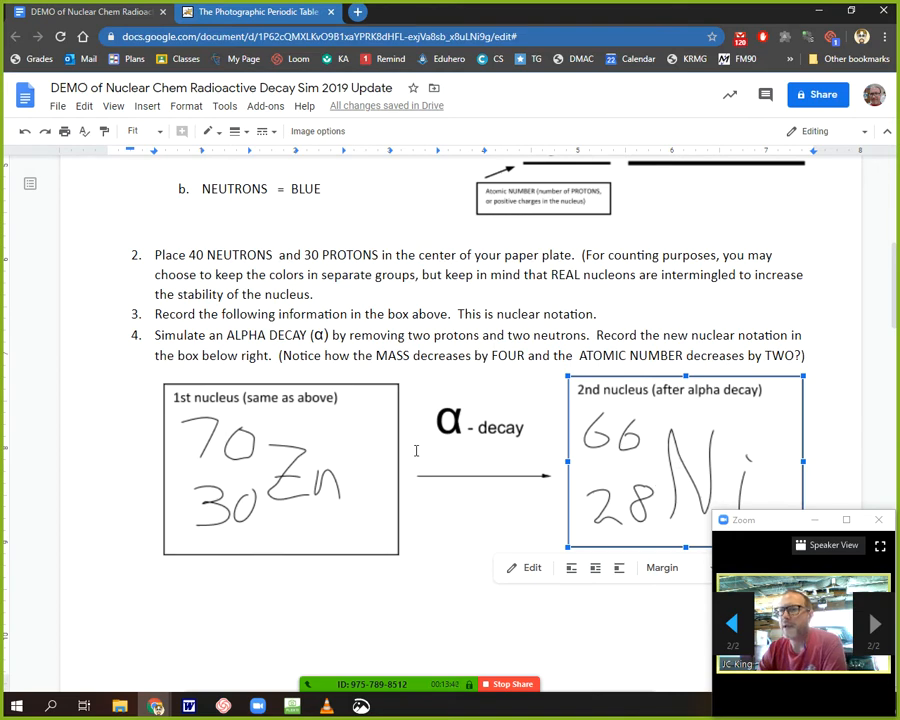
pyautogui.scroll(-3)
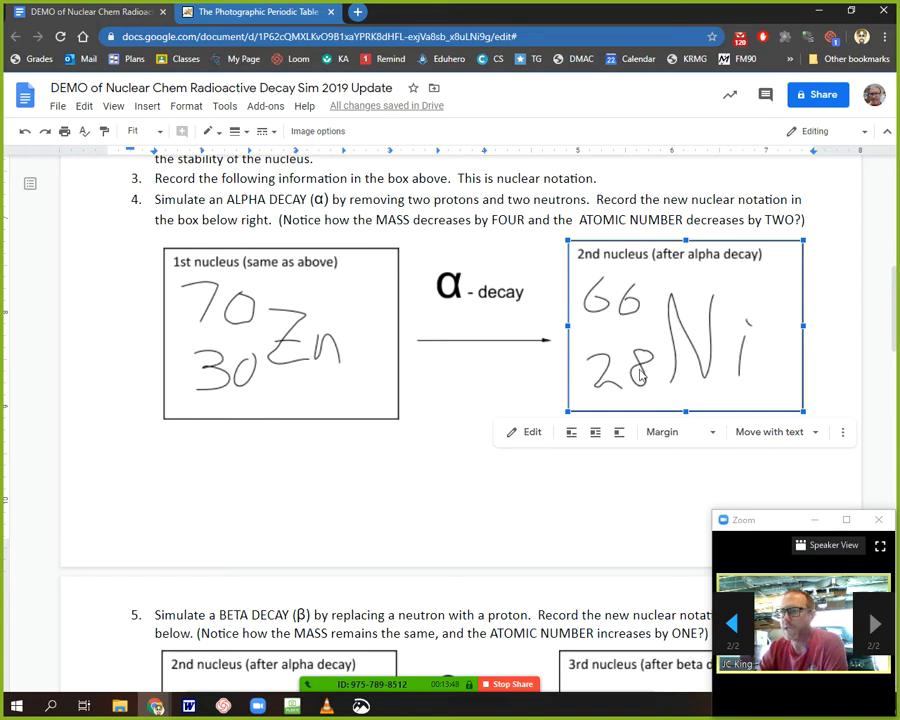
pyautogui.moveTo(472, 461)
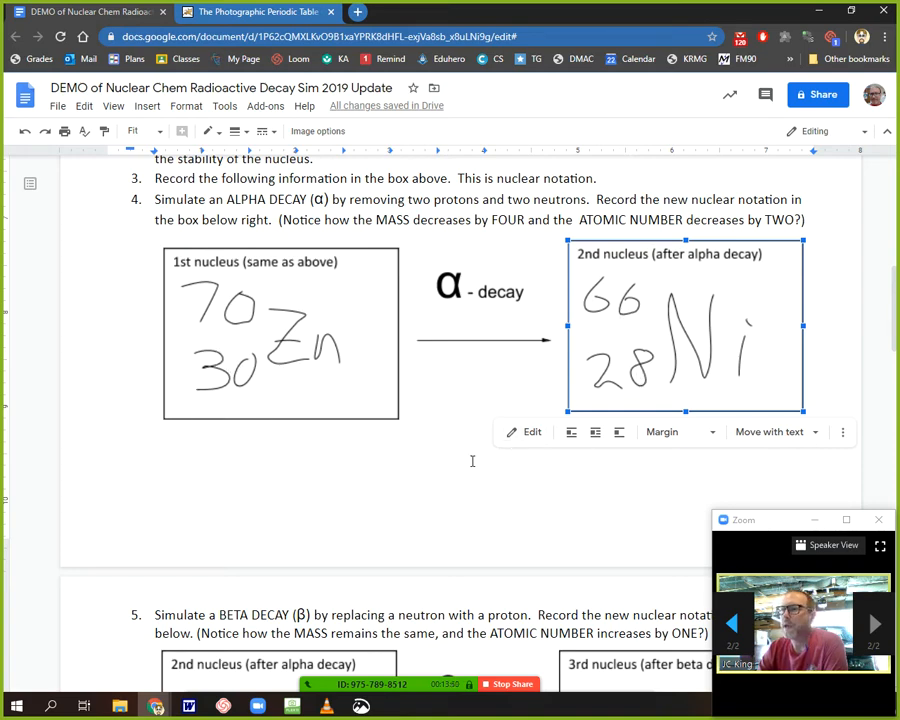
pyautogui.scroll(-3)
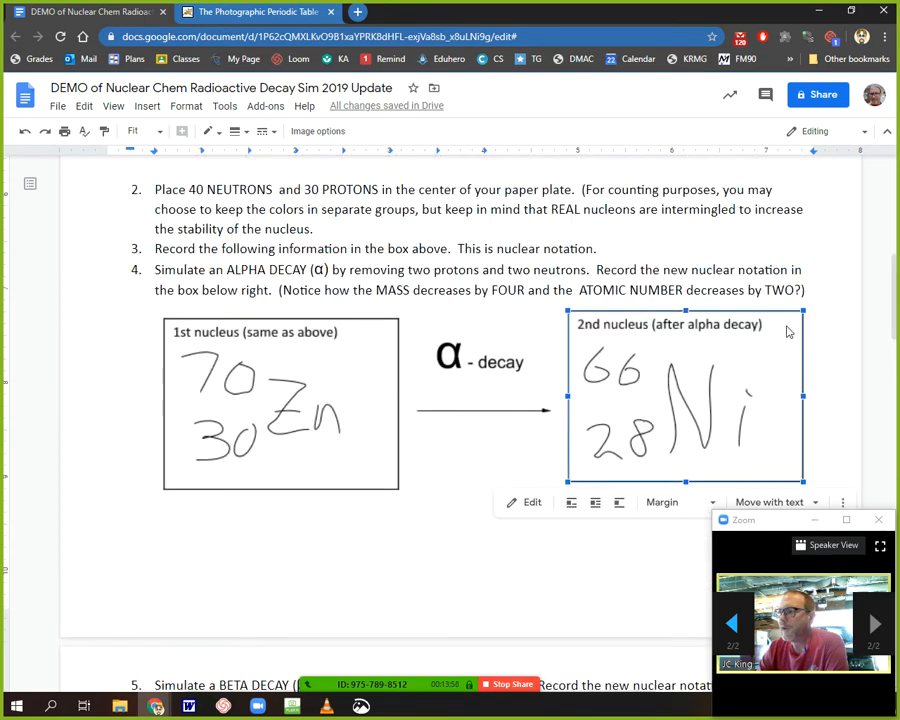
pyautogui.moveTo(756, 372)
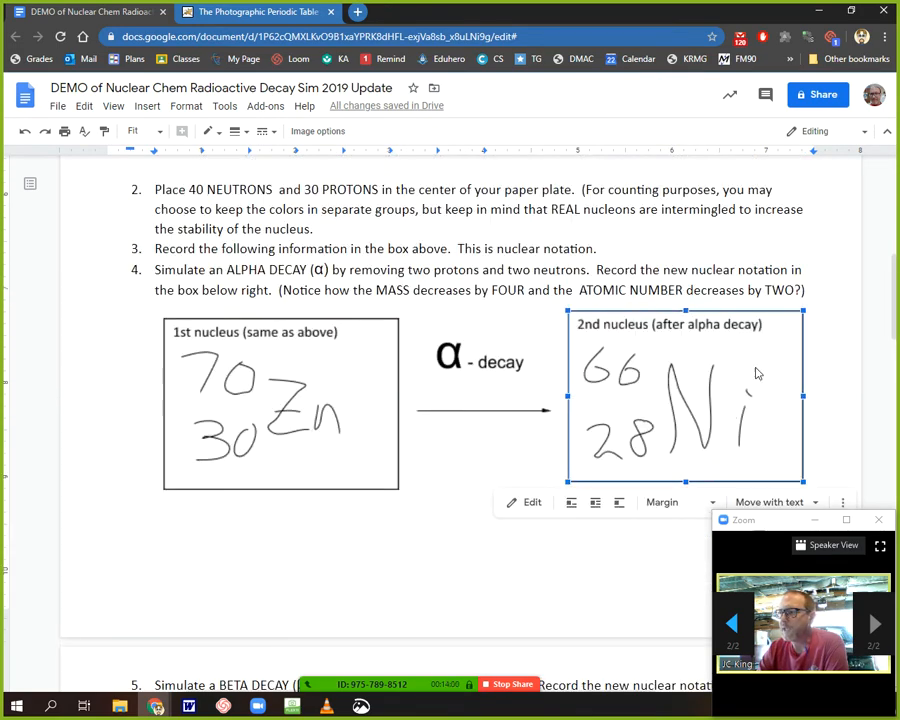
pyautogui.moveTo(800, 321)
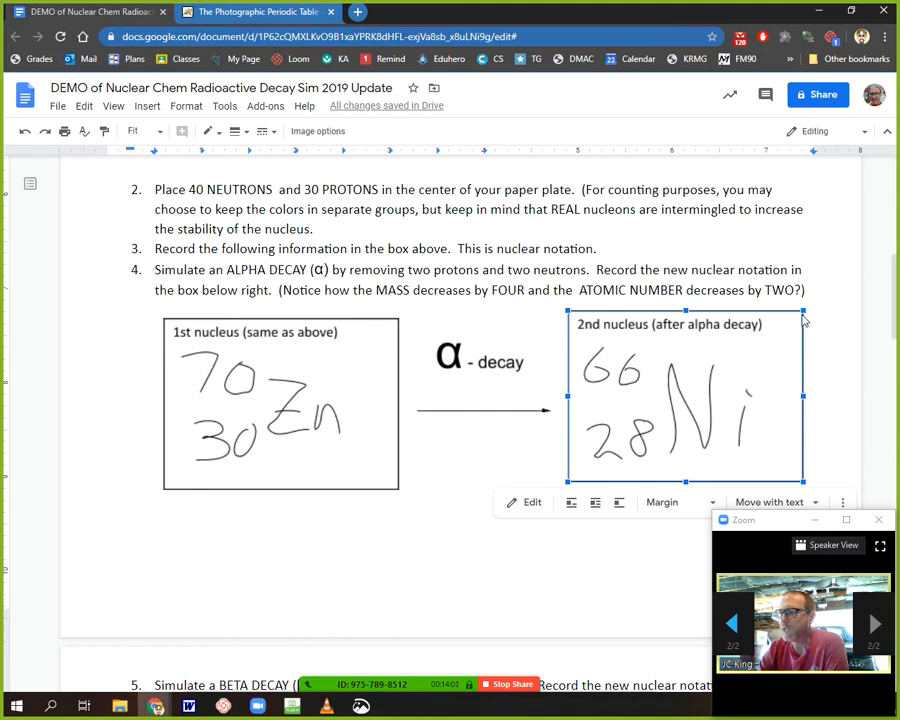
pyautogui.moveTo(798, 335)
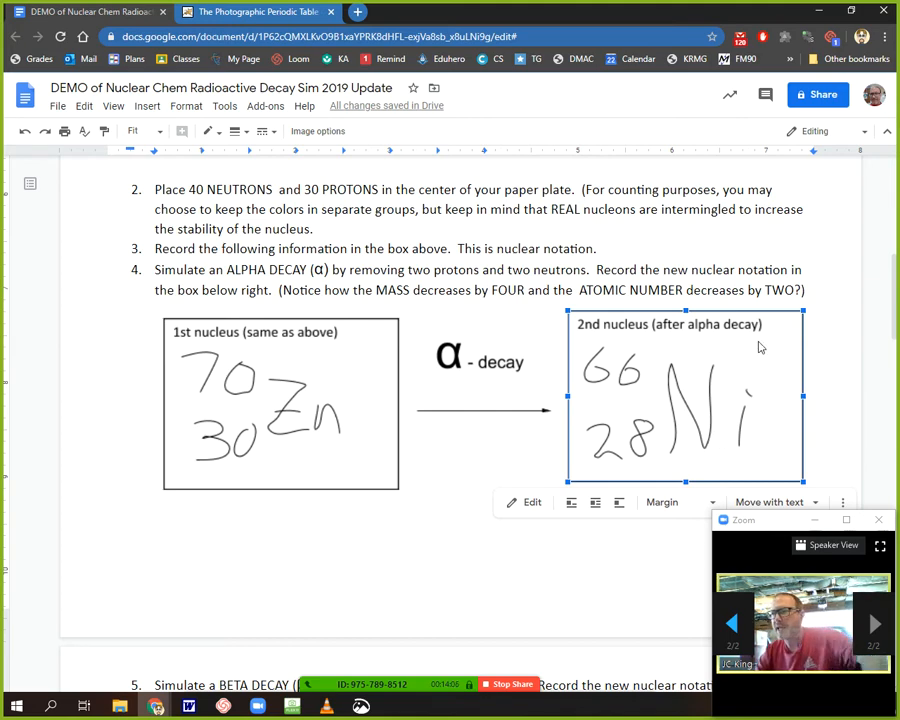
pyautogui.scroll(-3)
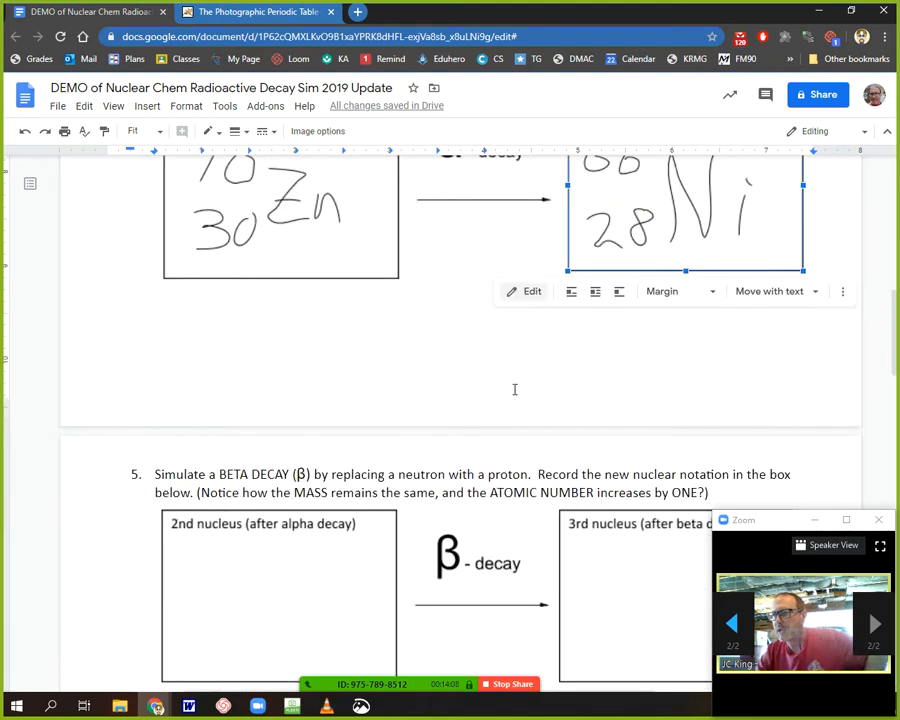
# Scroll down to step 5's 2nd nucleus box for the 66 over 28 Ni copy.
pyautogui.scroll(-3)
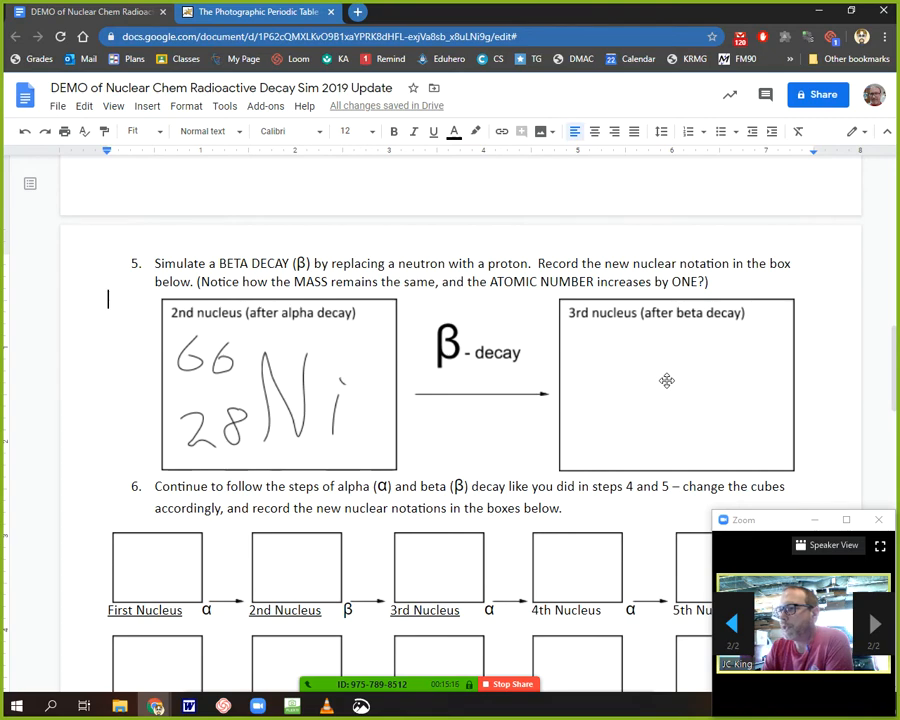
# Scribble 66 over 29 in step 5's 3rd nucleus drawing, then bring up the periodic table.
pyautogui.click(667, 381)
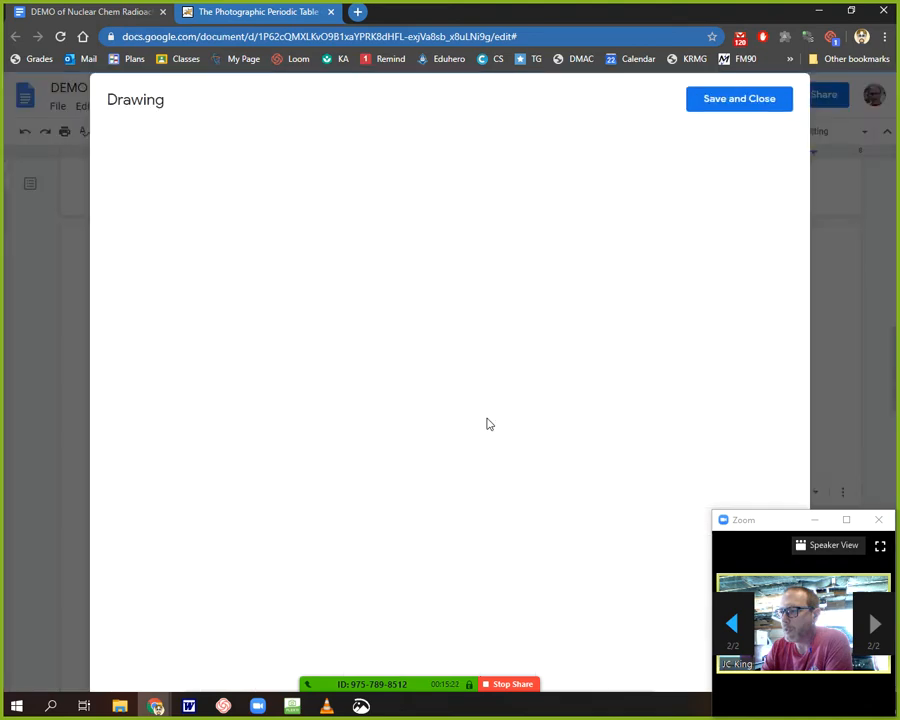
pyautogui.moveTo(356, 270)
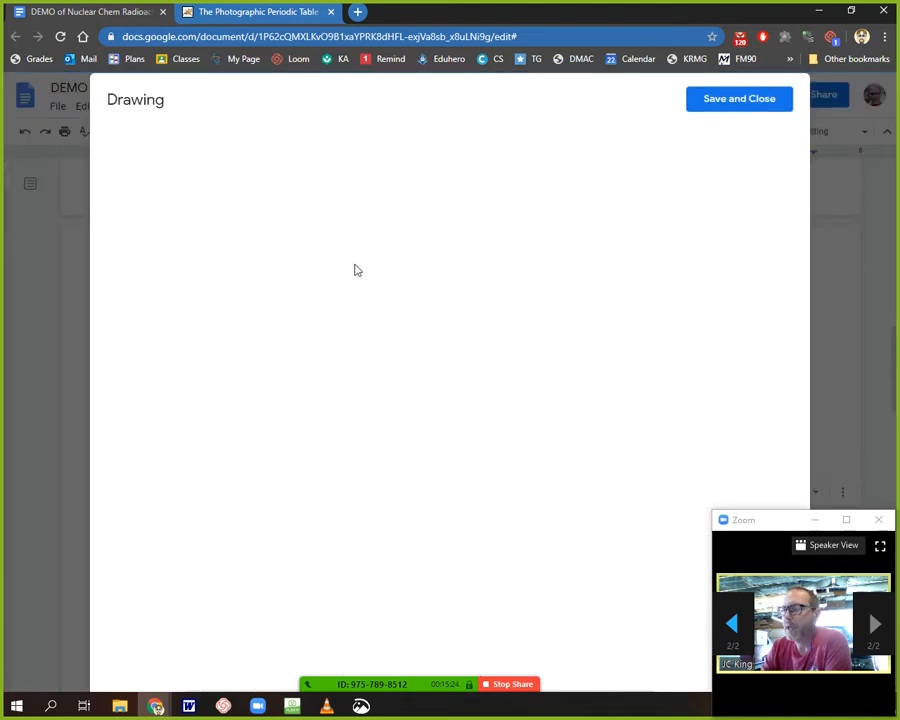
pyautogui.moveTo(350, 297)
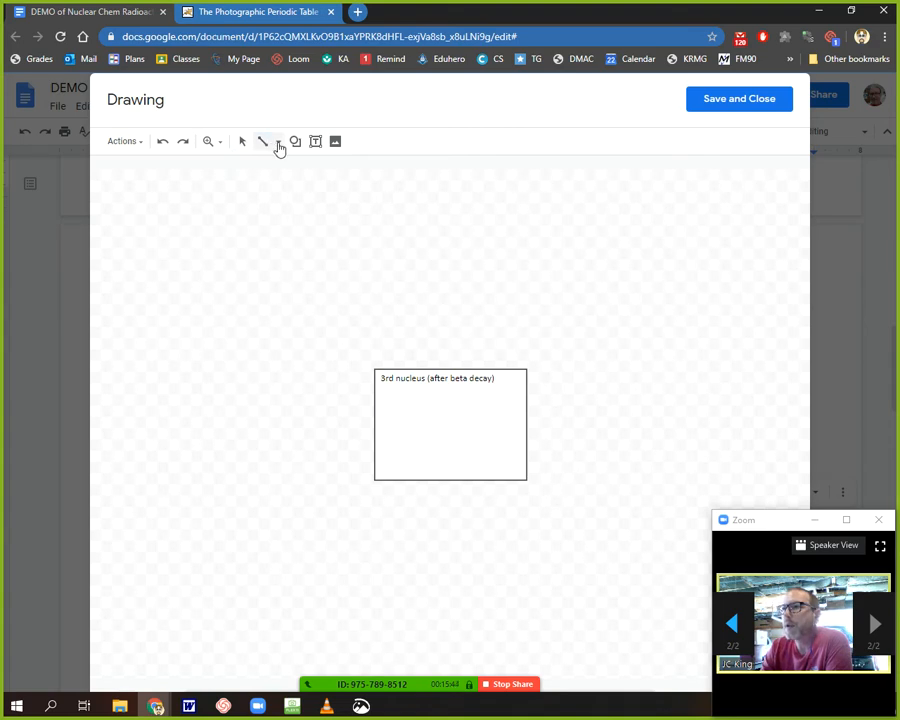
pyautogui.click(277, 141)
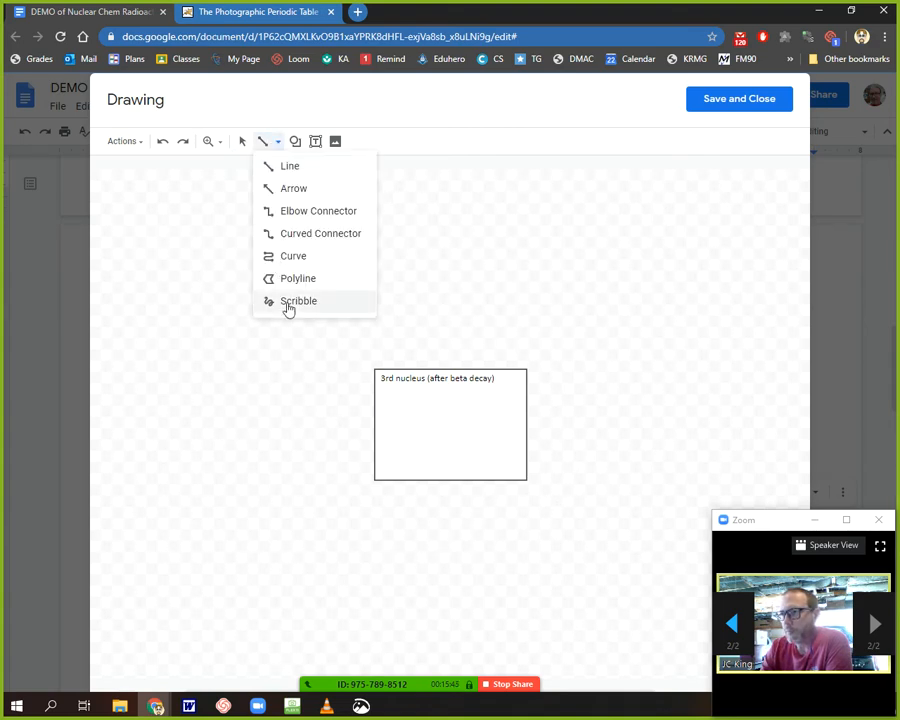
pyautogui.click(298, 301)
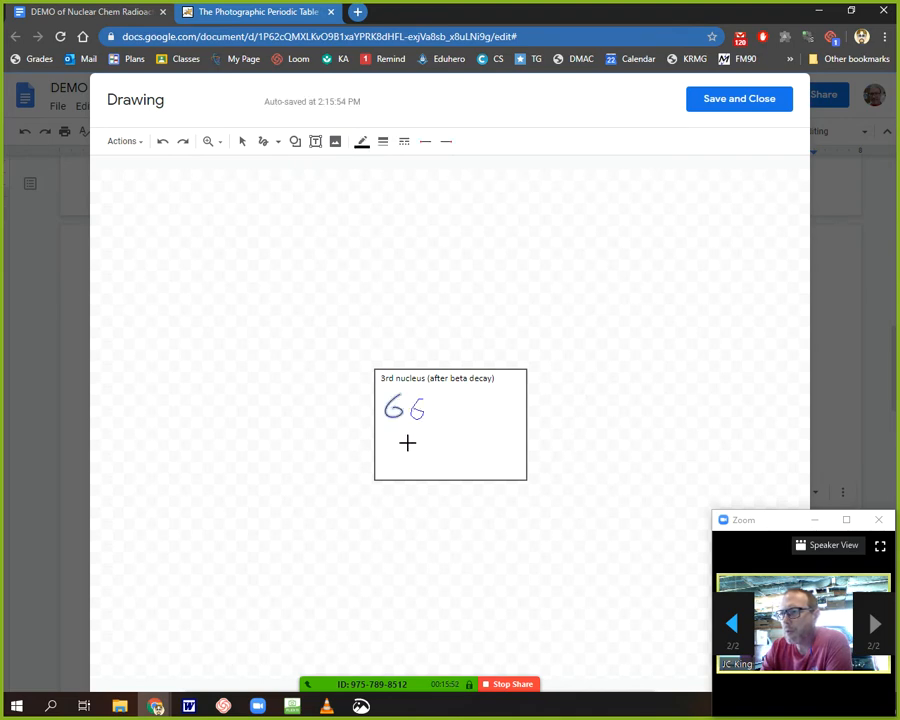
pyautogui.moveTo(390, 440); pyautogui.dragTo(398, 455)
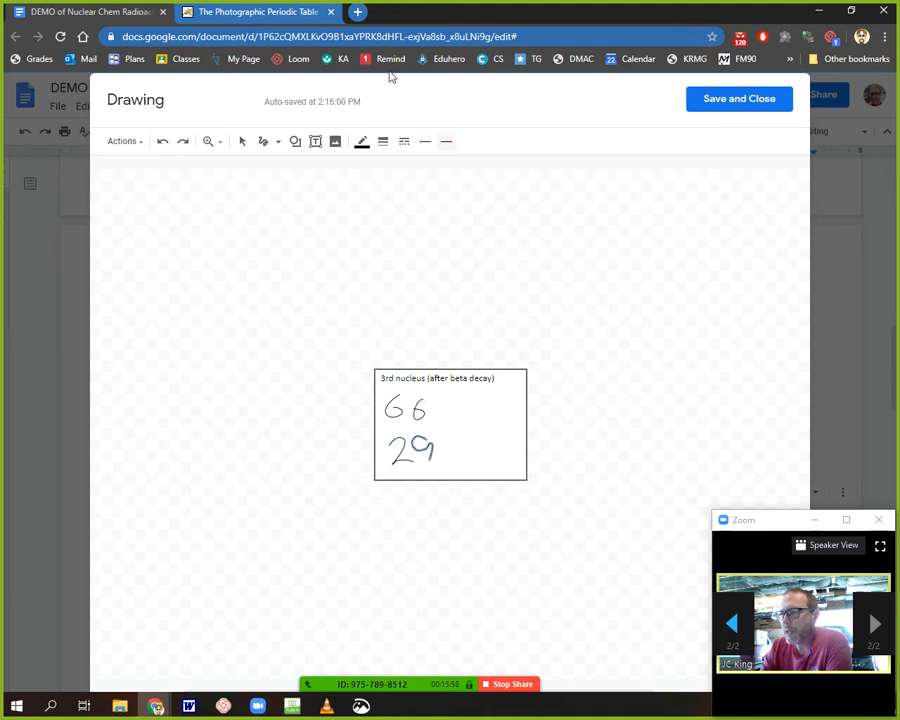
pyautogui.click(255, 11)
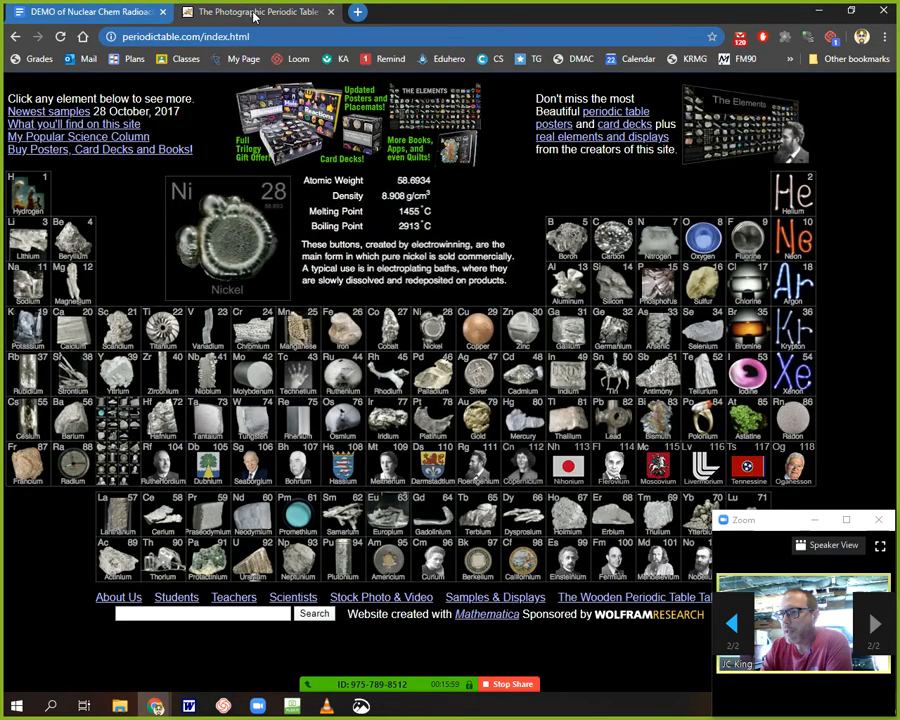
# Identify element 29 as copper, write Cu, and save the 66 over 29 Cu drawing.
pyautogui.click(477, 330)
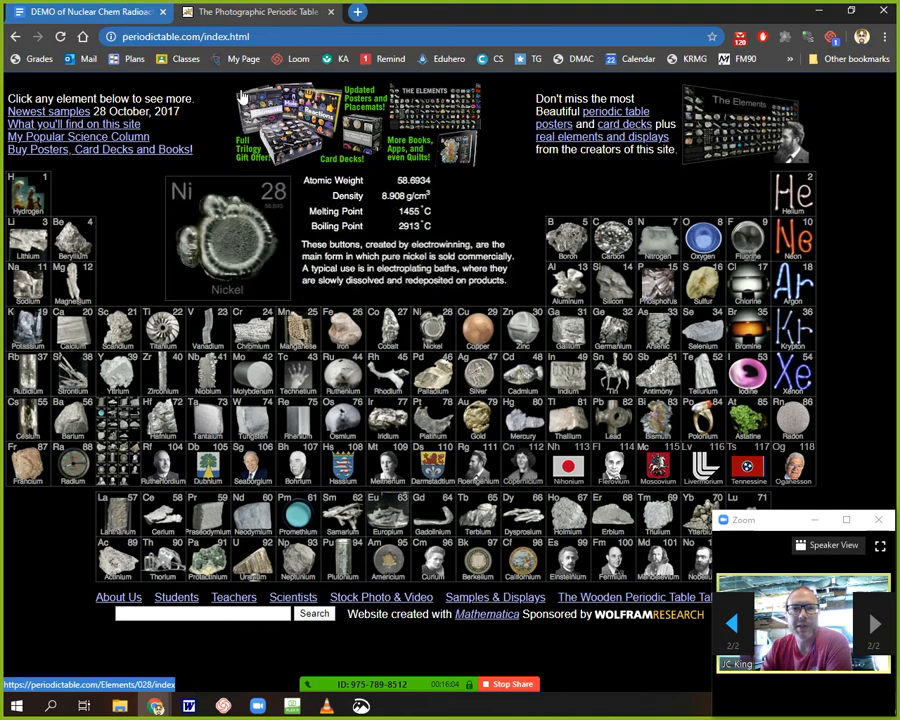
pyautogui.click(250, 17)
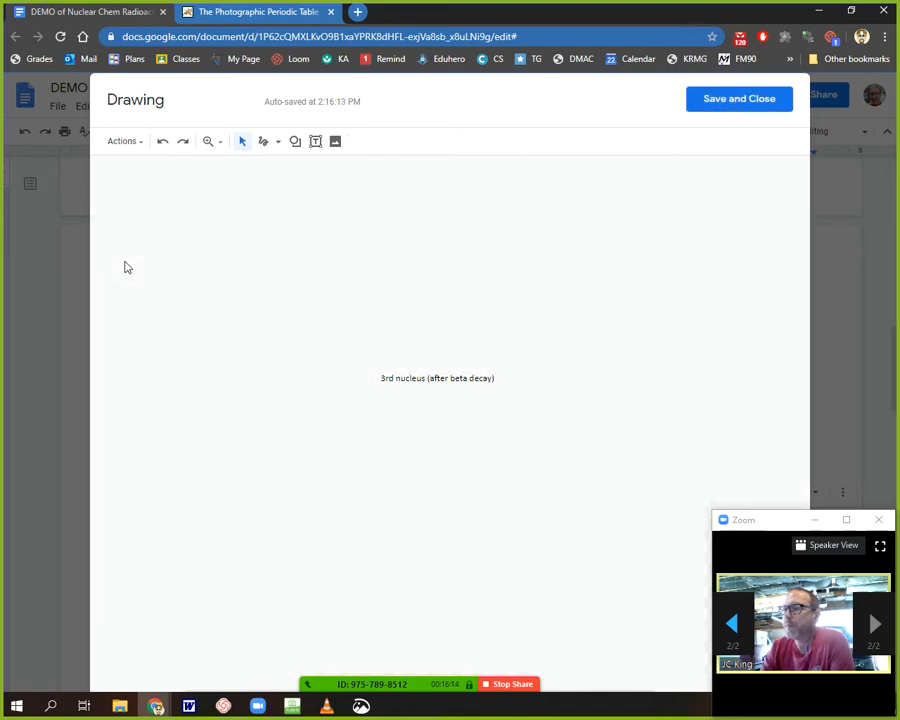
pyautogui.click(738, 99)
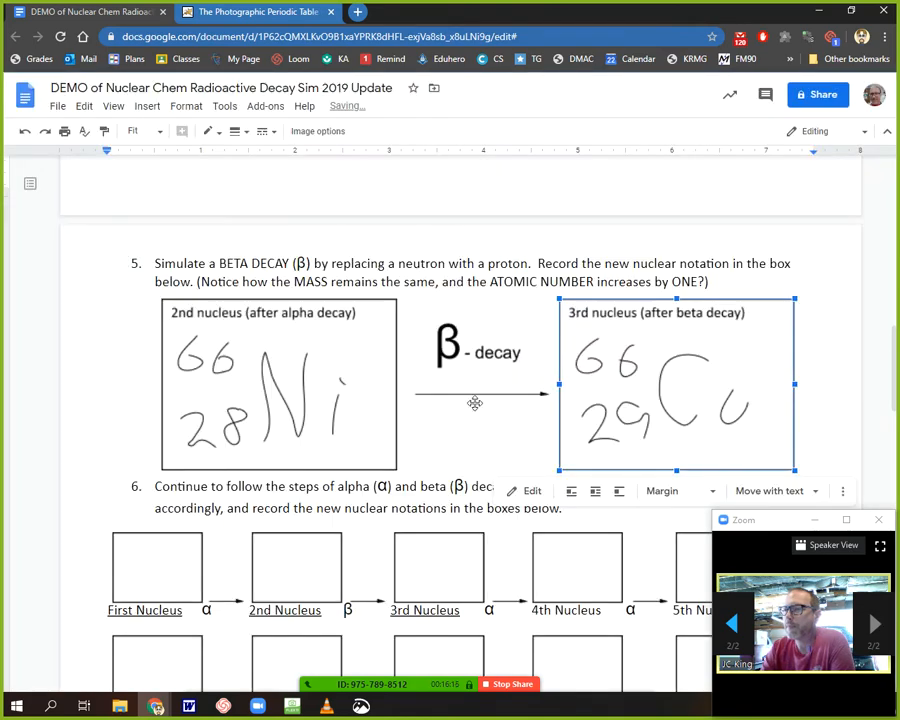
pyautogui.moveTo(513, 353)
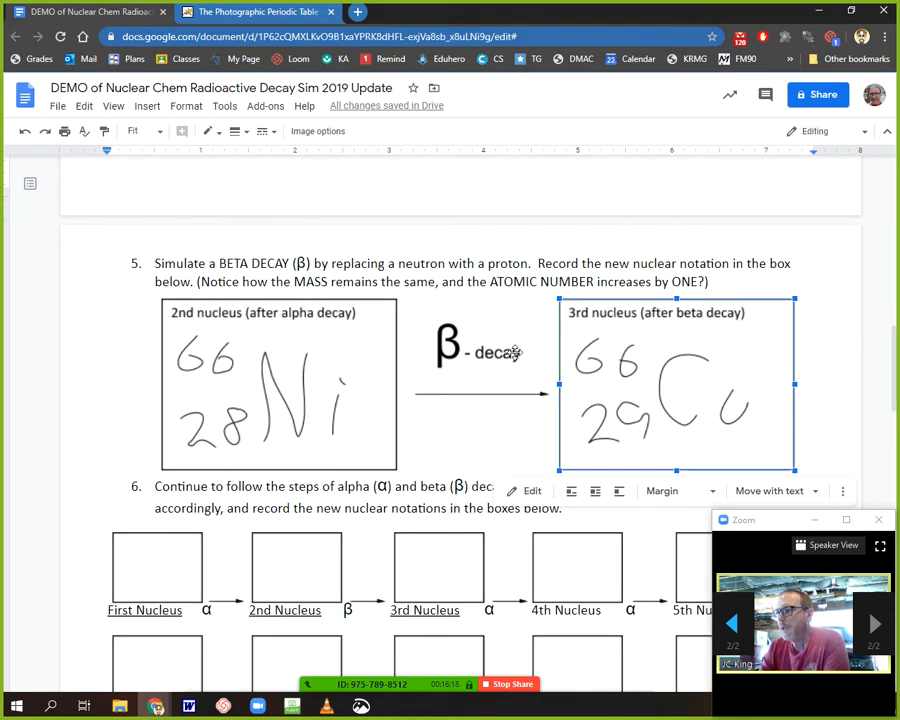
pyautogui.scroll(-3)
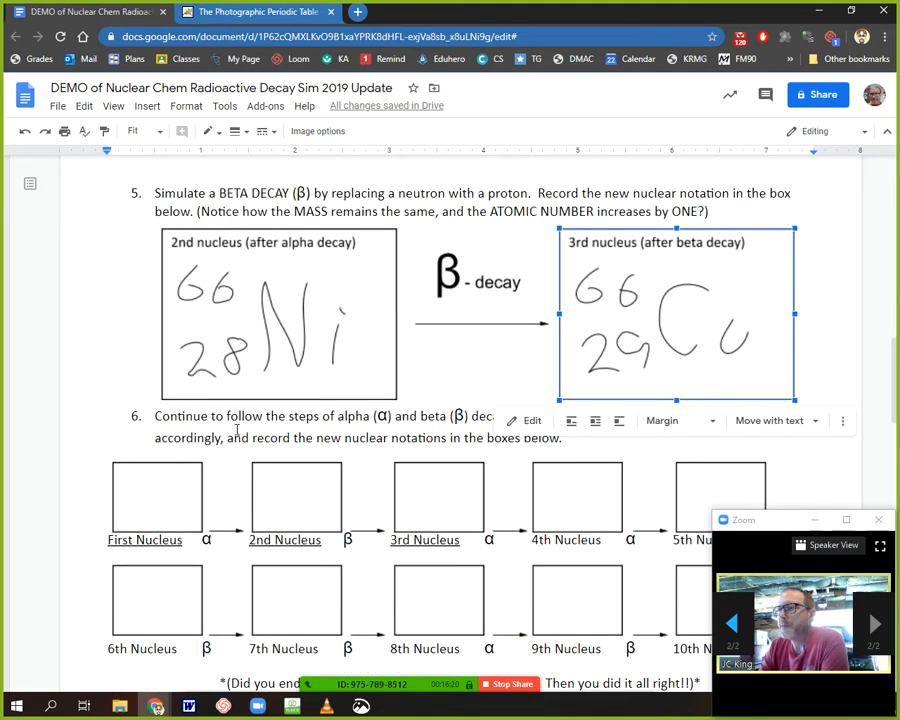
pyautogui.moveTo(180, 554)
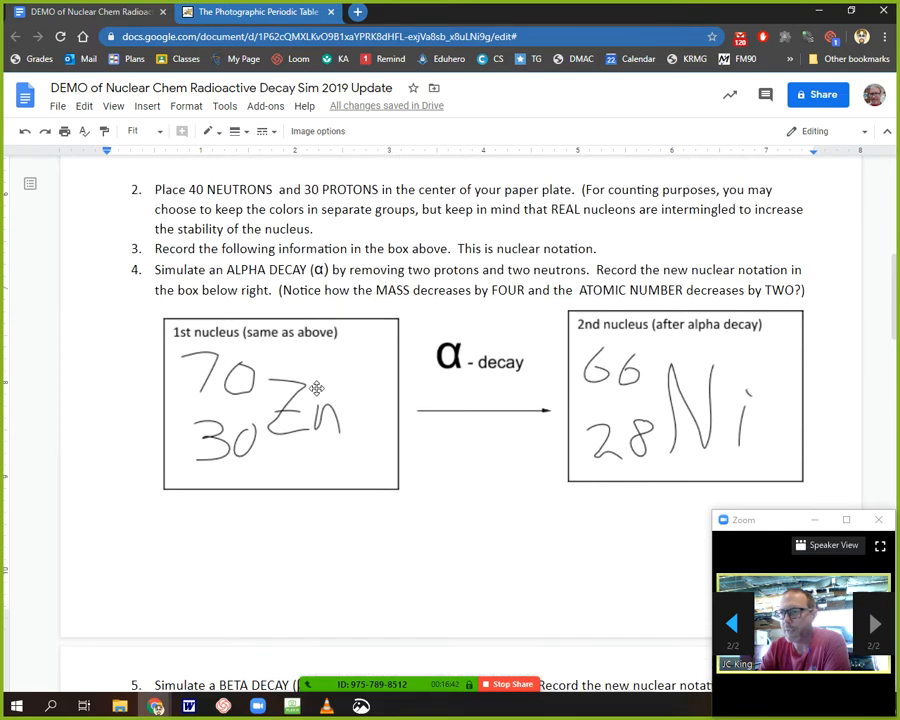
# Copy the 70 over 30 Zn drawing into step 6's First Nucleus box and shrink it.
pyautogui.click(295, 396)
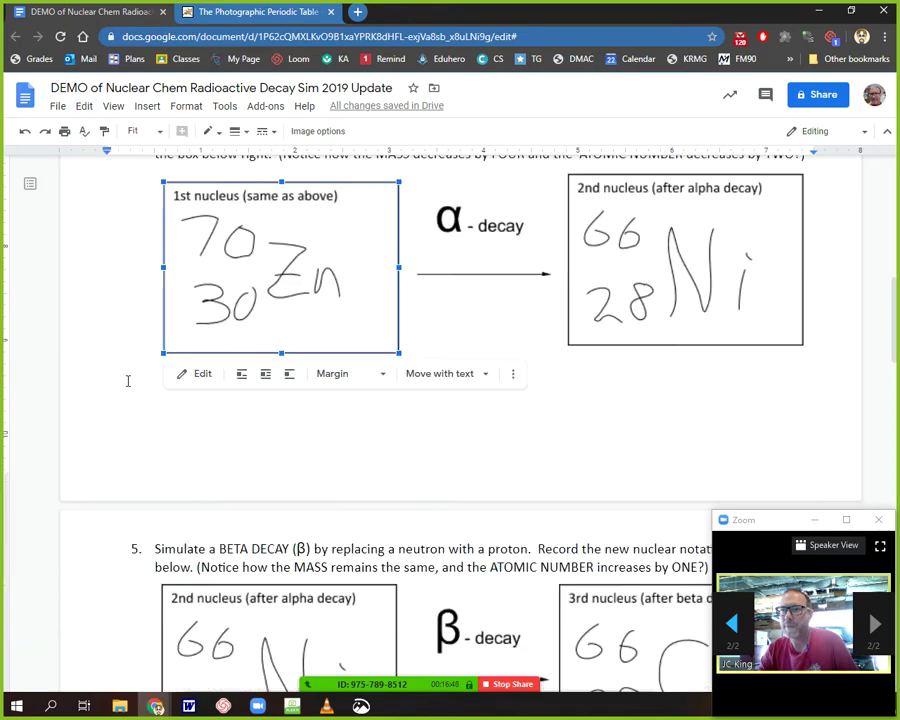
pyautogui.scroll(-3)
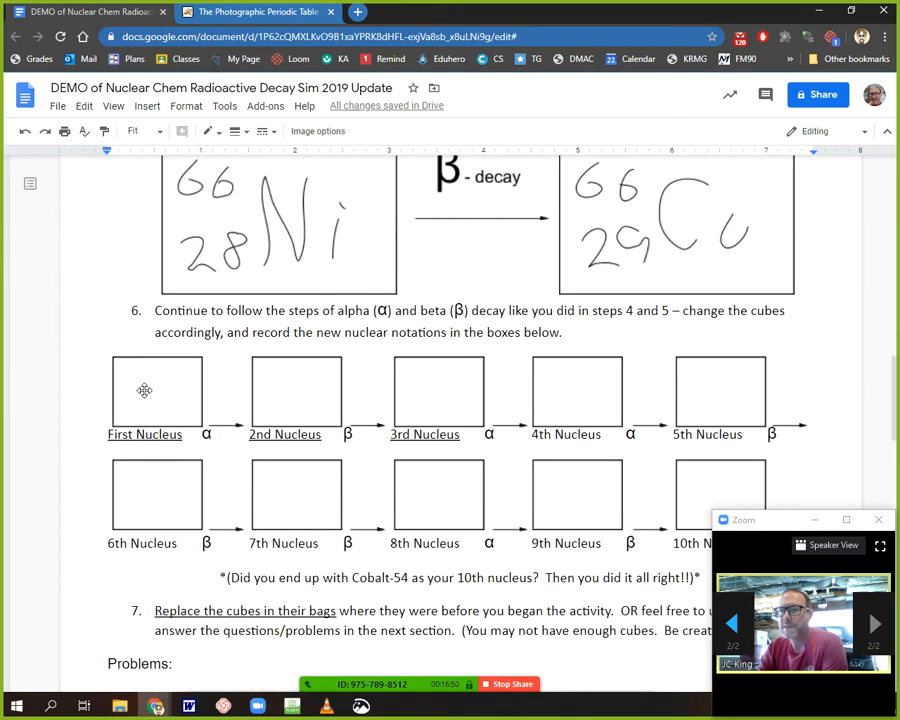
pyautogui.click(140, 391)
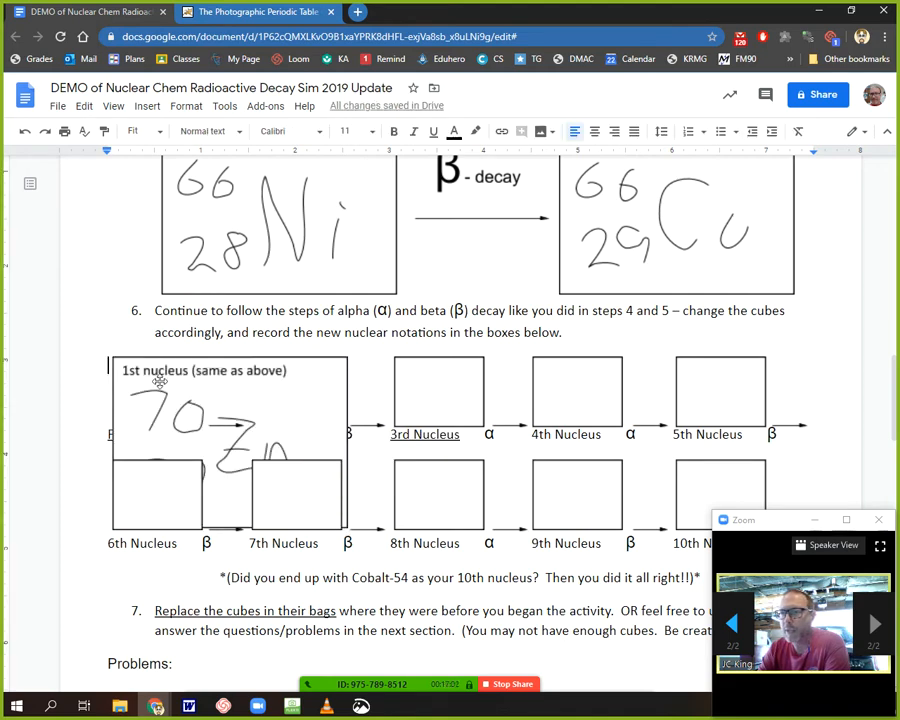
pyautogui.click(180, 415)
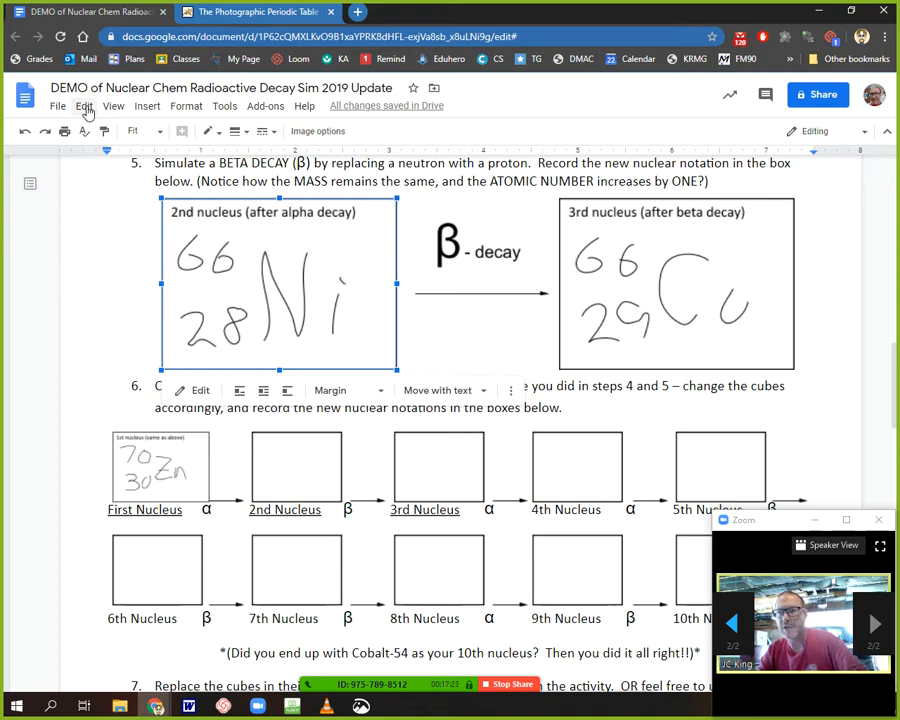
# Paste resized copies of 66/28 Ni and 66/29 Cu into step 6's 2nd and 3rd boxes.
pyautogui.click(295, 467)
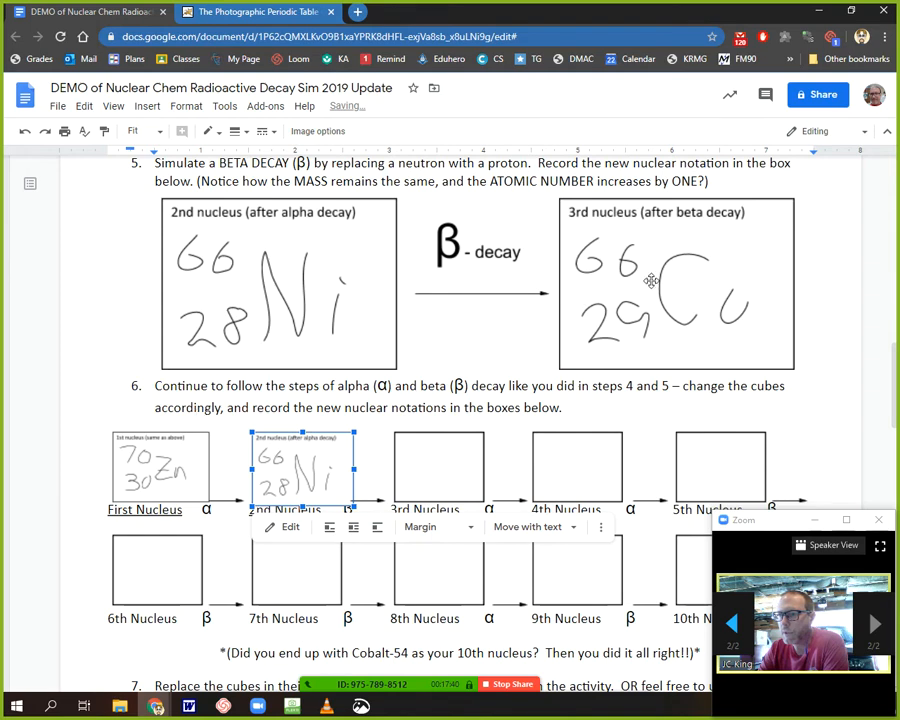
pyautogui.click(669, 285)
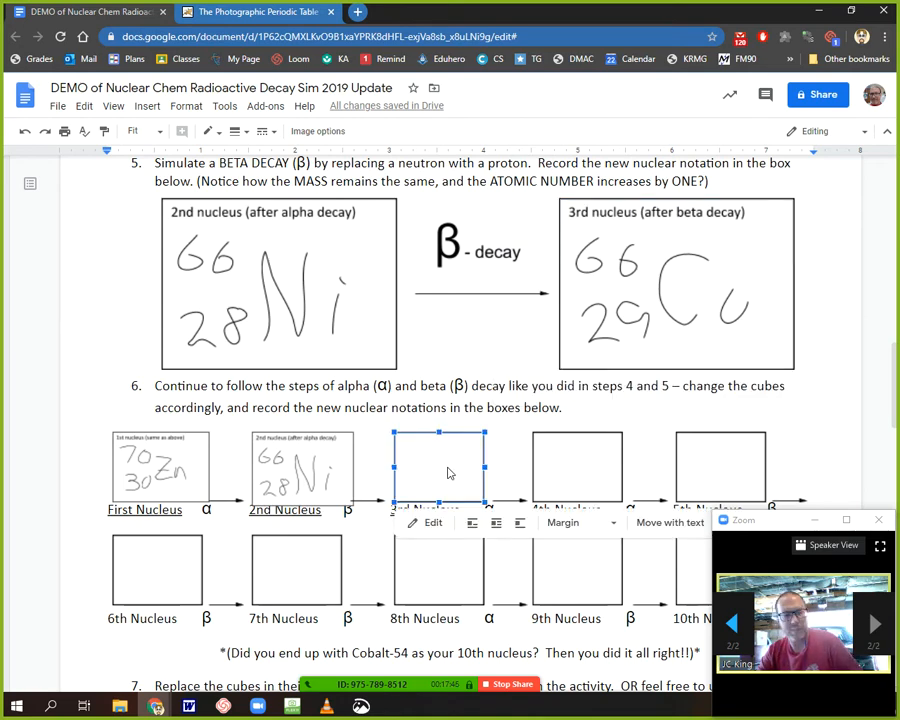
pyautogui.moveTo(445, 467)
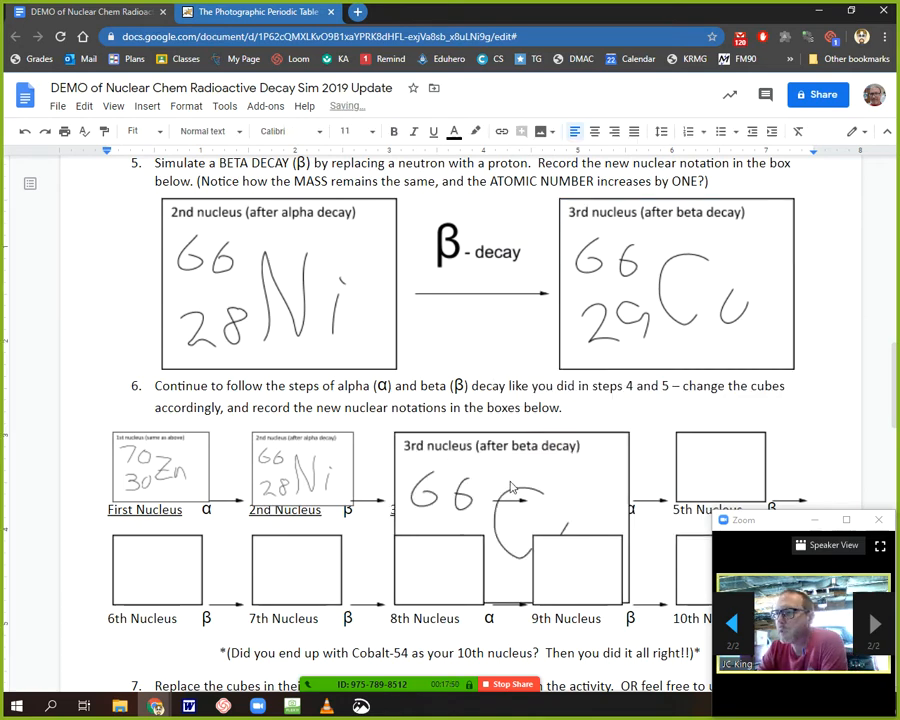
pyautogui.click(510, 490)
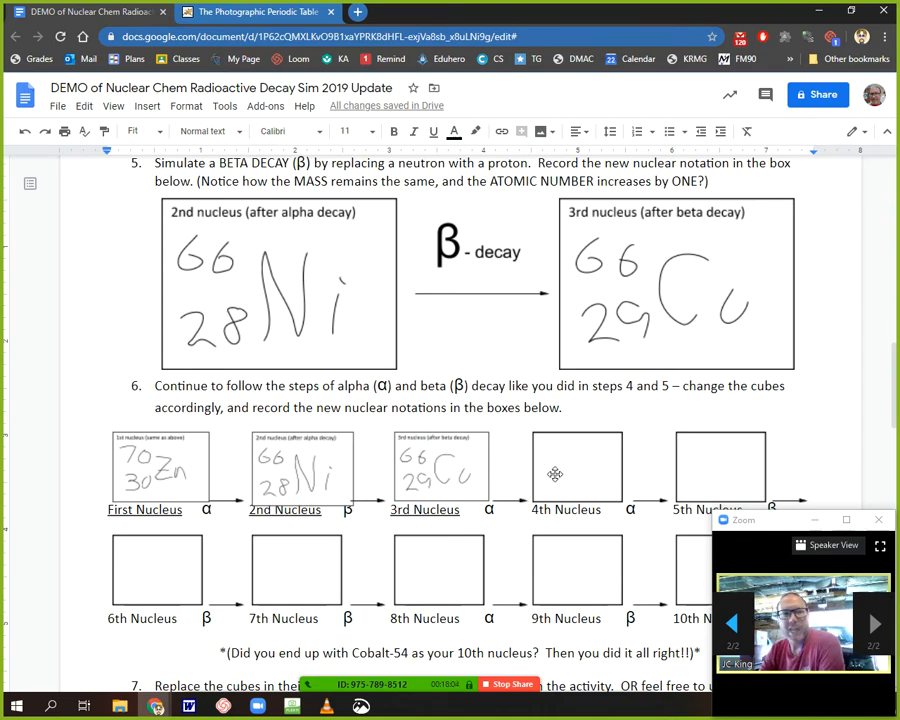
pyautogui.moveTo(667, 473)
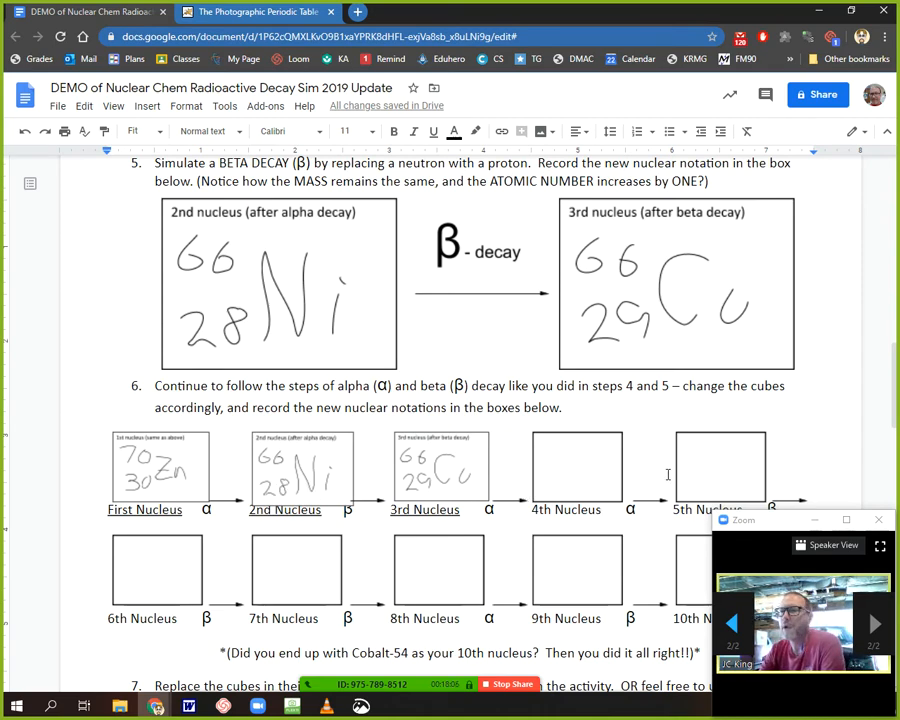
pyautogui.scroll(-3)
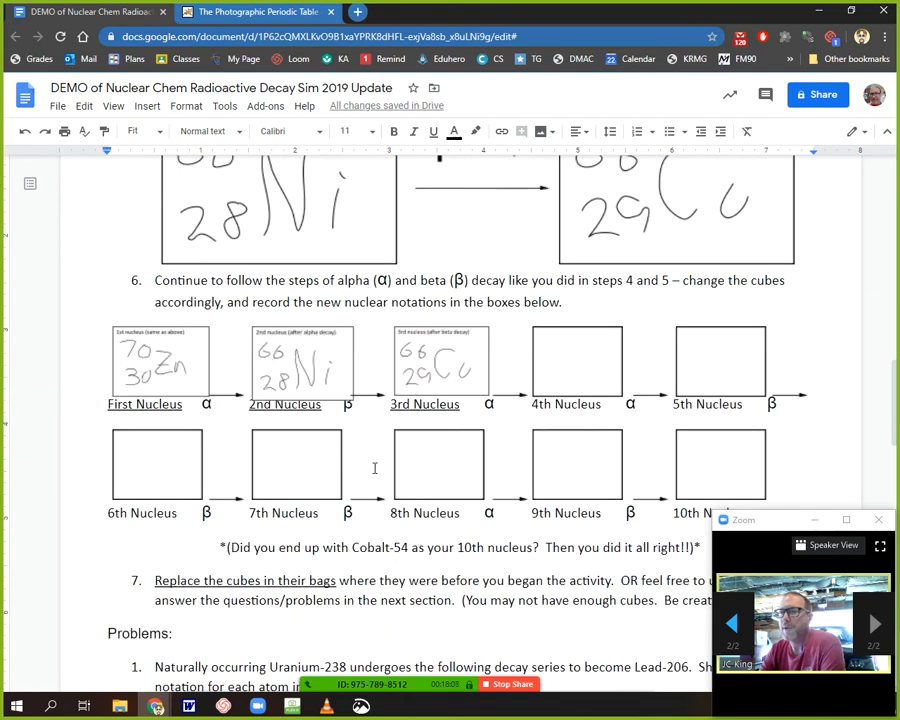
pyautogui.scroll(-3)
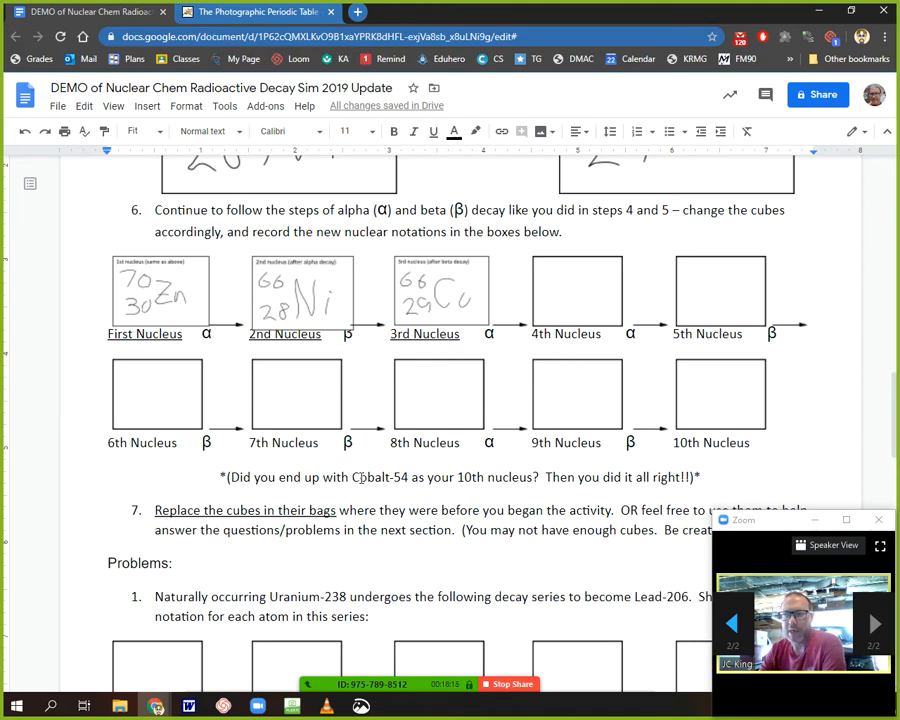
pyautogui.moveTo(352, 477); pyautogui.dragTo(538, 477)
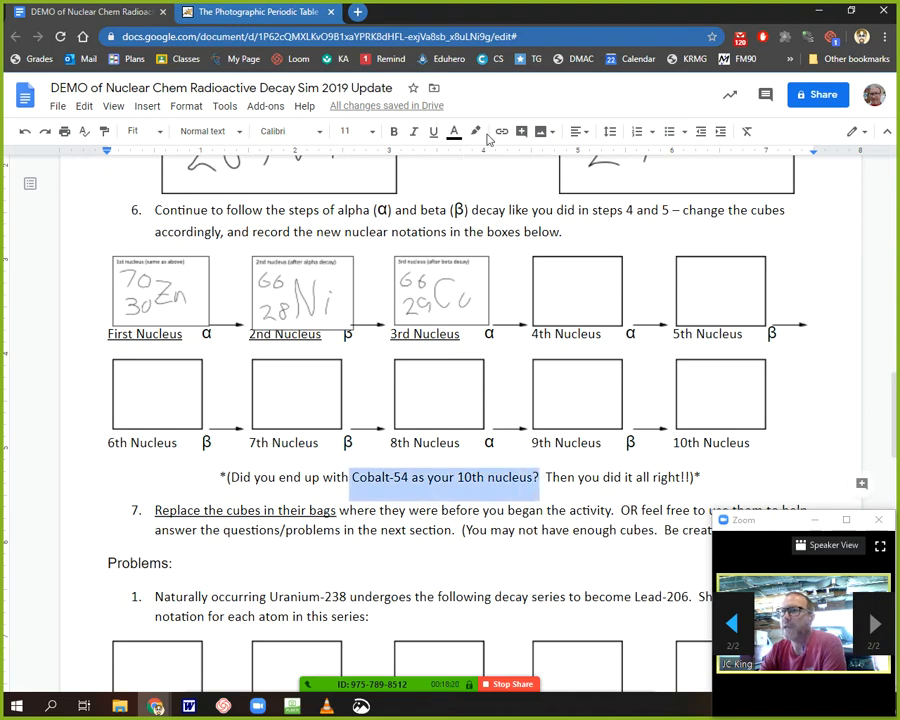
pyautogui.click(476, 131)
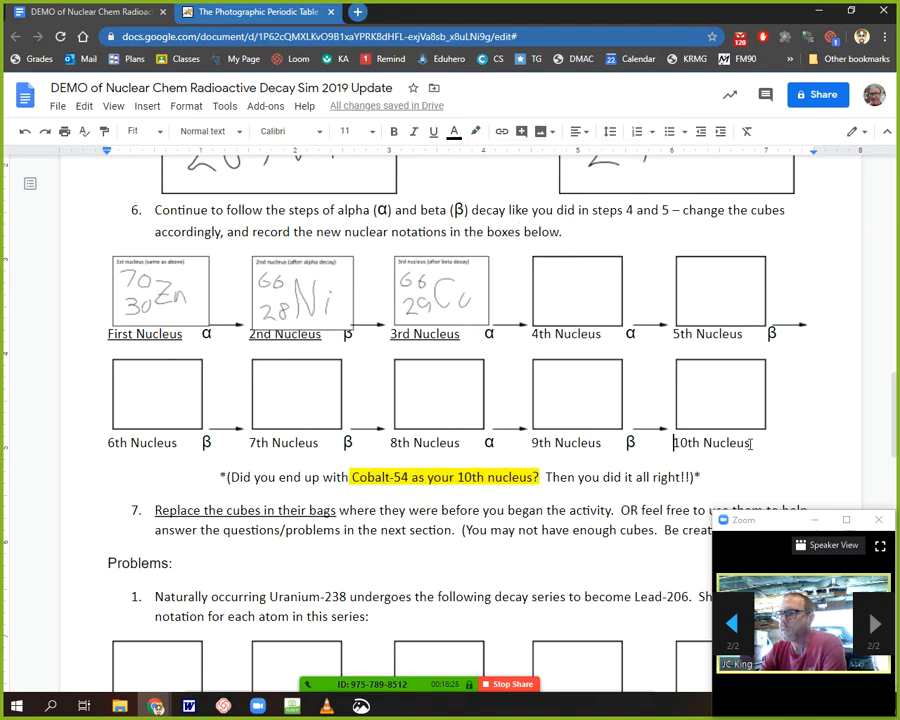
pyautogui.click(476, 131)
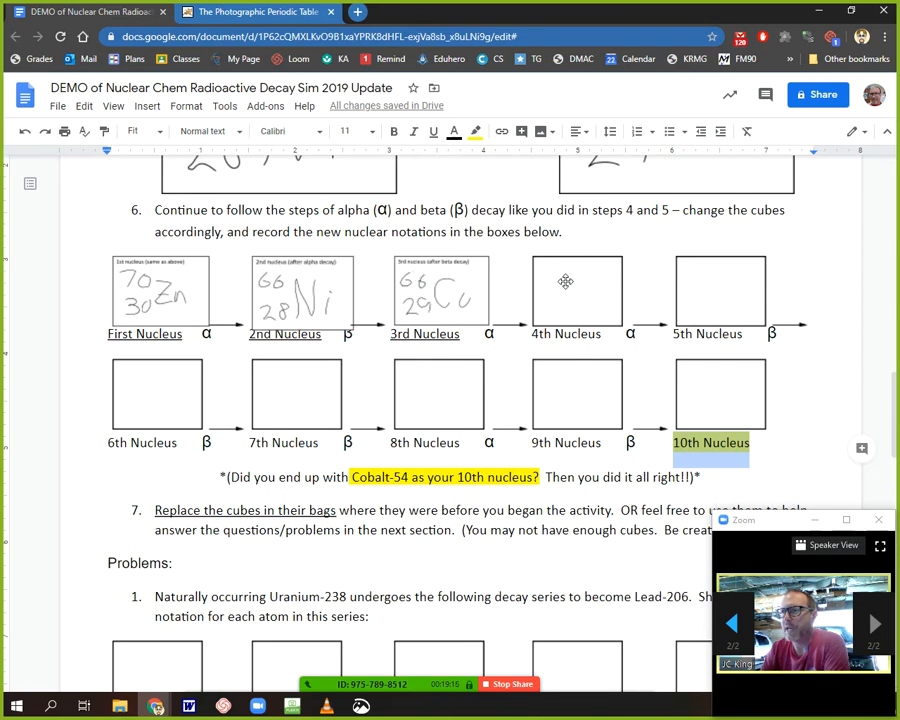
pyautogui.moveTo(583, 294)
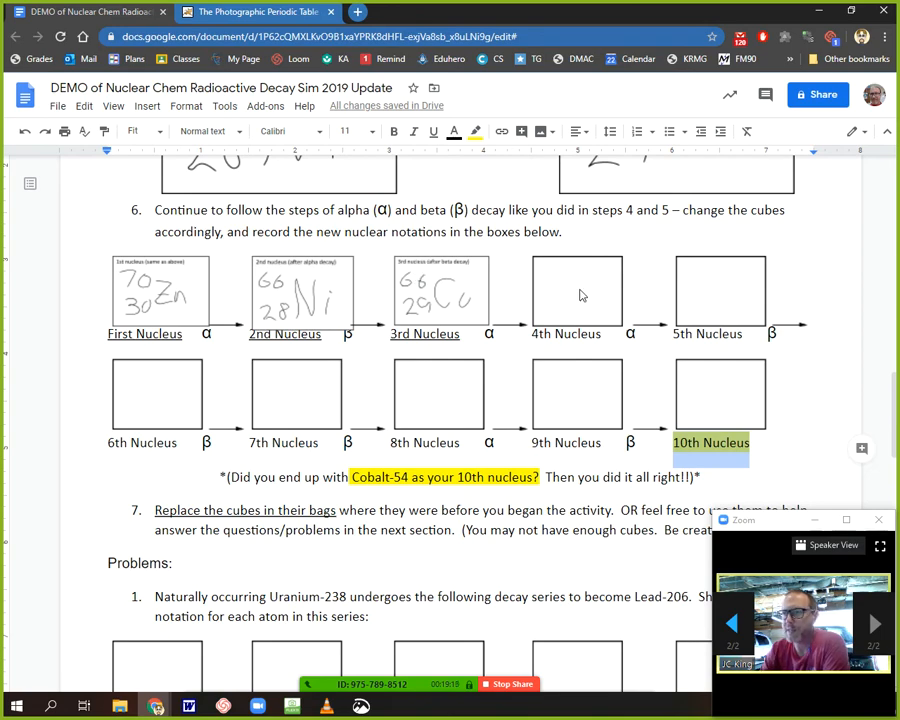
# Open the 4th Nucleus box as a drawing at 200% zoom with the Scribble tool.
pyautogui.click(577, 290)
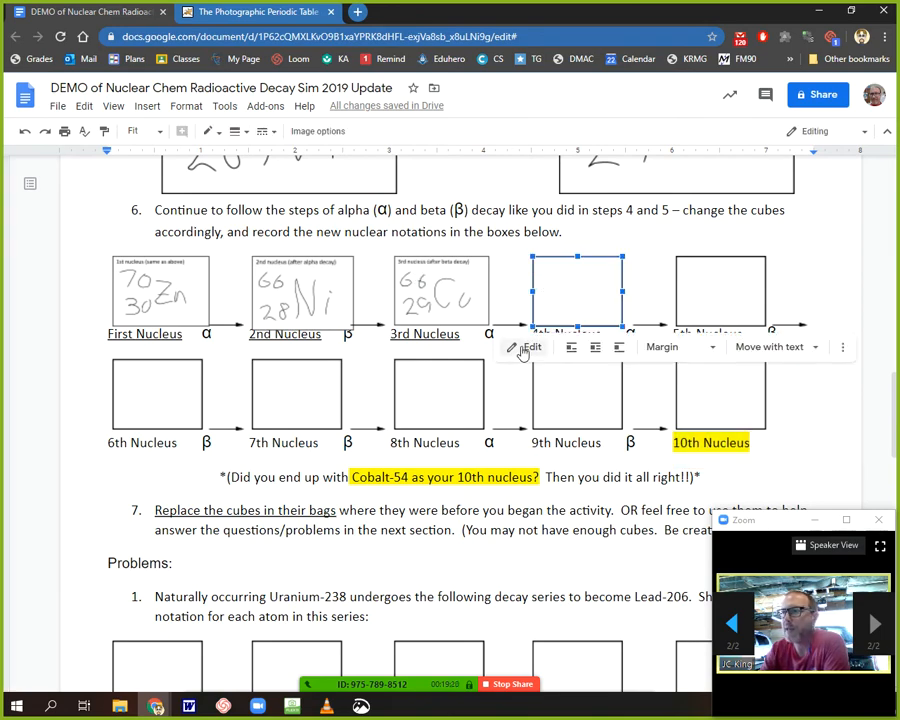
pyautogui.click(523, 346)
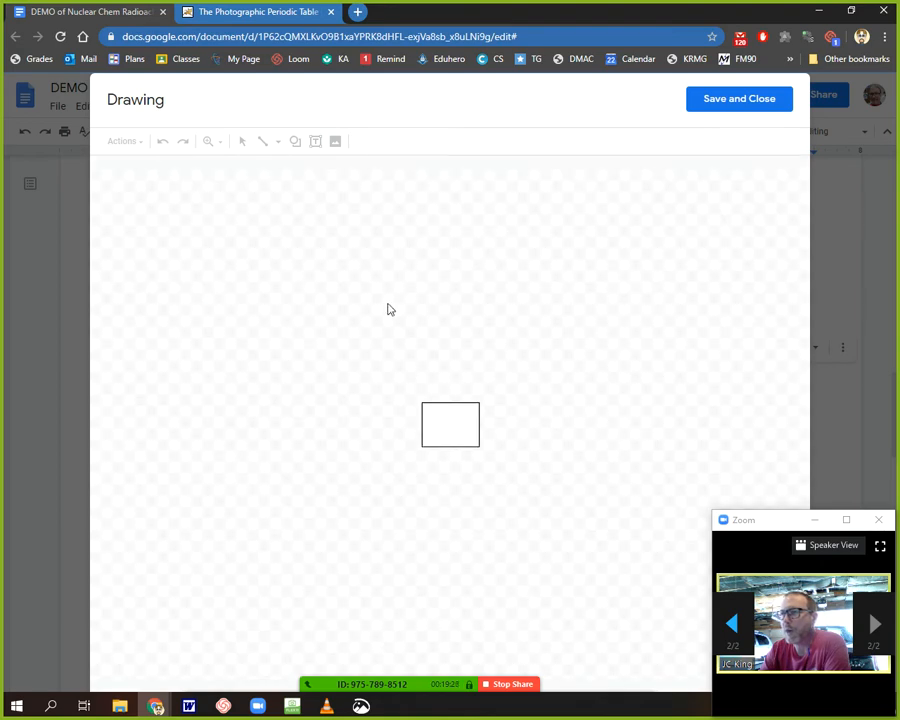
pyautogui.moveTo(220, 146)
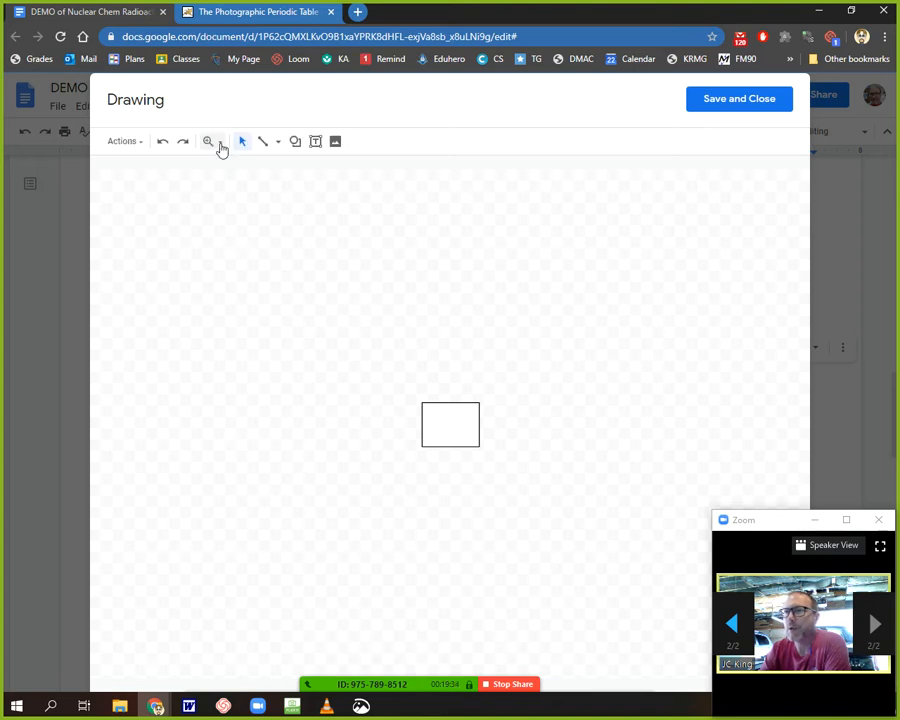
pyautogui.click(208, 141)
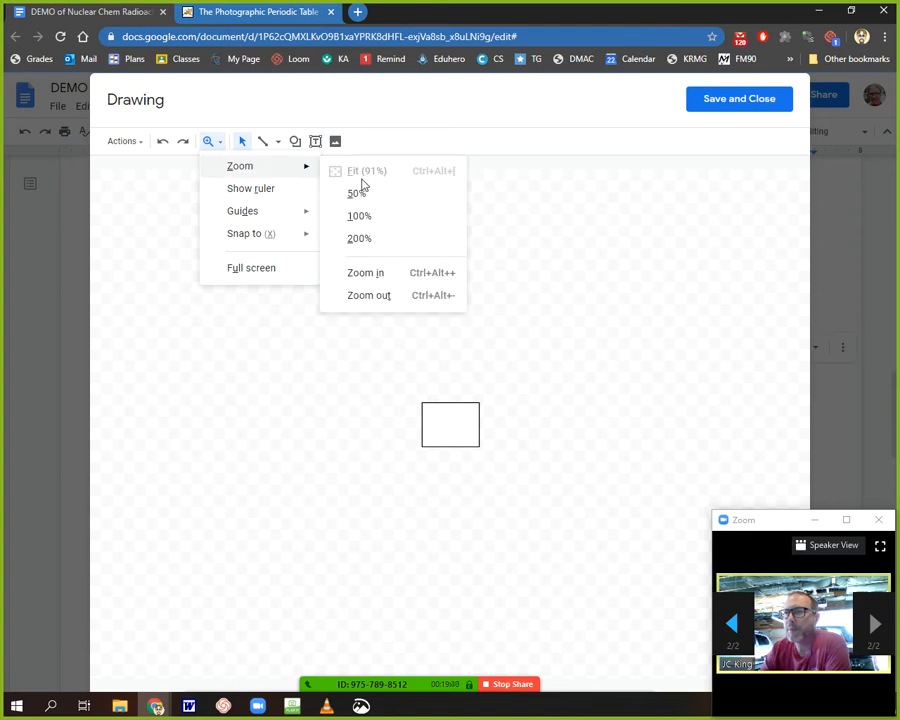
pyautogui.click(374, 223)
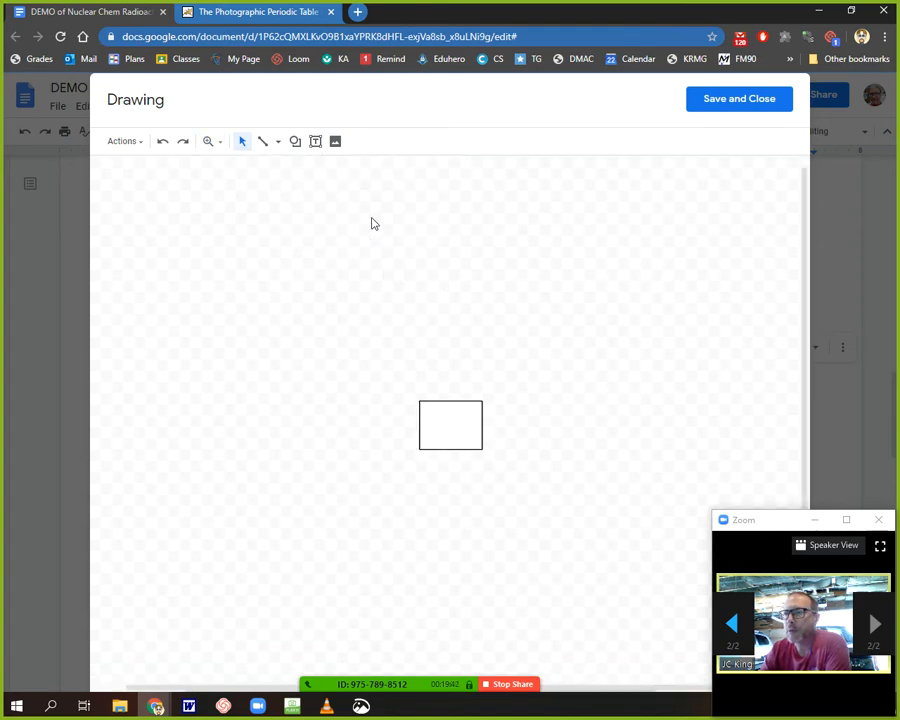
pyautogui.click(208, 141)
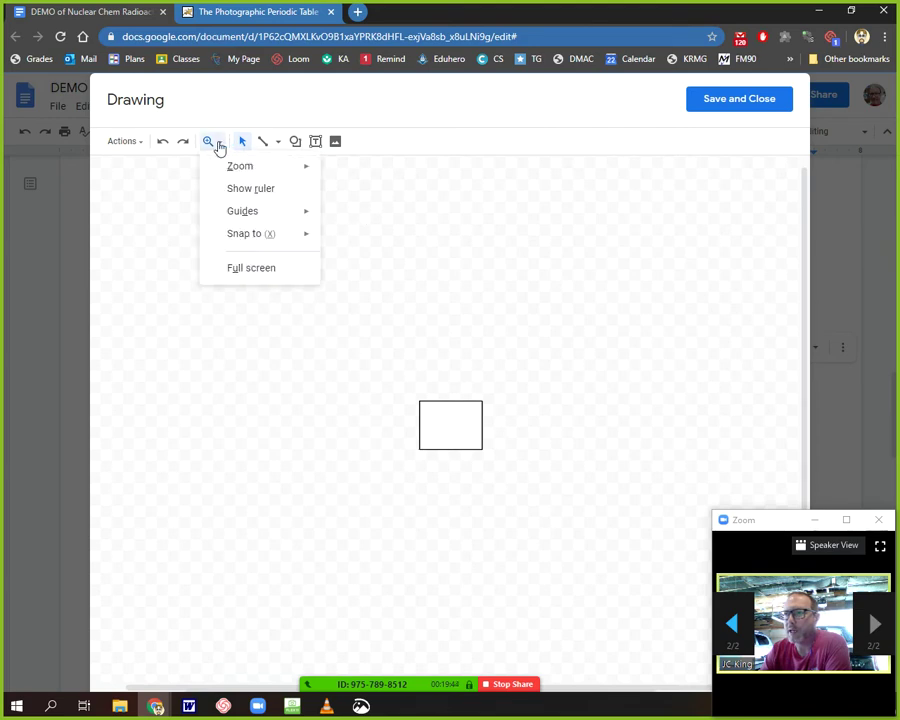
pyautogui.click(240, 166)
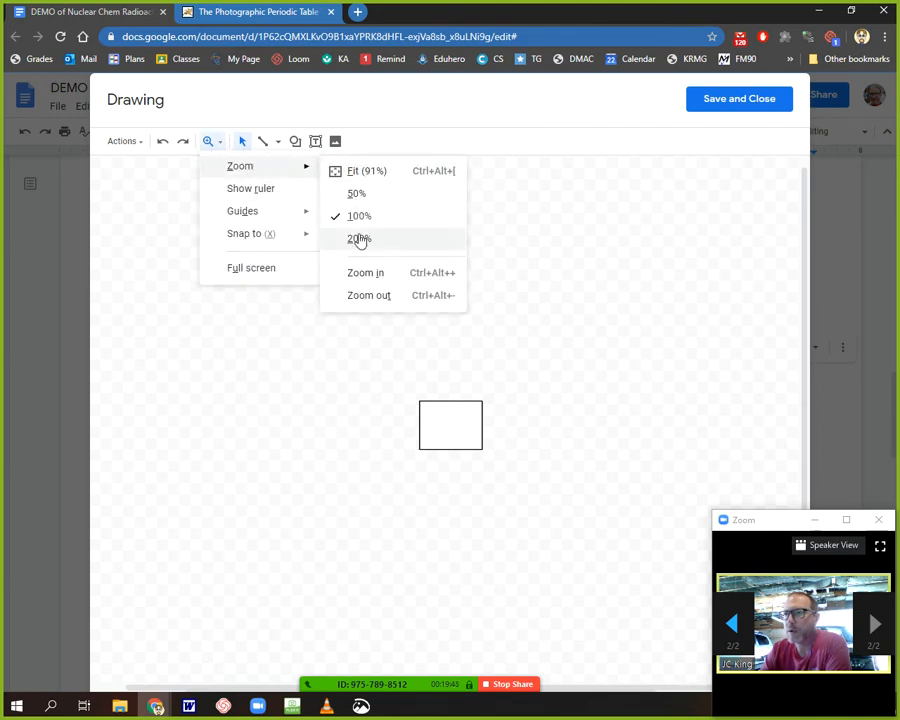
pyautogui.click(358, 238)
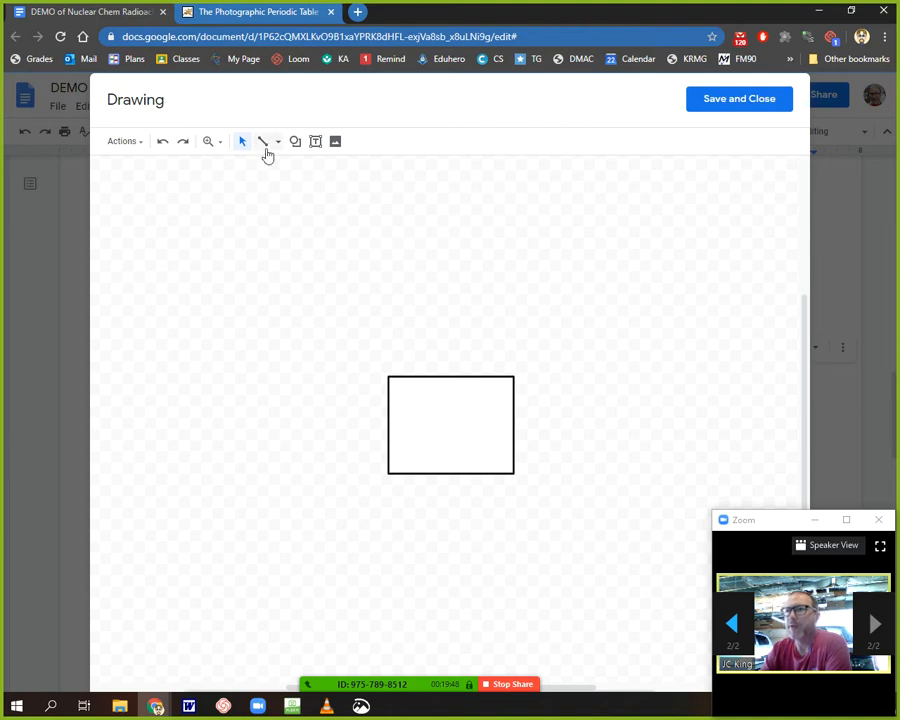
pyautogui.click(277, 141)
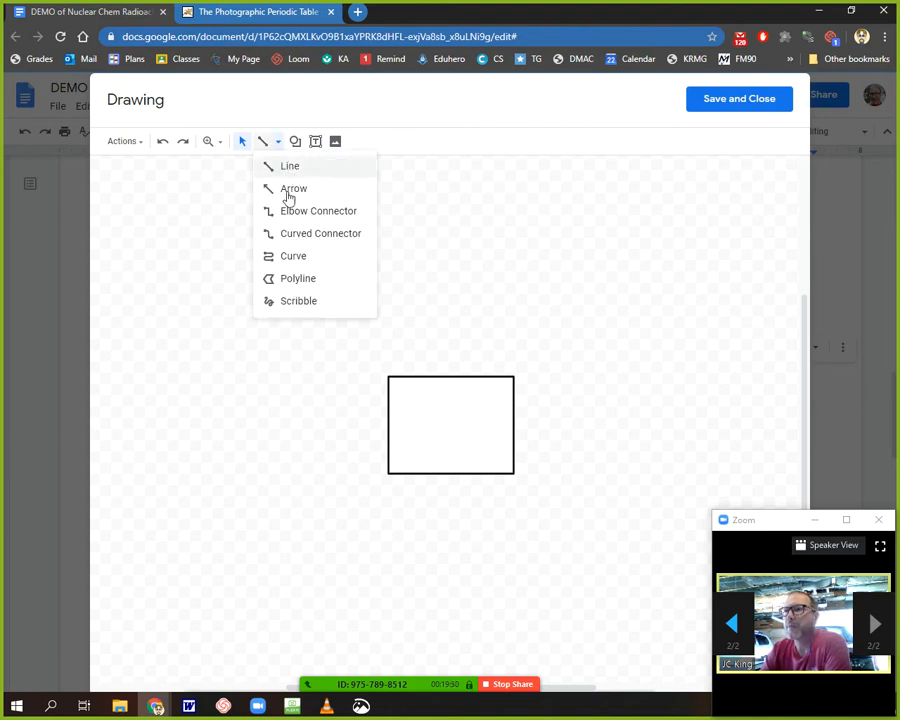
pyautogui.click(293, 188)
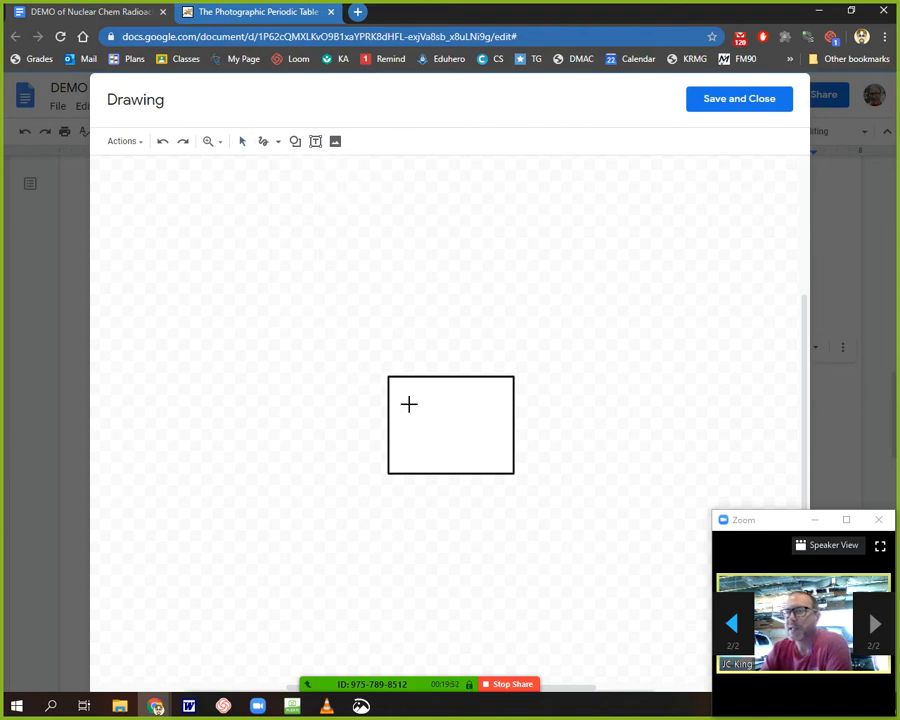
pyautogui.moveTo(402, 391)
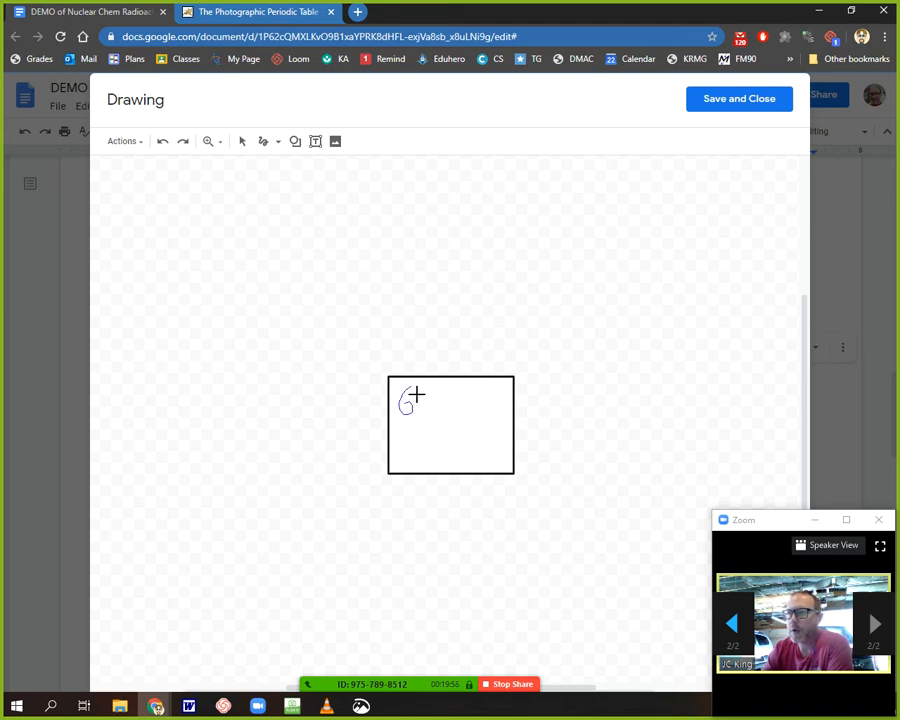
# Scribble the mass number 62 above 27 in the 4th Nucleus drawing.
pyautogui.moveTo(420, 400); pyautogui.dragTo(445, 410)
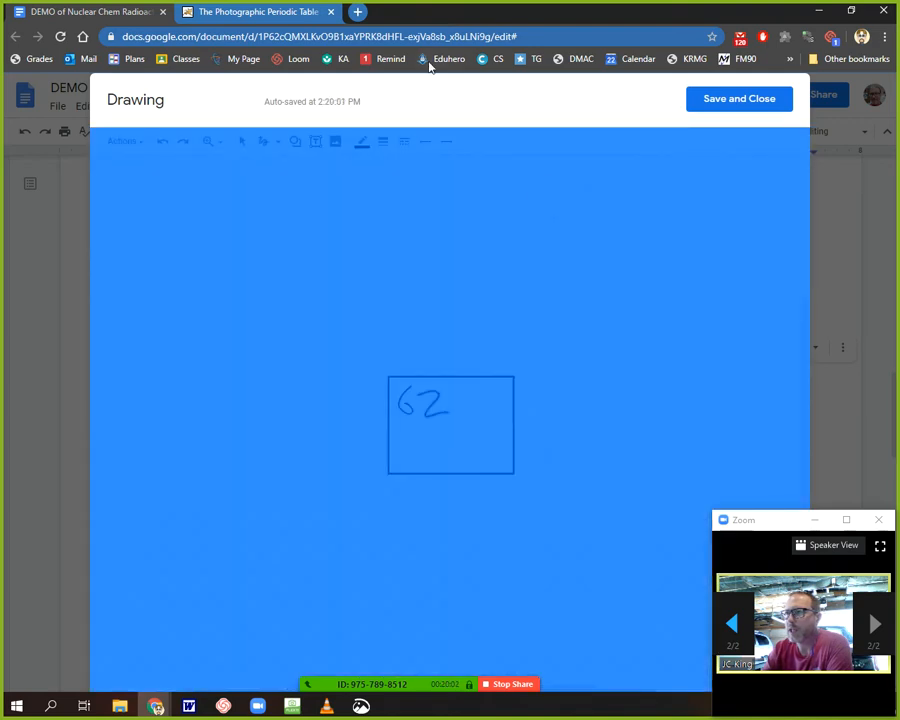
pyautogui.moveTo(414, 465)
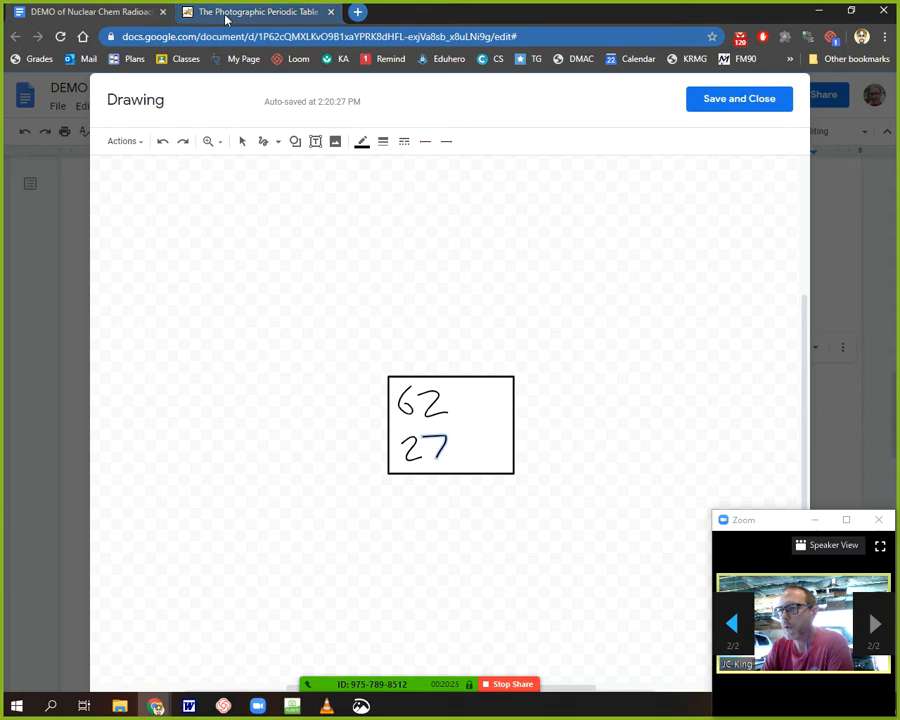
# Switch to the periodic table to identify element 27 as cobalt.
pyautogui.click(258, 15)
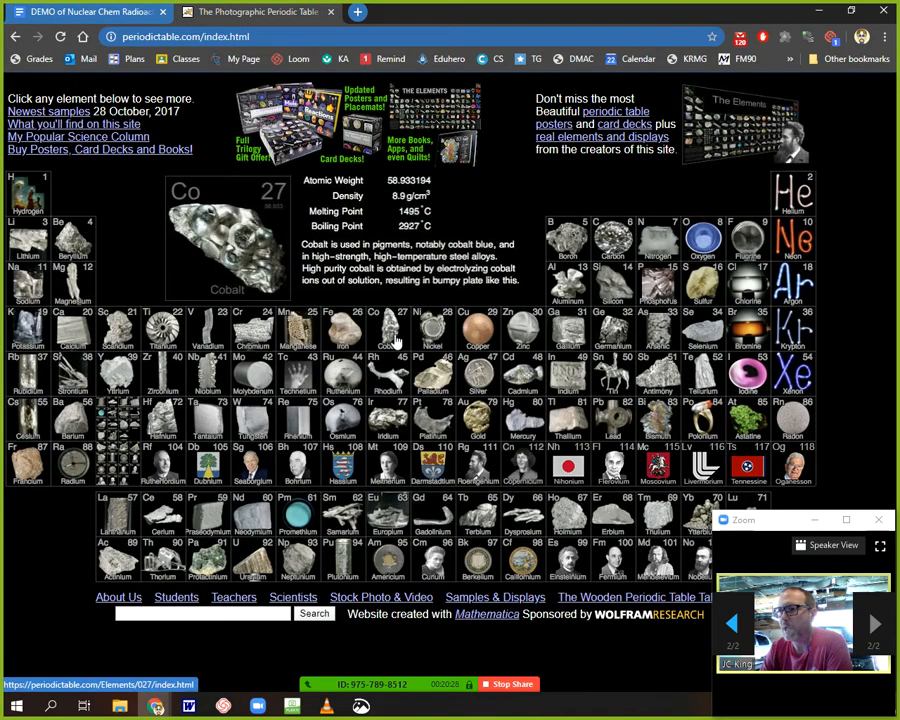
pyautogui.moveTo(378, 307)
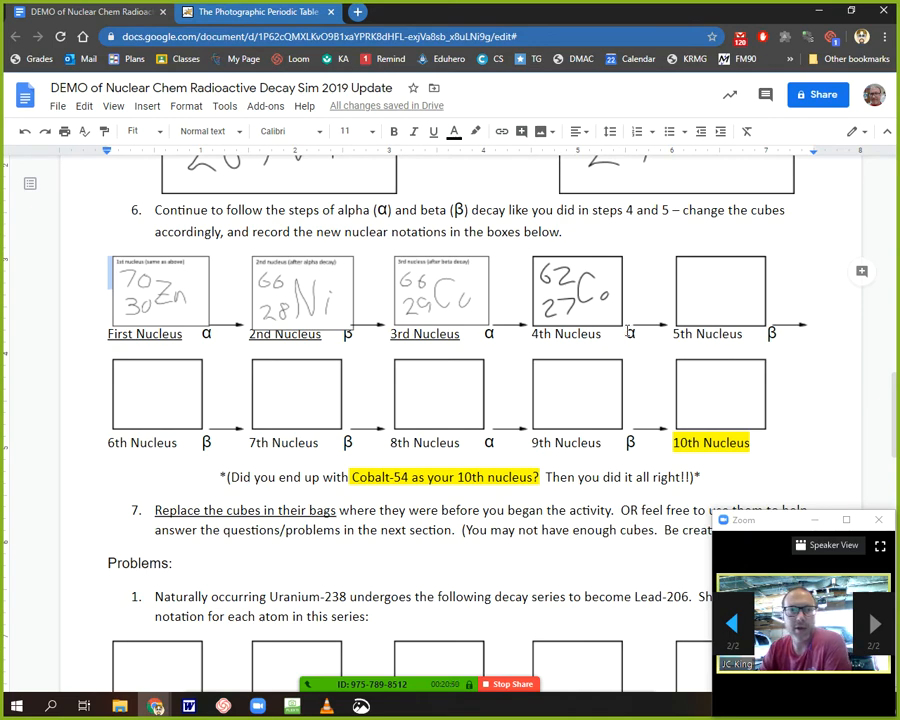
# Scroll down to Problems, question 1, showing the Uranium-238 decay series and its empty boxes.
pyautogui.scroll(-3)
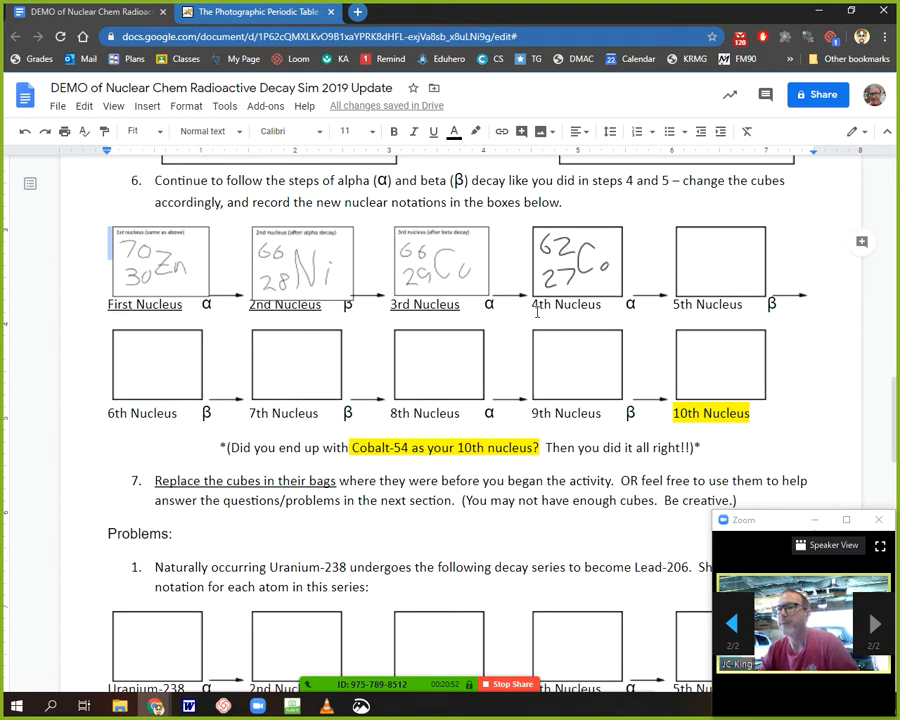
pyautogui.scroll(-3)
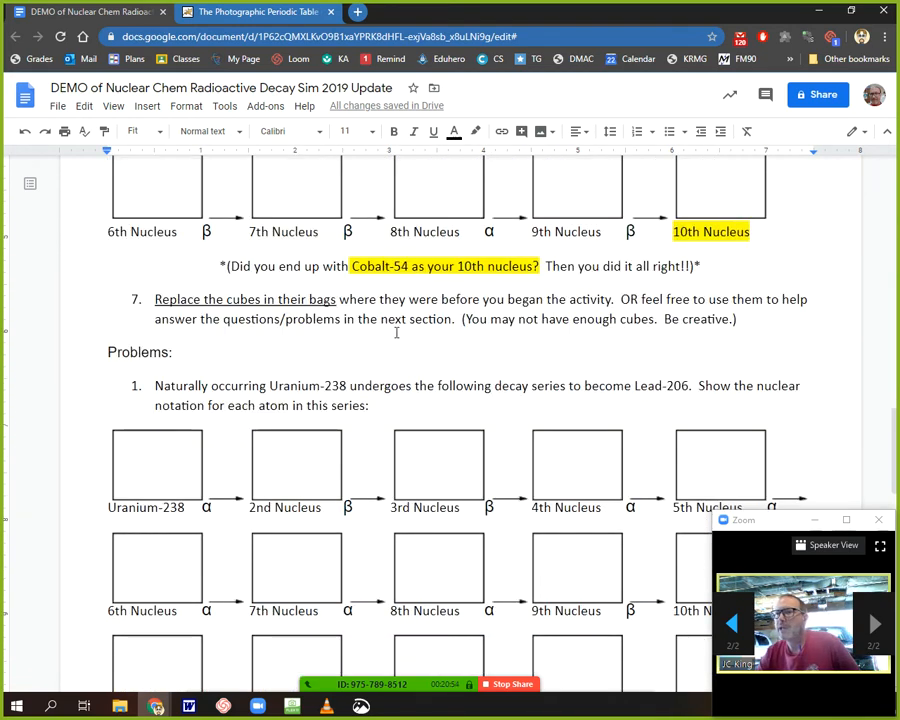
pyautogui.scroll(-3)
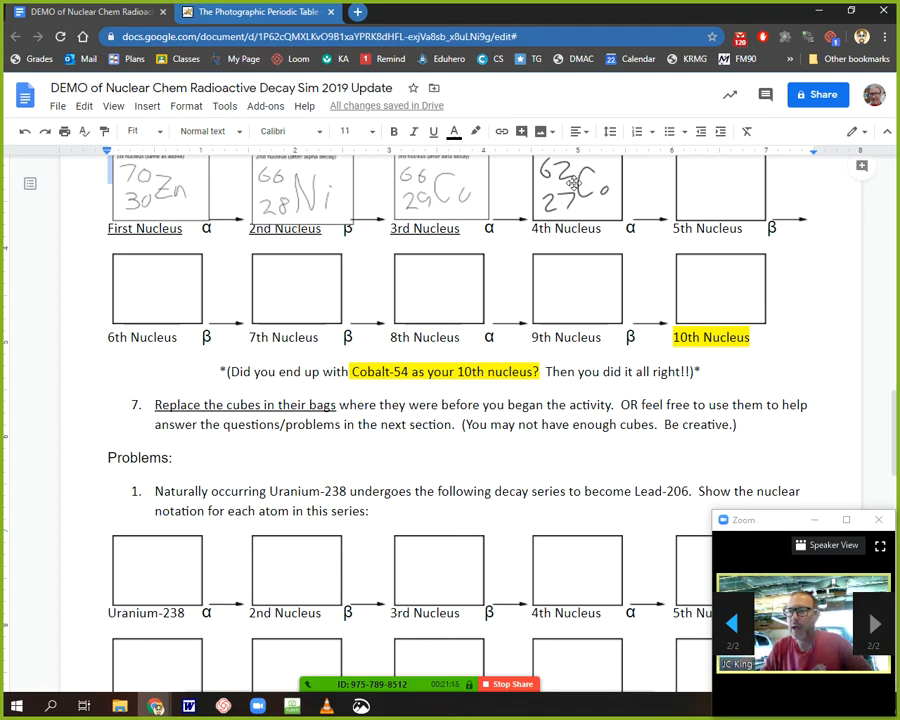
pyautogui.scroll(-3)
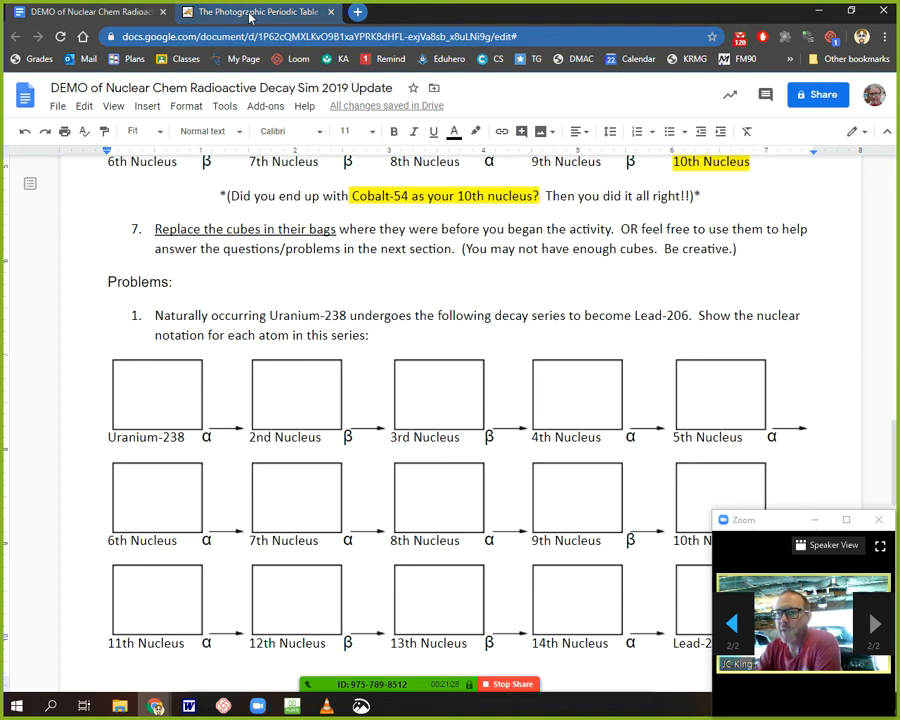
pyautogui.click(250, 11)
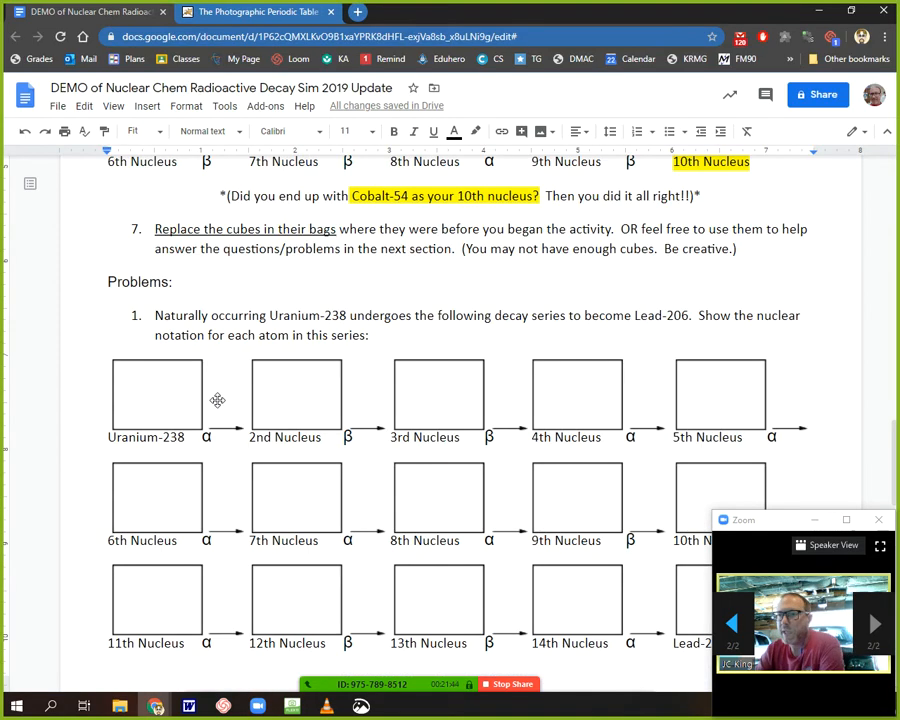
pyautogui.moveTo(168, 398)
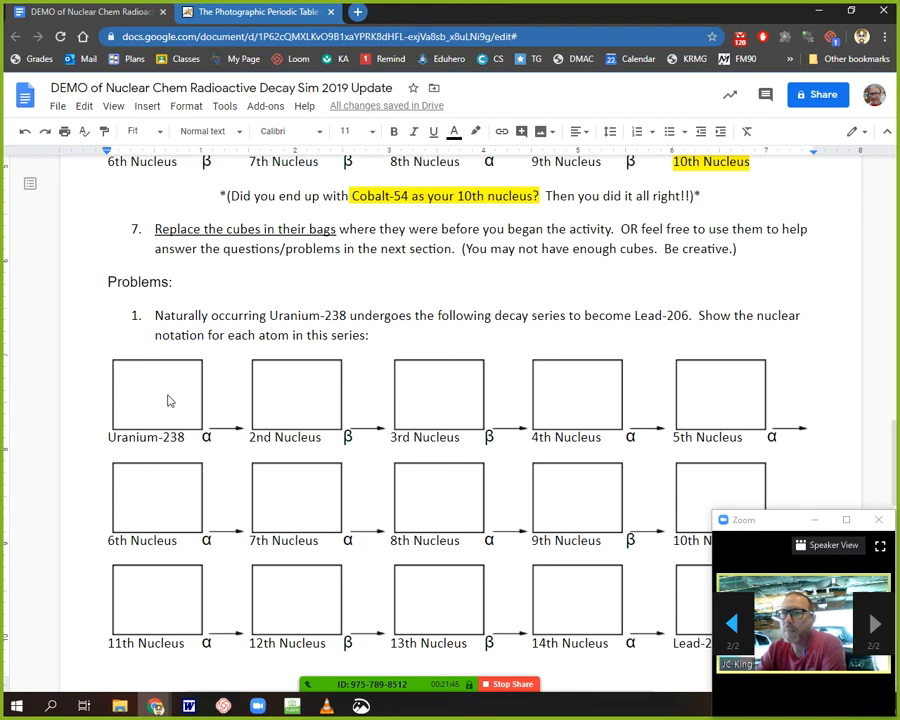
# Select the blank Uranium-238 box and open it in the Drawing editor.
pyautogui.click(156, 396)
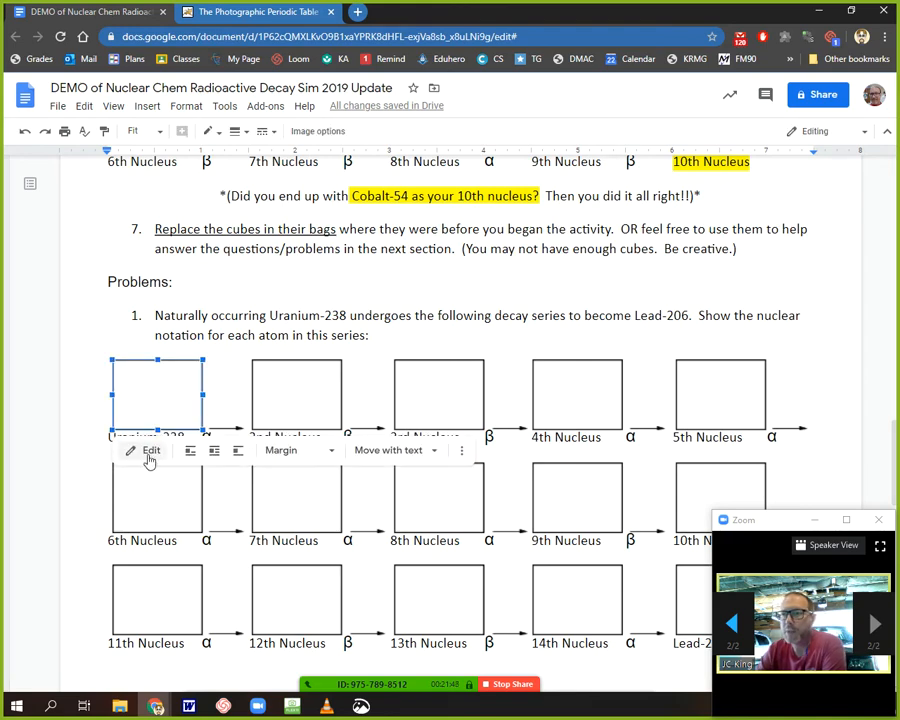
pyautogui.click(151, 451)
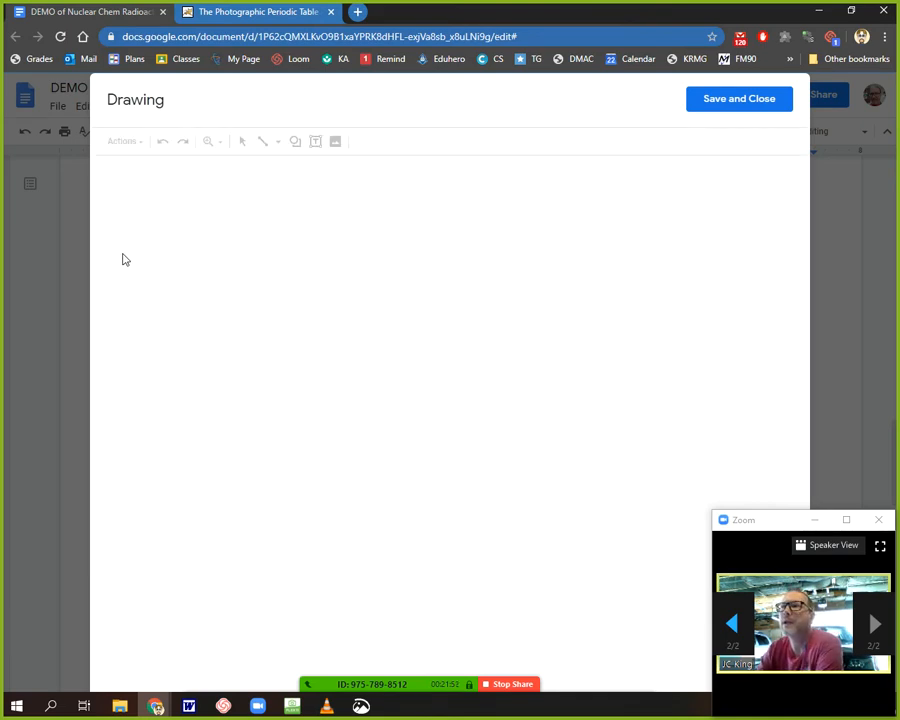
# Adjust the drawing's magnification and switch the line tool to Scribble.
pyautogui.moveTo(425, 405); pyautogui.dragTo(475, 445)
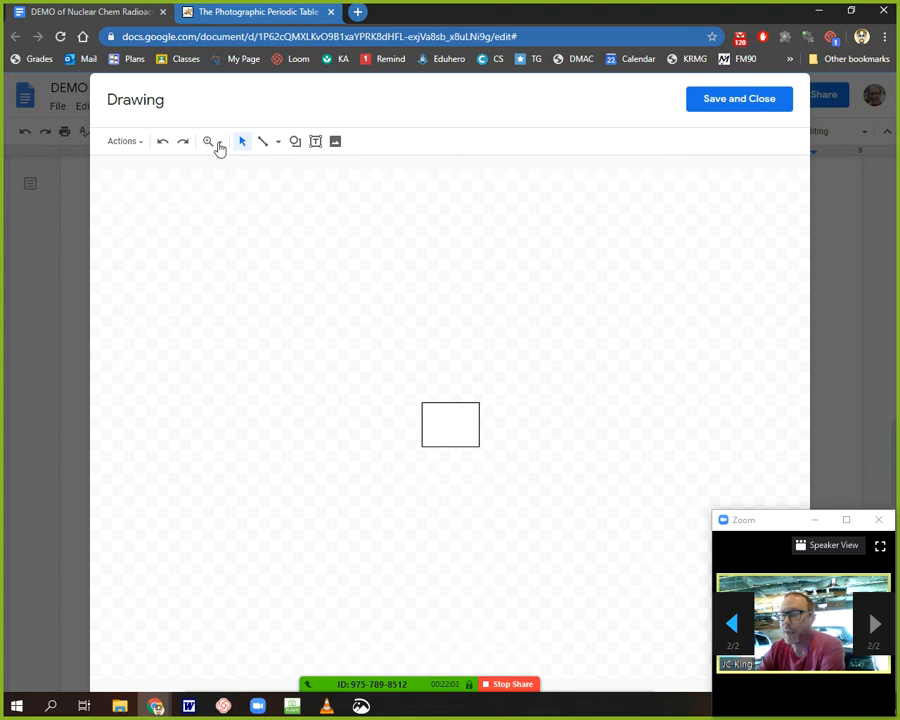
pyautogui.click(208, 141)
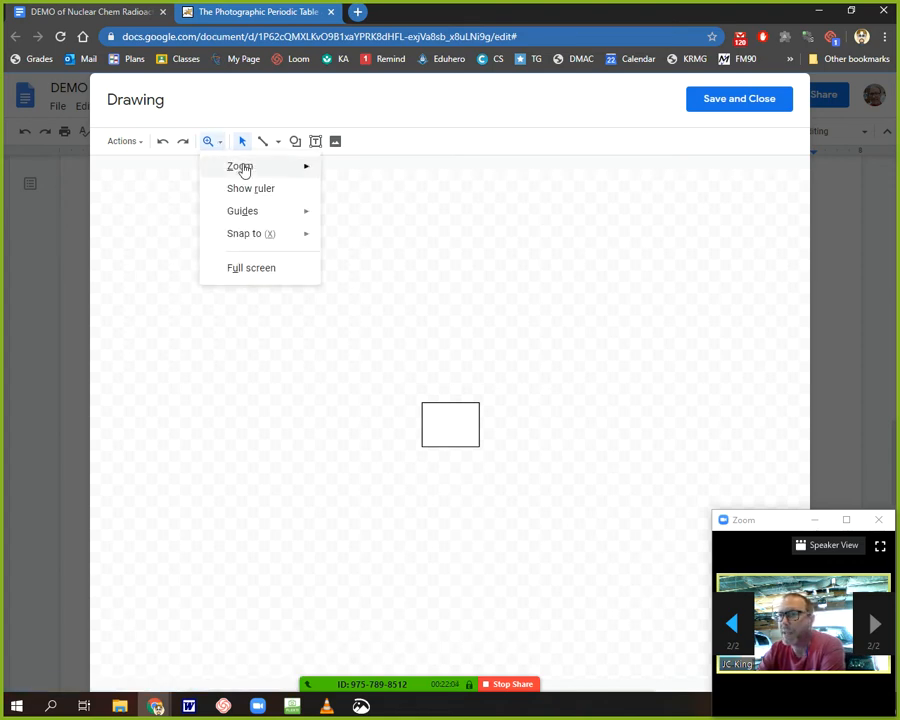
pyautogui.click(240, 166)
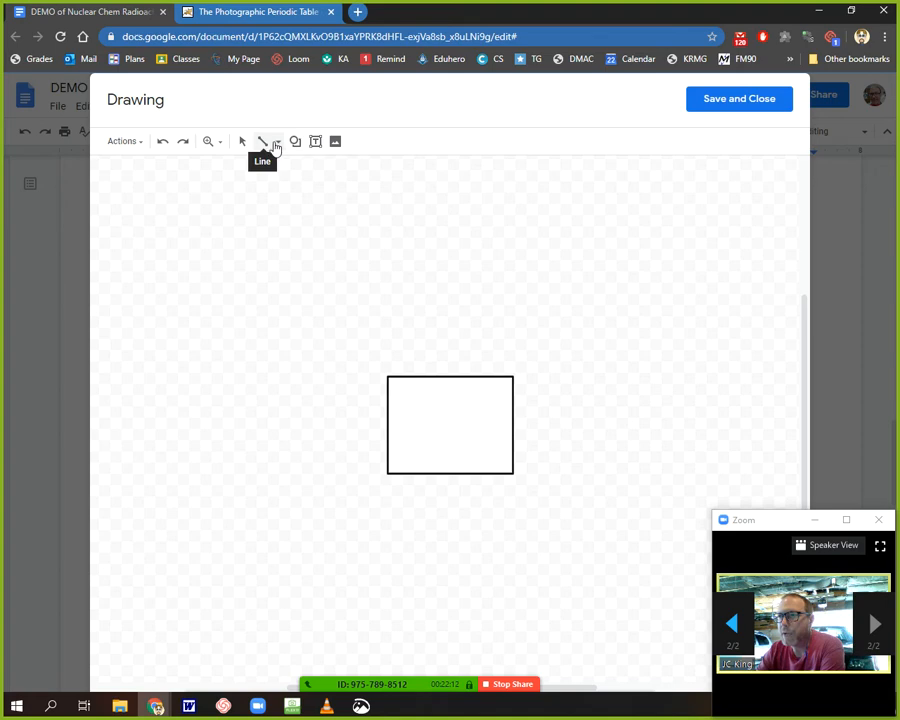
pyautogui.click(277, 141)
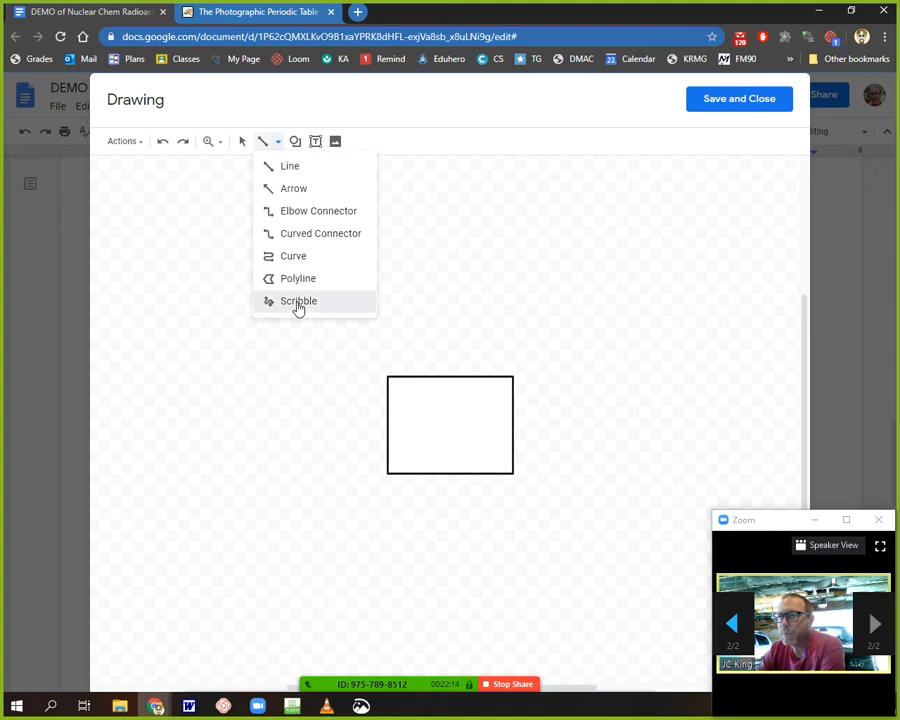
pyautogui.click(298, 301)
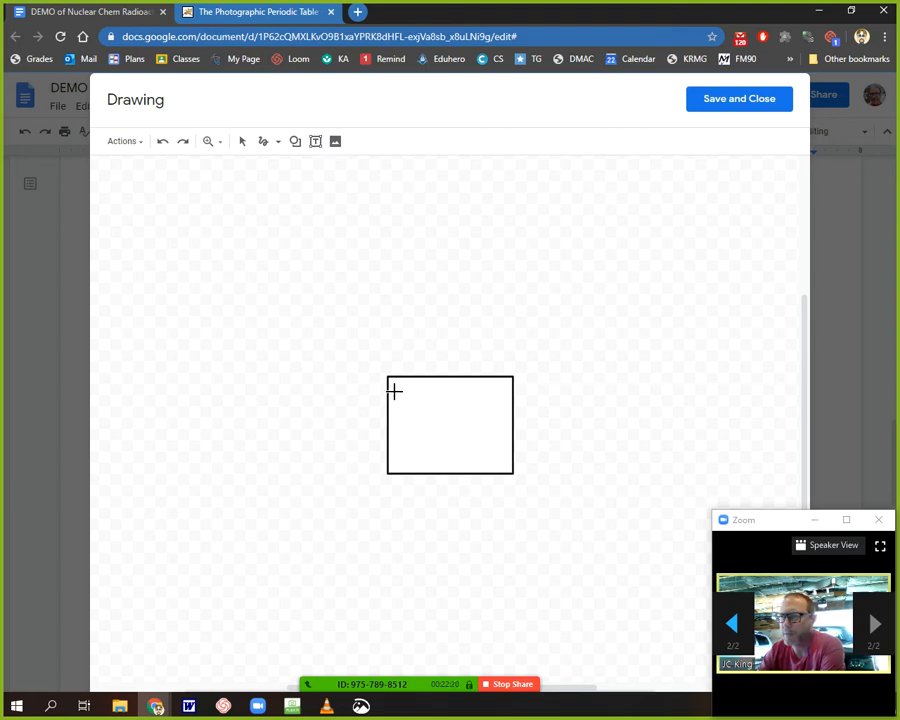
# Scribble 238 over 92 in the box and save the drawing into the worksheet.
pyautogui.moveTo(398, 400); pyautogui.dragTo(410, 395)
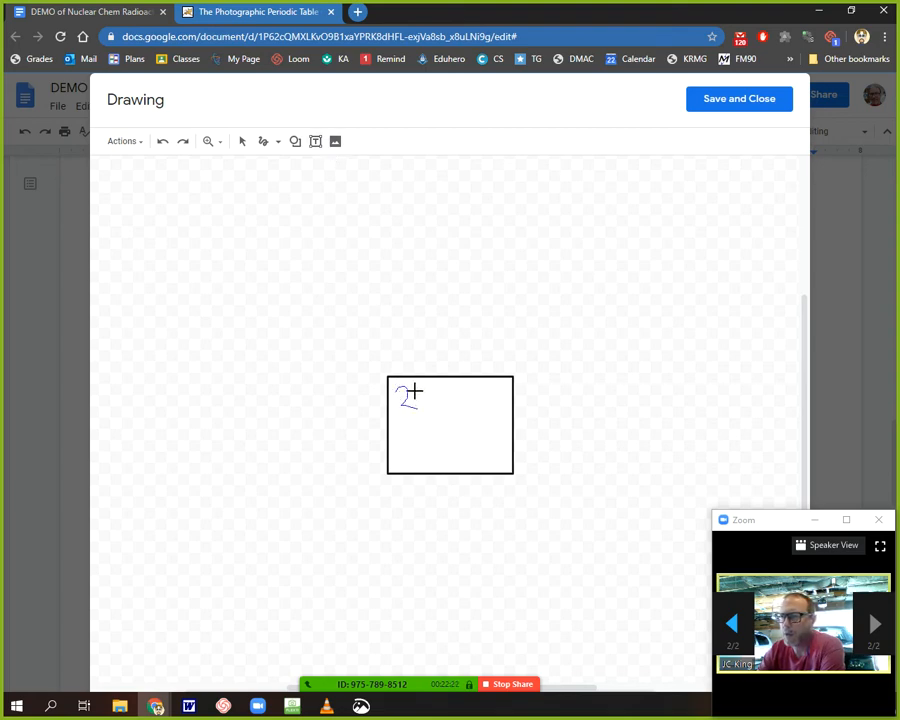
pyautogui.moveTo(420, 395); pyautogui.dragTo(435, 400)
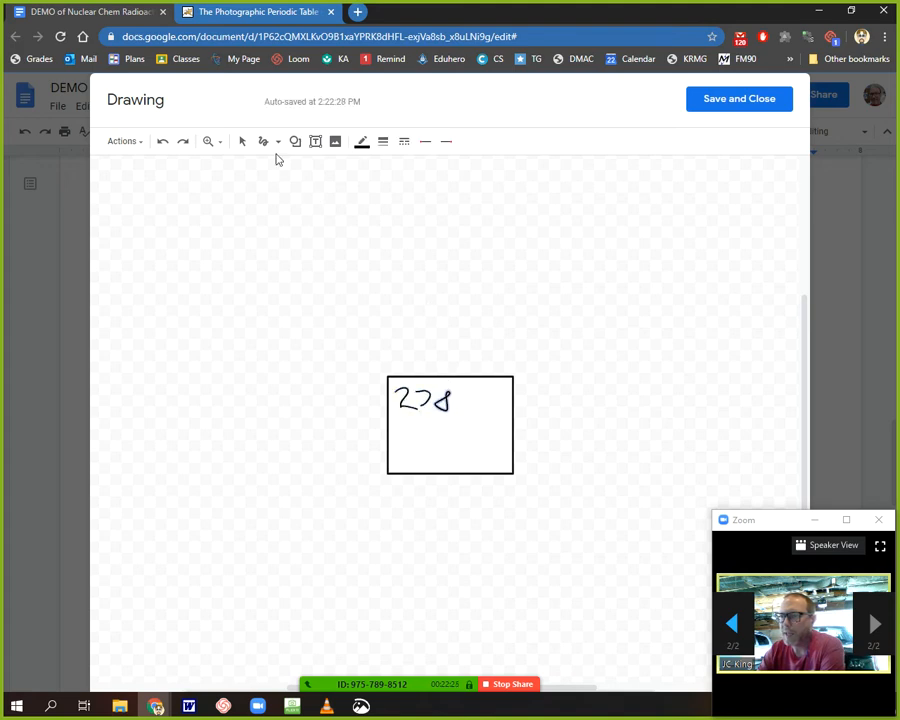
pyautogui.moveTo(162, 141)
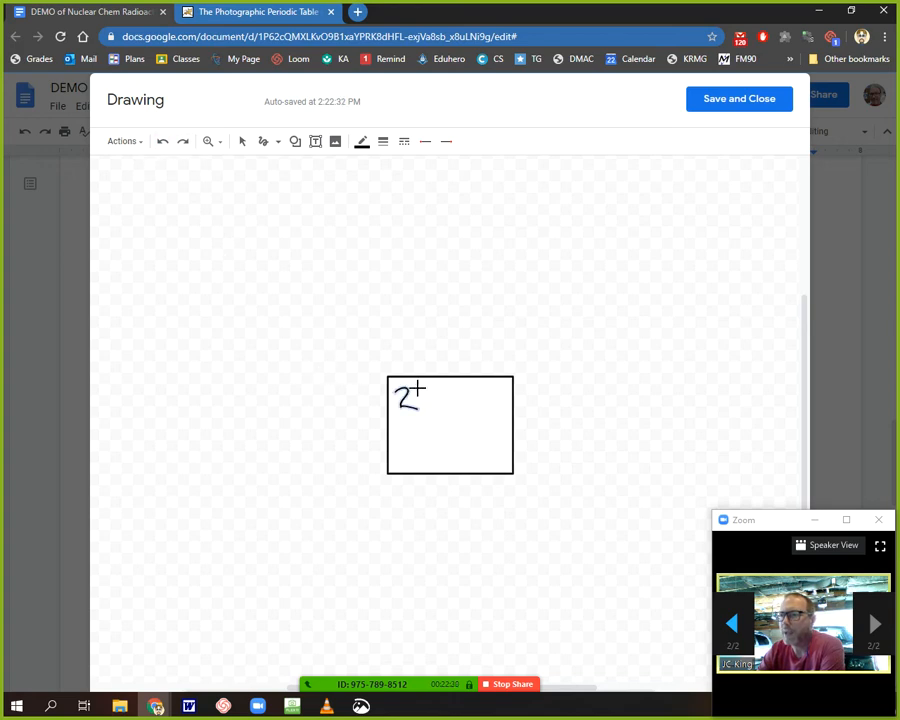
pyautogui.moveTo(415, 385); pyautogui.dragTo(430, 405)
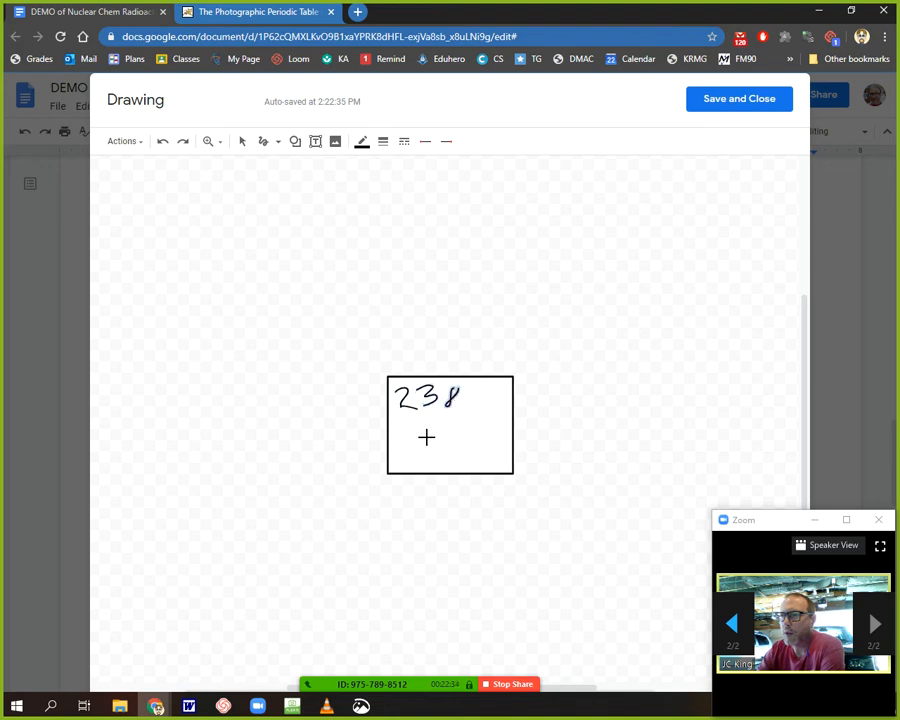
pyautogui.moveTo(415, 430); pyautogui.dragTo(420, 448)
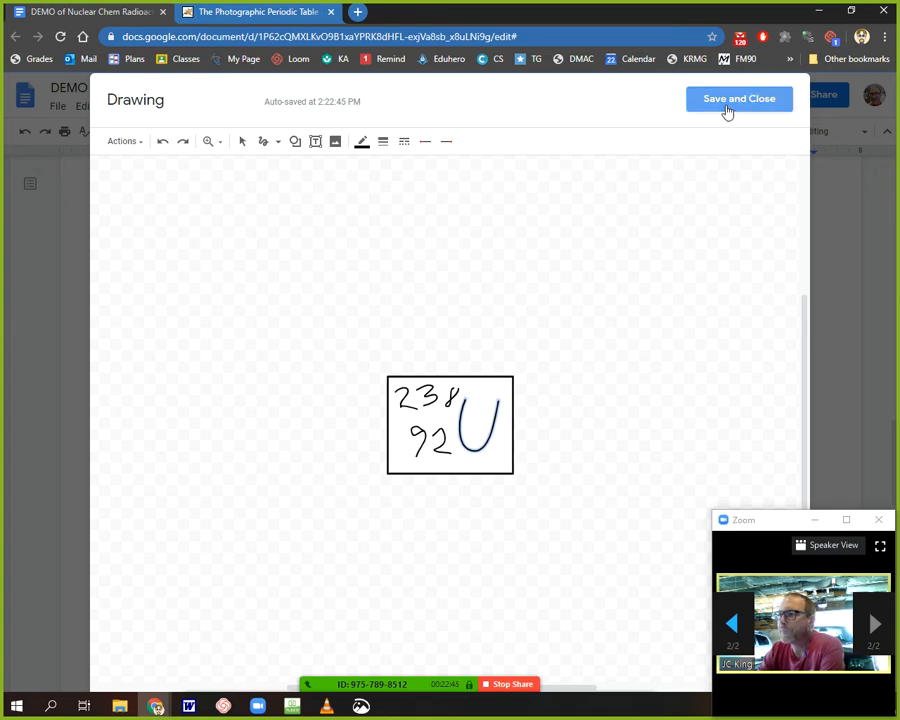
pyautogui.click(733, 99)
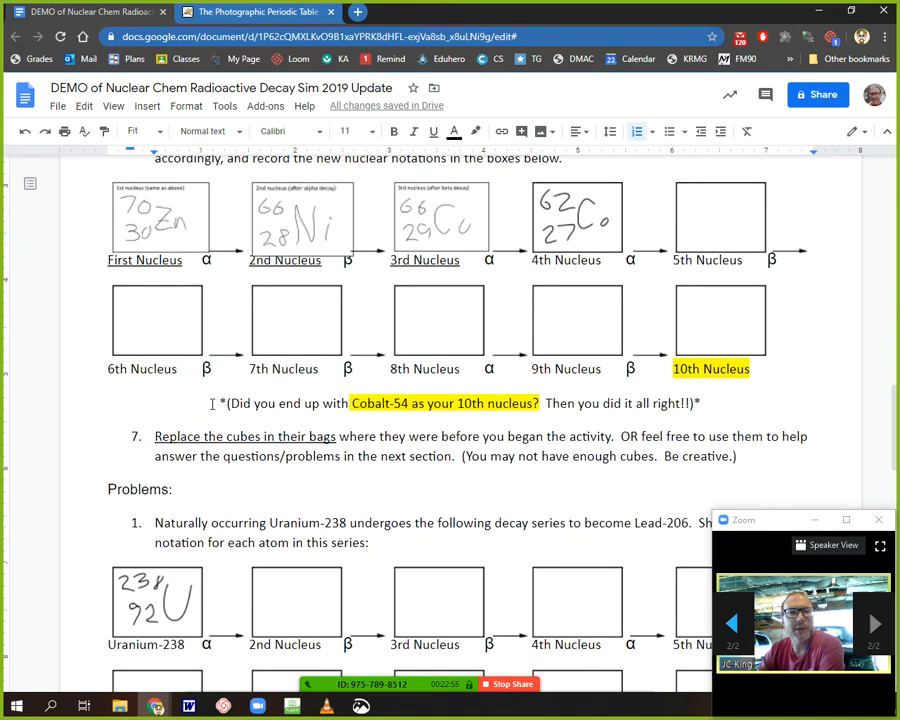
# Highlight the Lead-206 end label yellow, then scroll on toward problem 2.
pyautogui.scroll(-3)
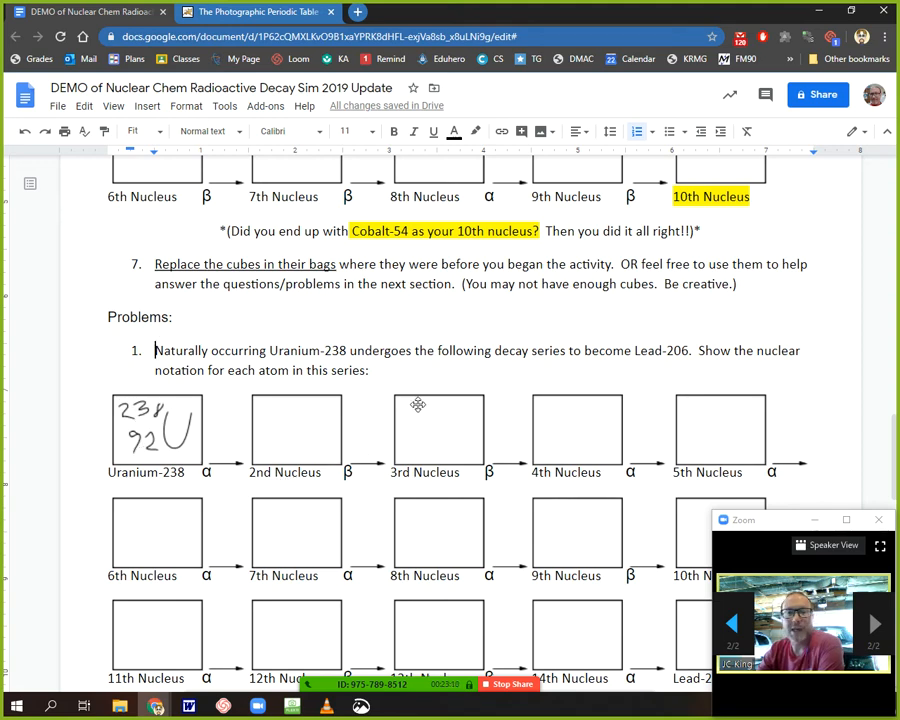
pyautogui.moveTo(417, 448)
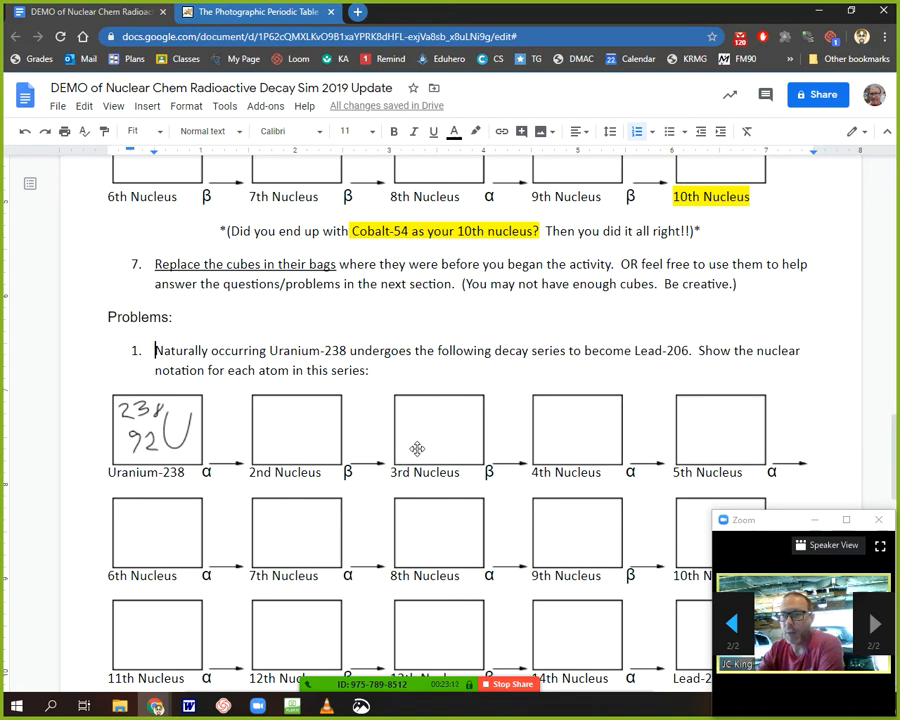
pyautogui.scroll(-3)
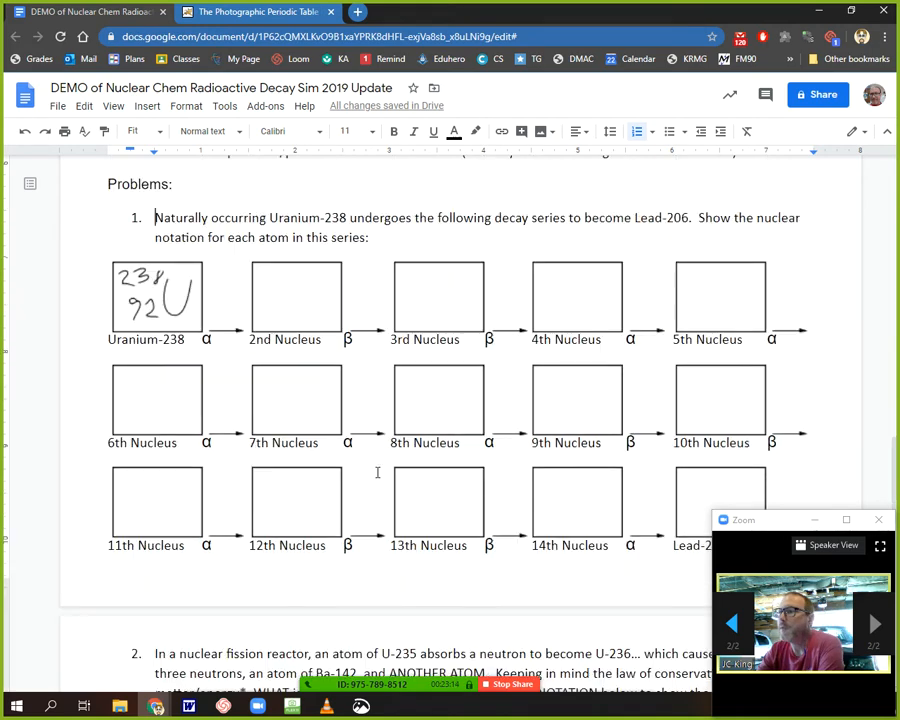
pyautogui.scroll(-3)
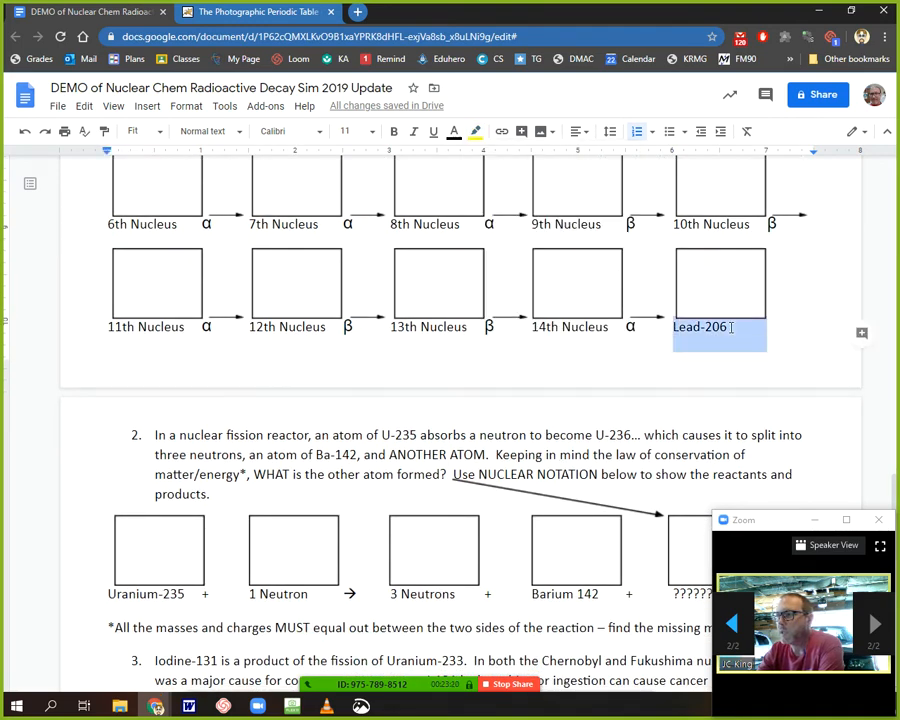
pyautogui.click(475, 131)
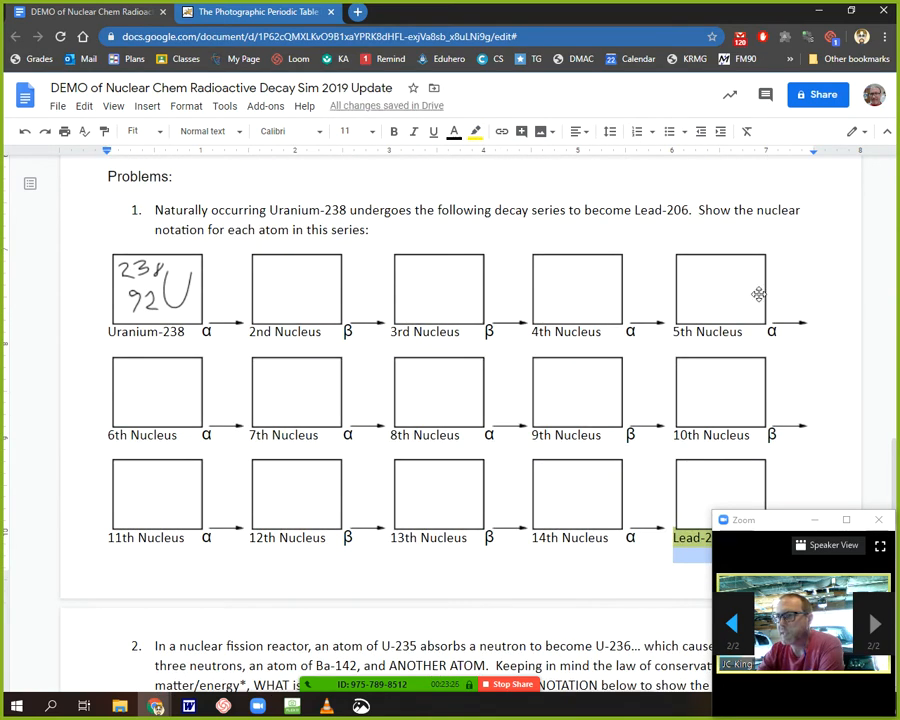
pyautogui.scroll(-3)
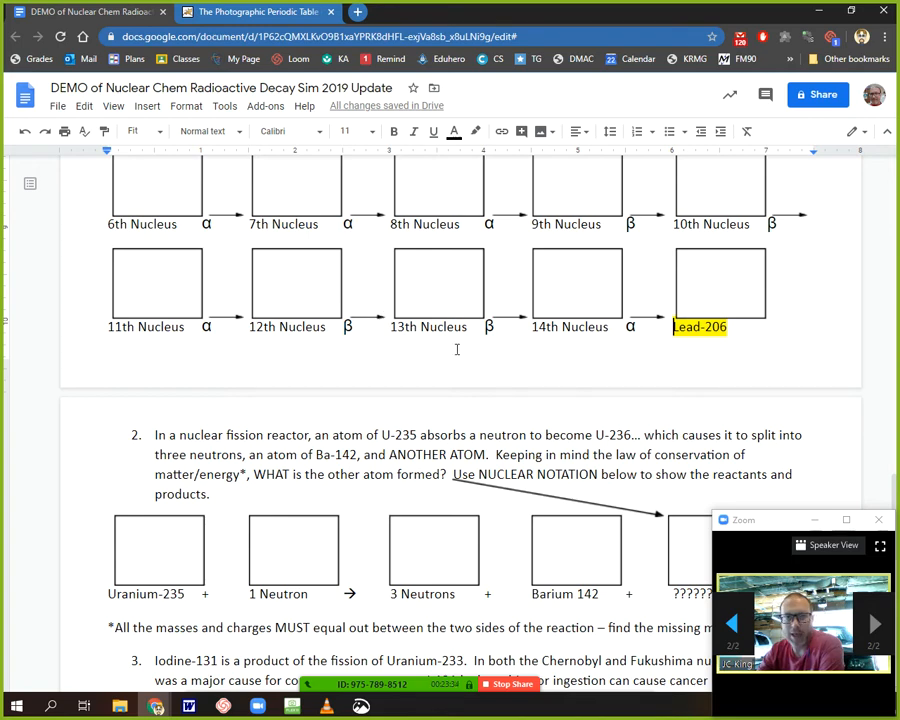
pyautogui.scroll(-3)
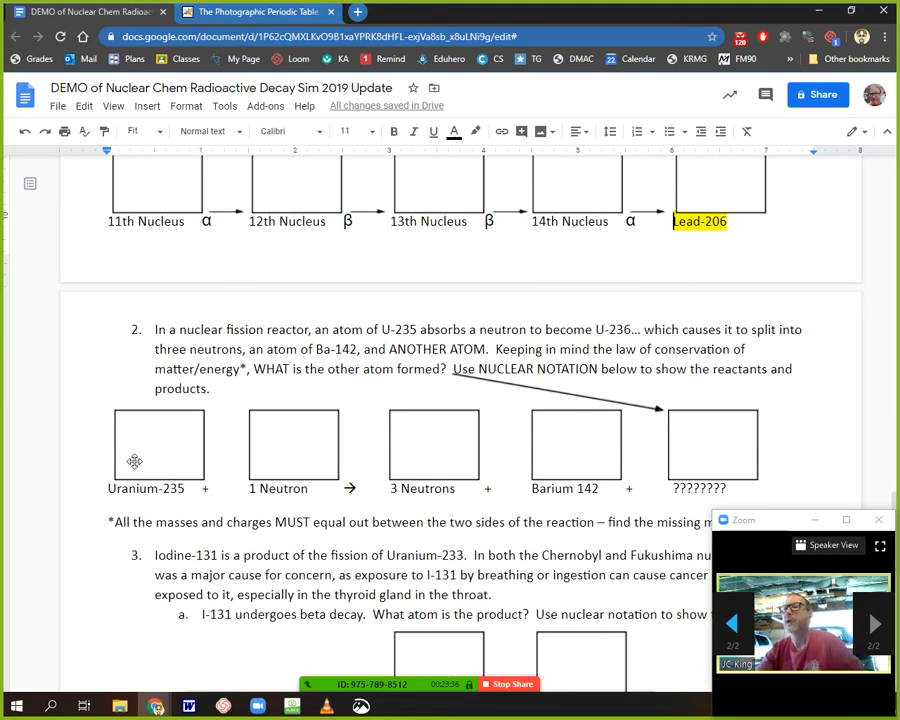
pyautogui.moveTo(104, 478)
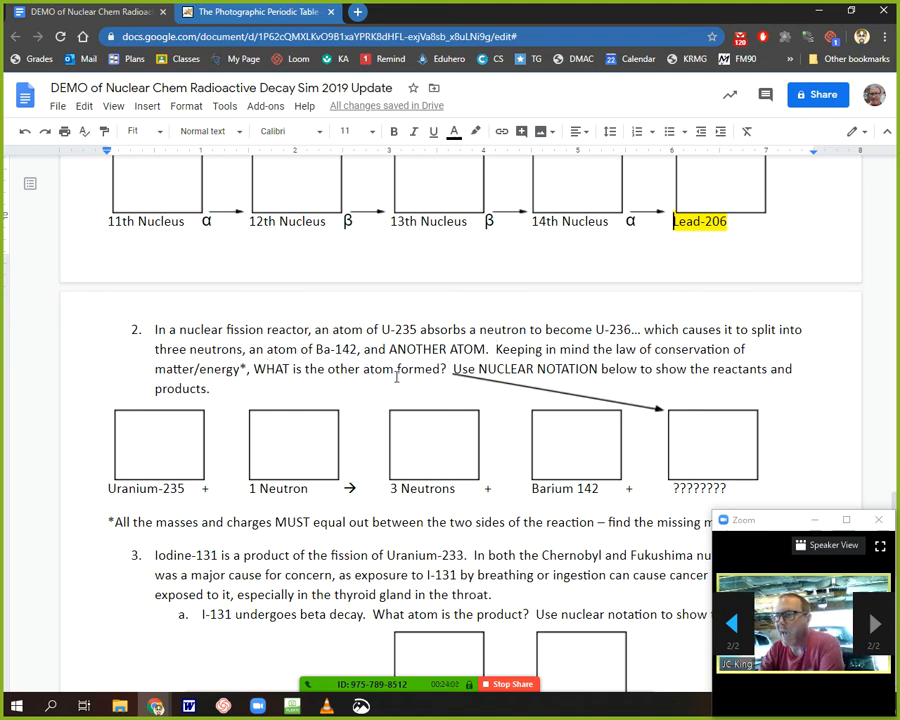
# Scroll down to Problem 2, the U-235 fission reactor question.
pyautogui.scroll(-3)
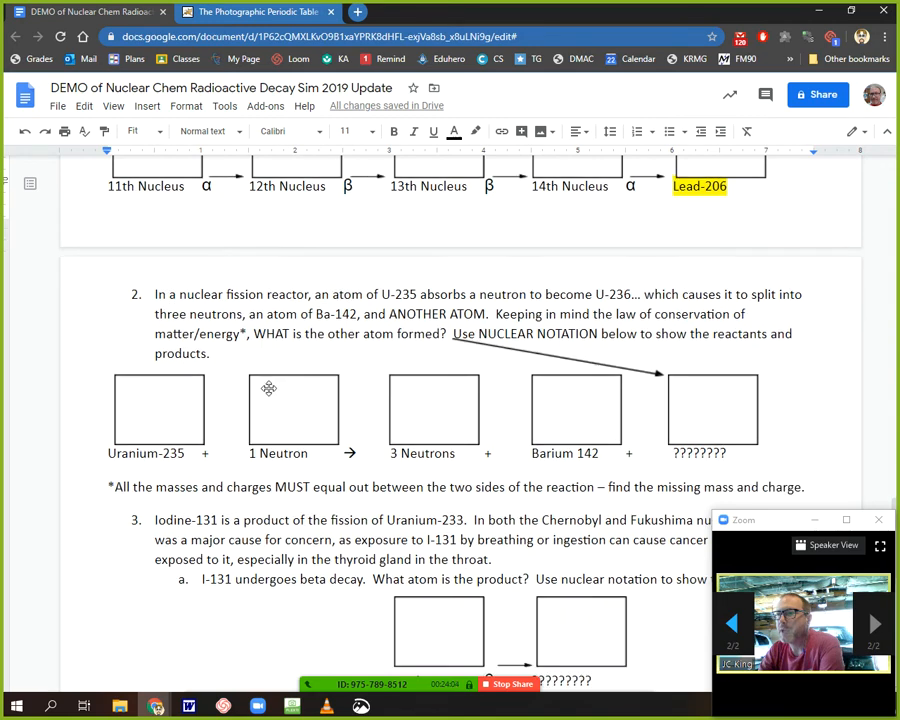
pyautogui.scroll(-3)
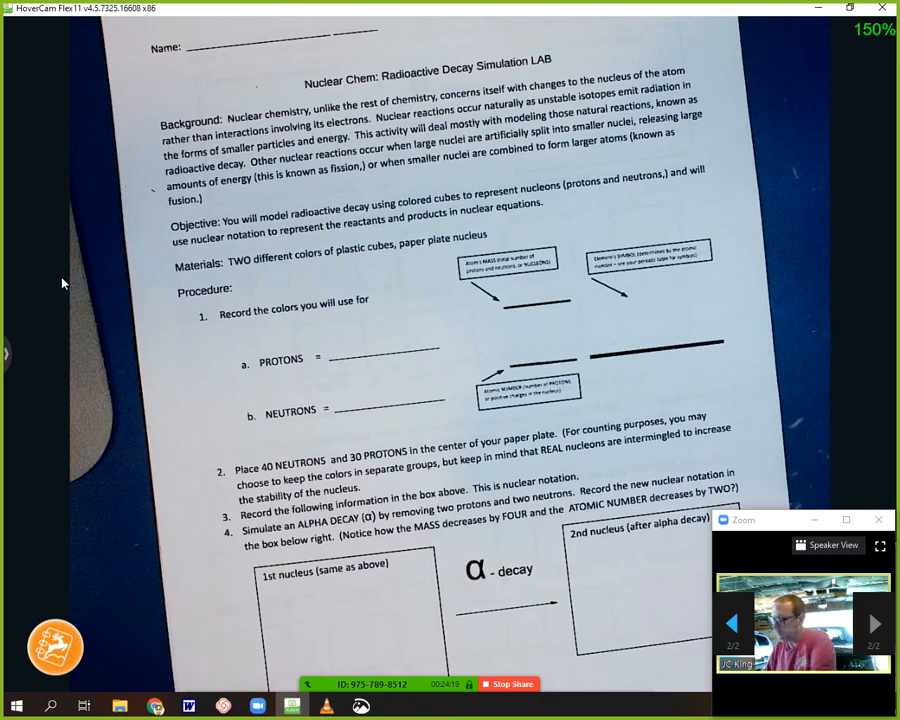
# Scroll the camera view to the printed fission problem.
pyautogui.scroll(-3)
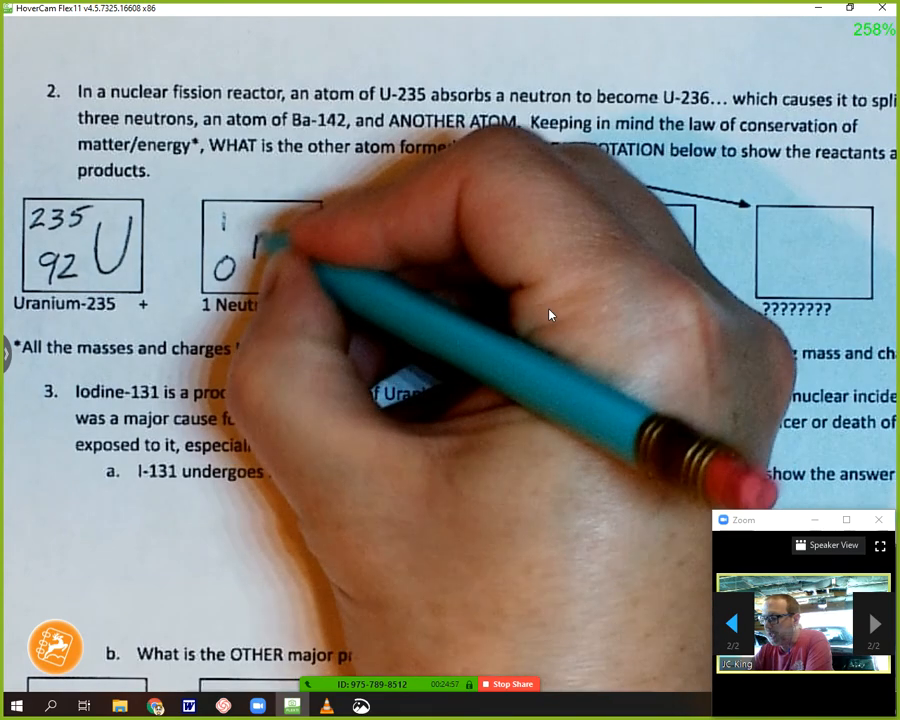
pyautogui.moveTo(550, 314)
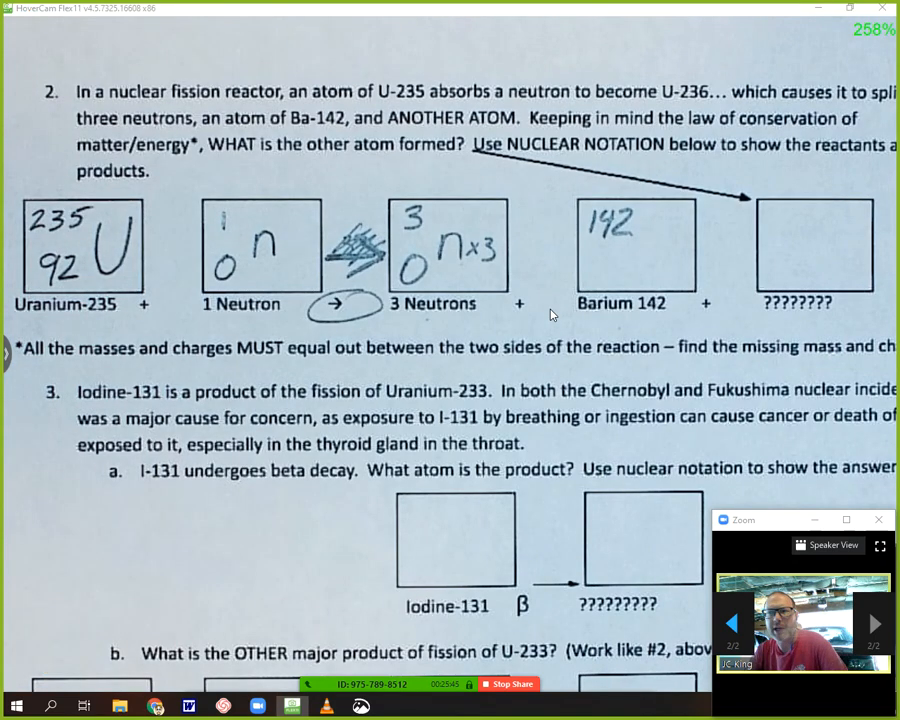
# Bring up The Photographic Periodic Table and click elements to view their details.
pyautogui.click(250, 20)
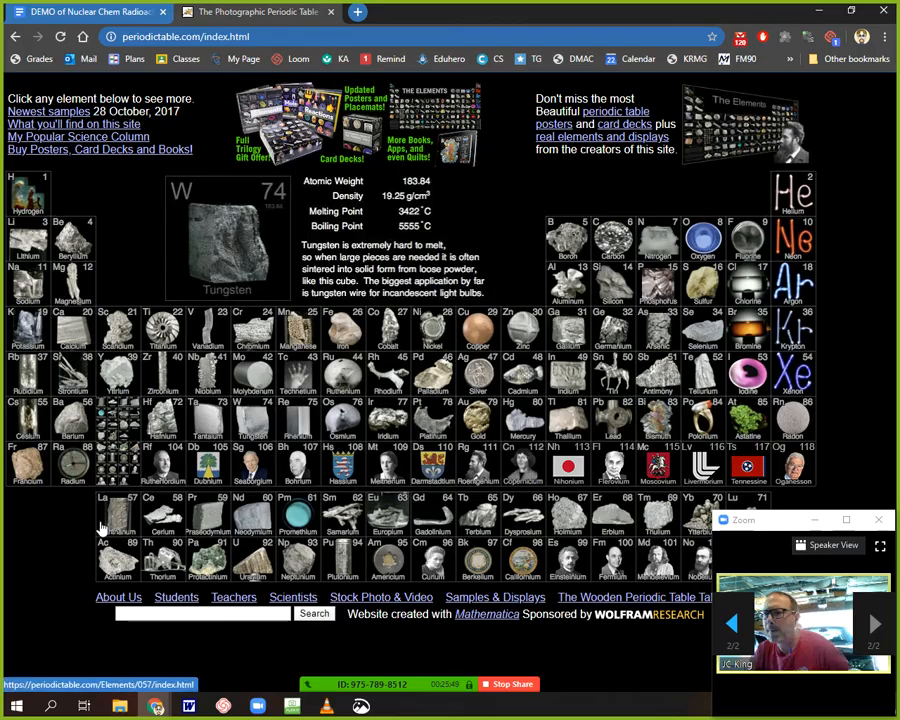
pyautogui.click(112, 330)
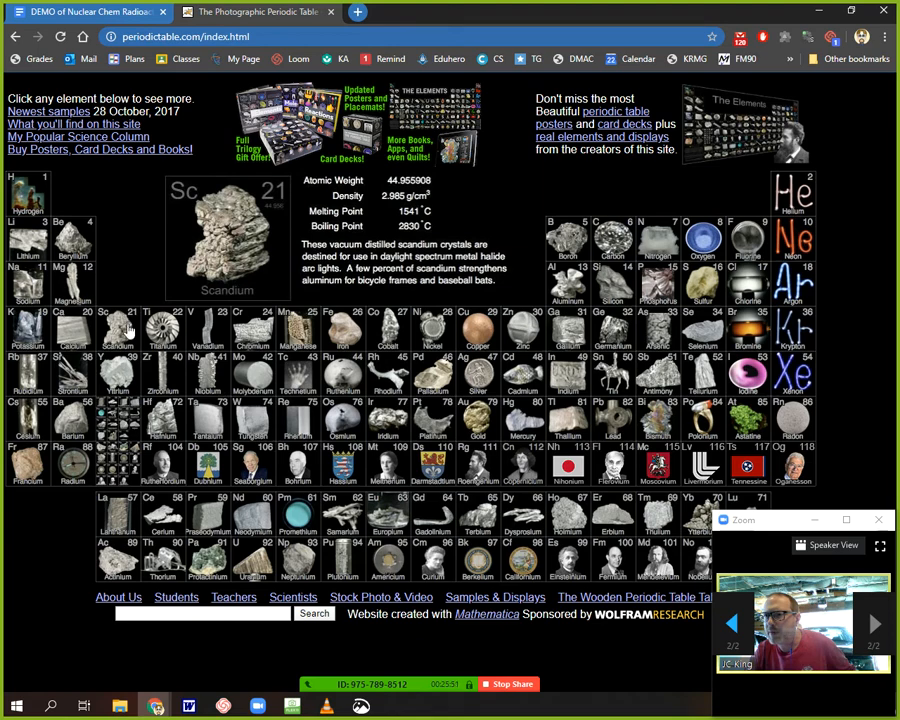
pyautogui.click(71, 430)
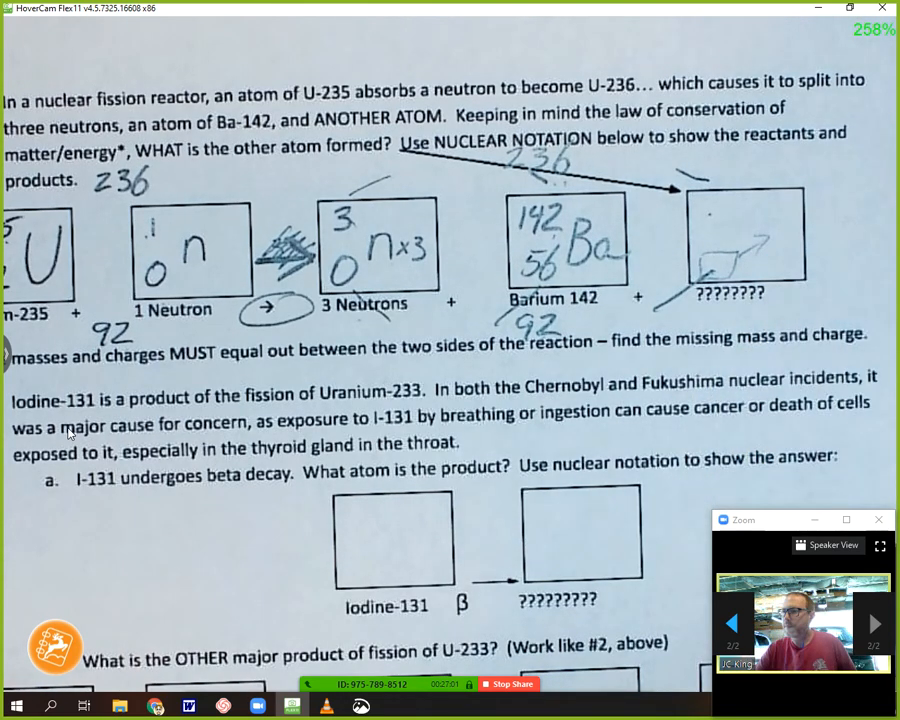
# Scroll below thyroid cancer question 3c and draw a large green # there.
pyautogui.scroll(-3)
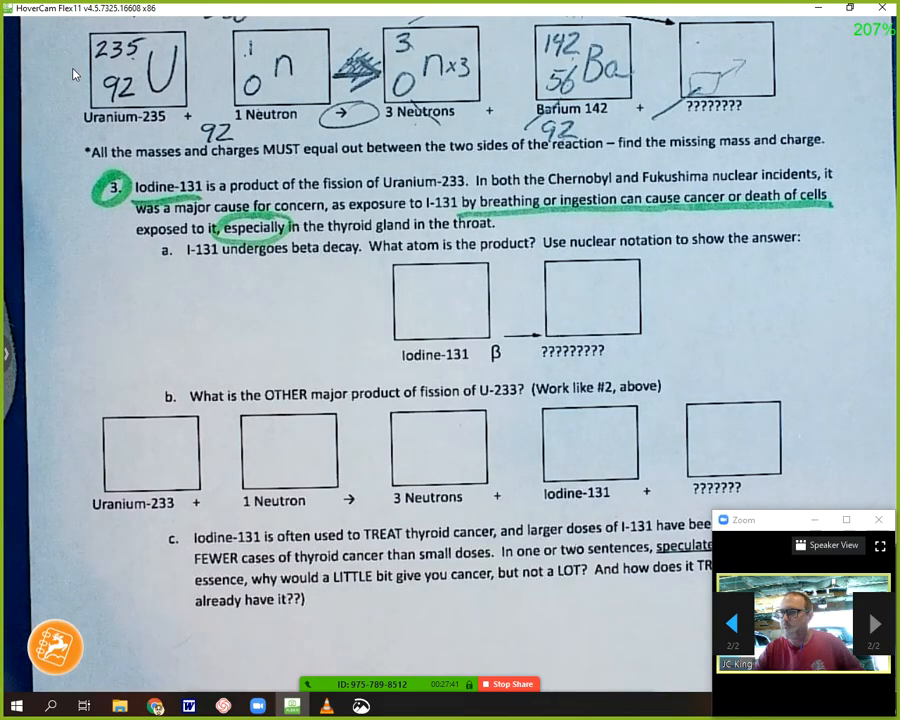
pyautogui.scroll(-3)
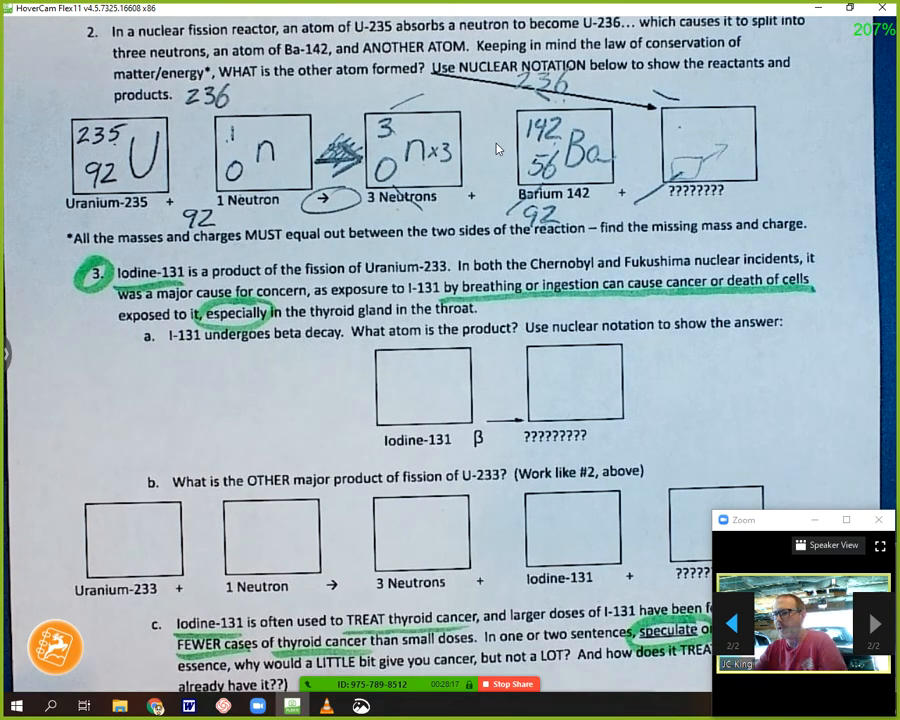
pyautogui.scroll(-3)
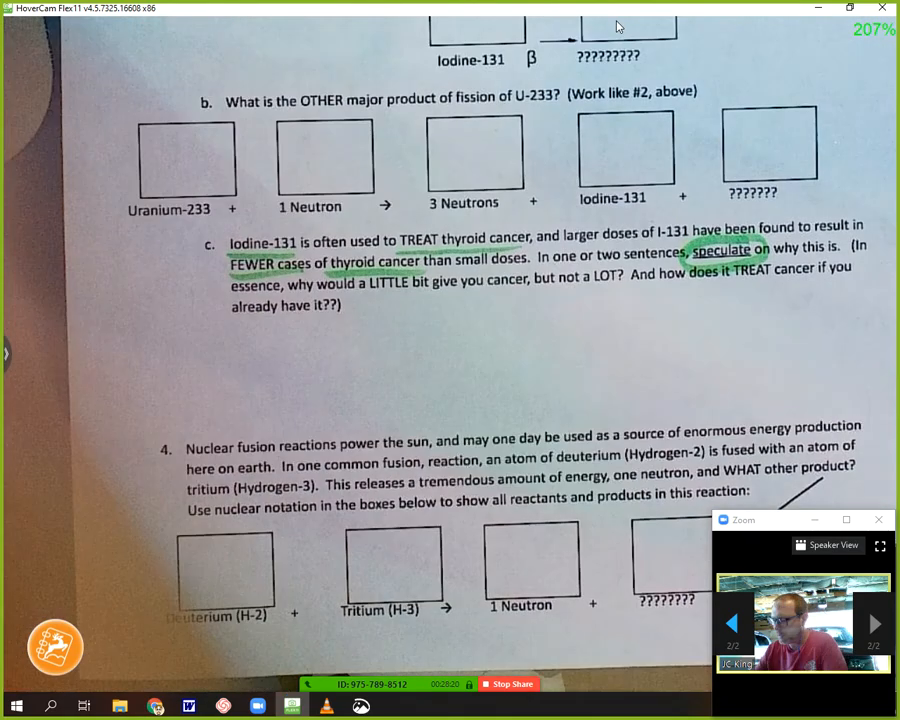
pyautogui.moveTo(195, 345); pyautogui.dragTo(280, 395)
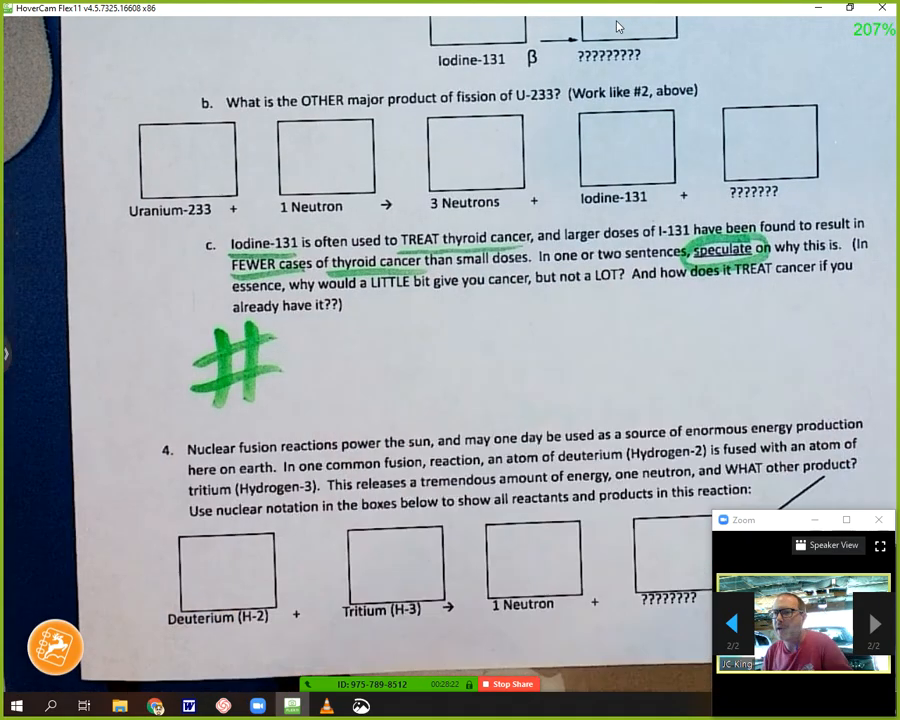